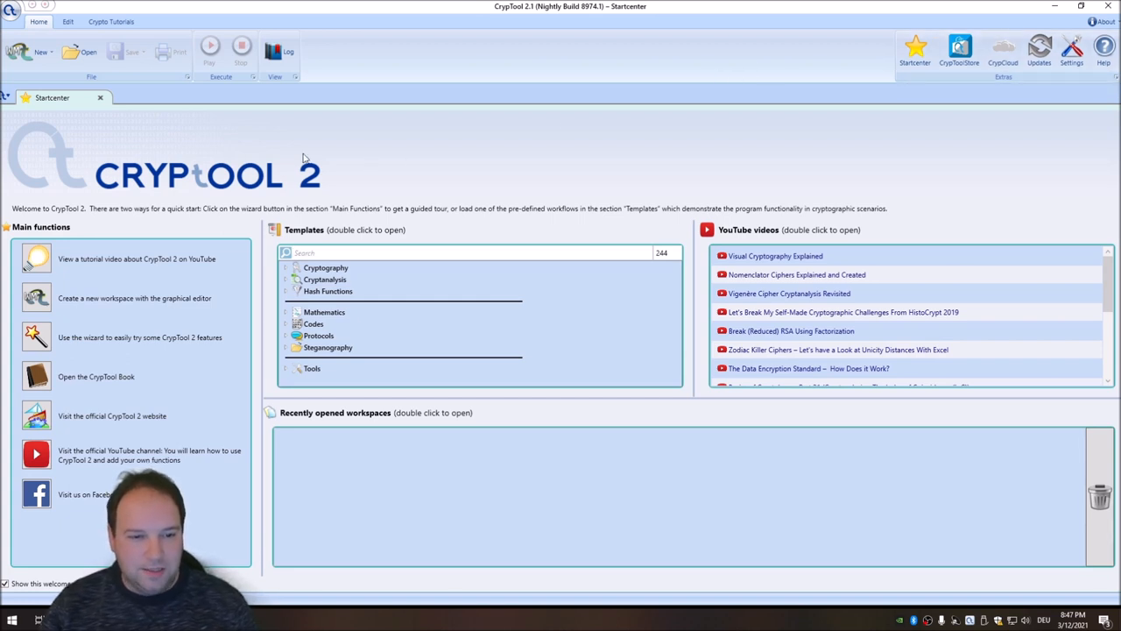
mouse_move(326, 205)
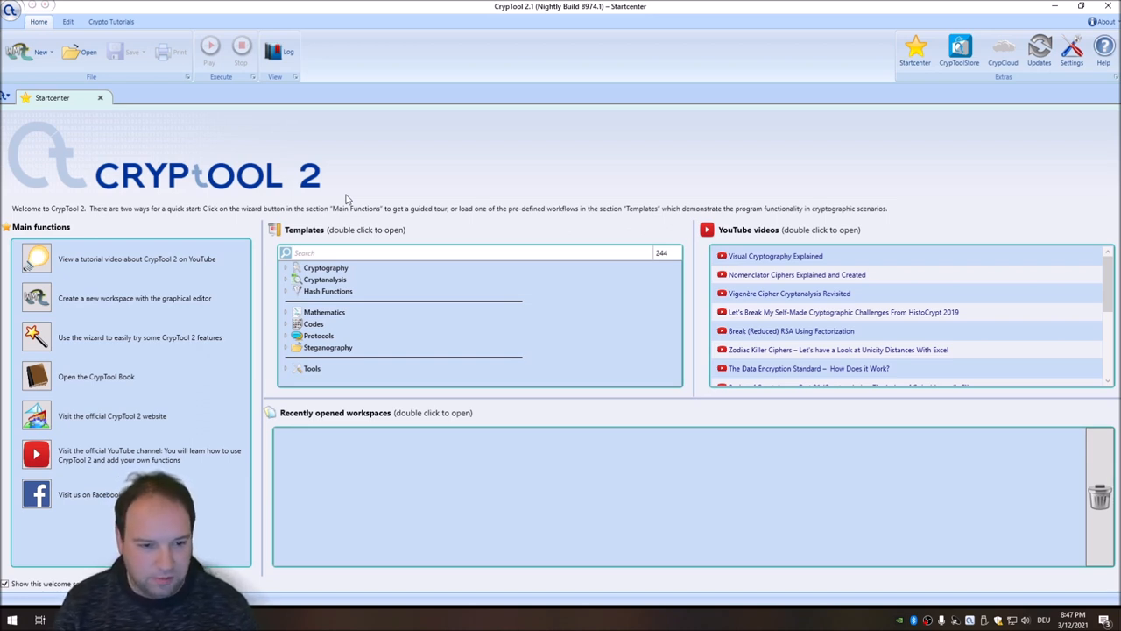
- Search the Startcenter templates for 'visual' and open the Visual Cryptography template
type("visual")
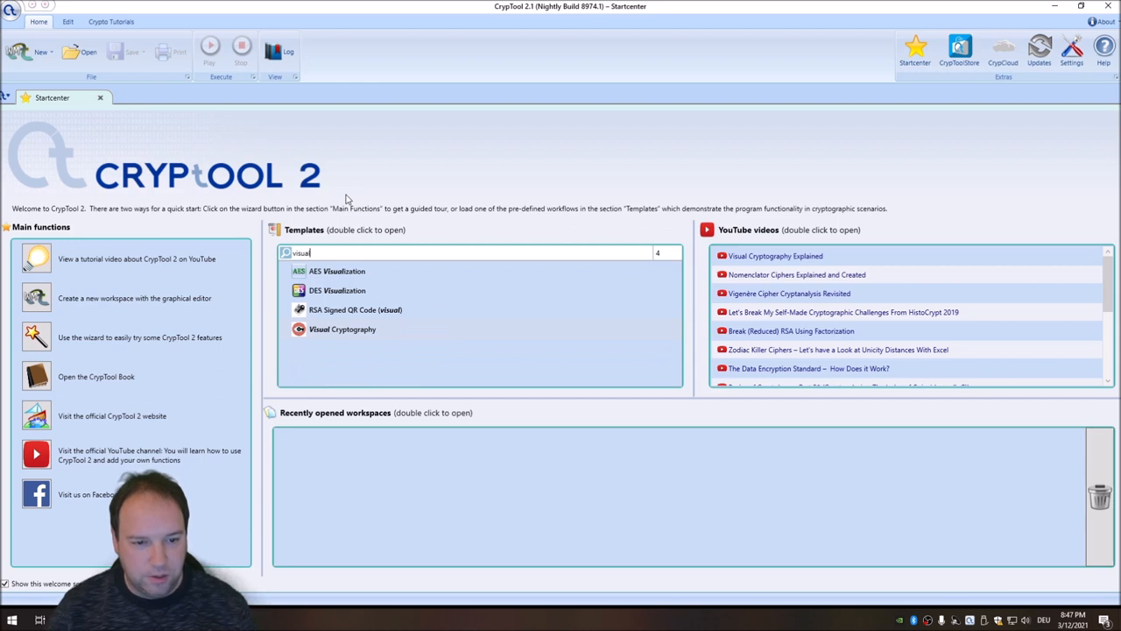
left_click(343, 329)
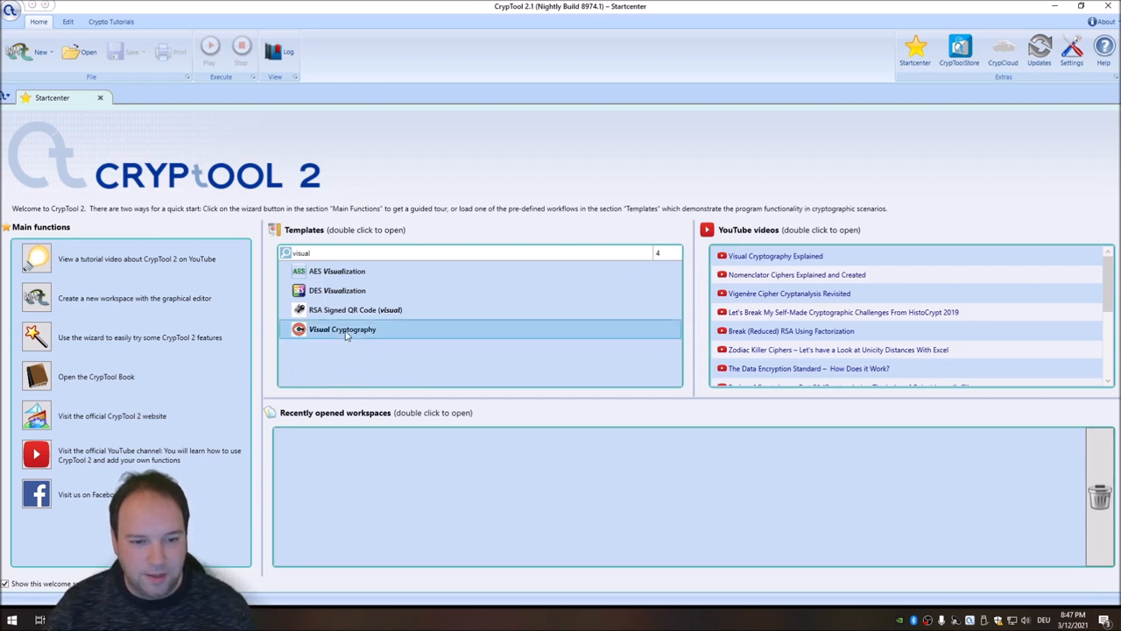
double_click(344, 329)
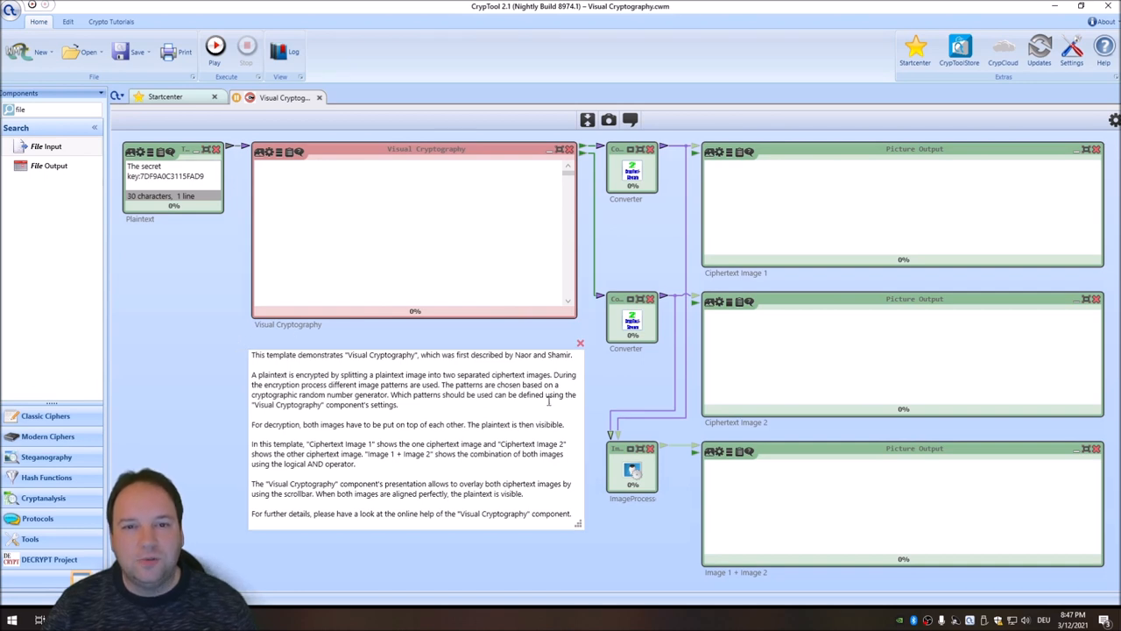
mouse_move(246, 350)
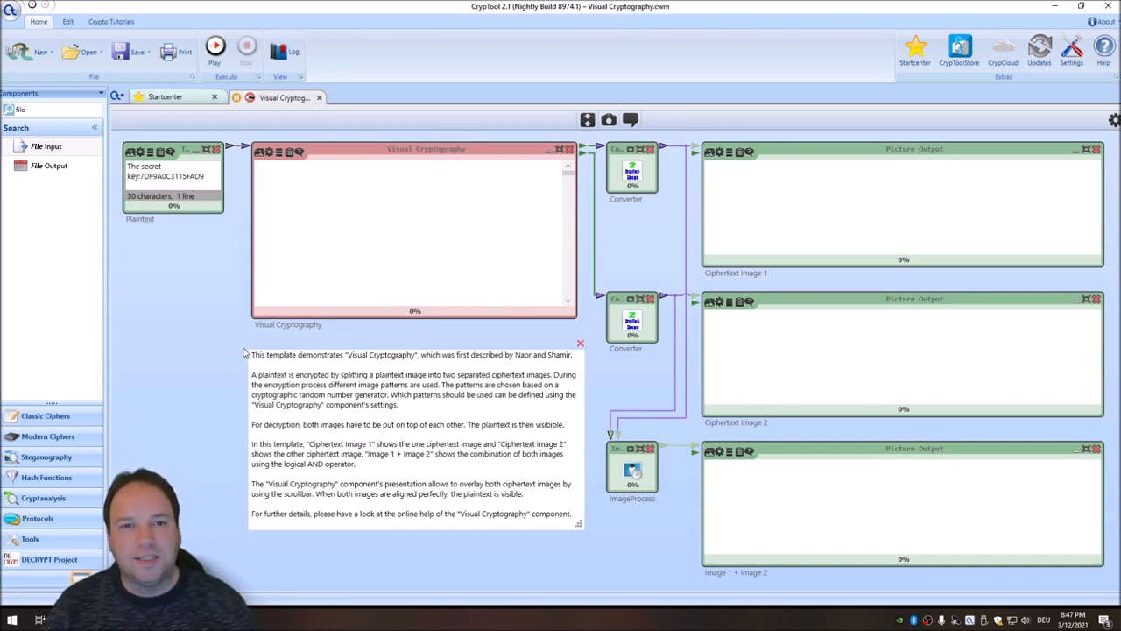
mouse_move(589, 389)
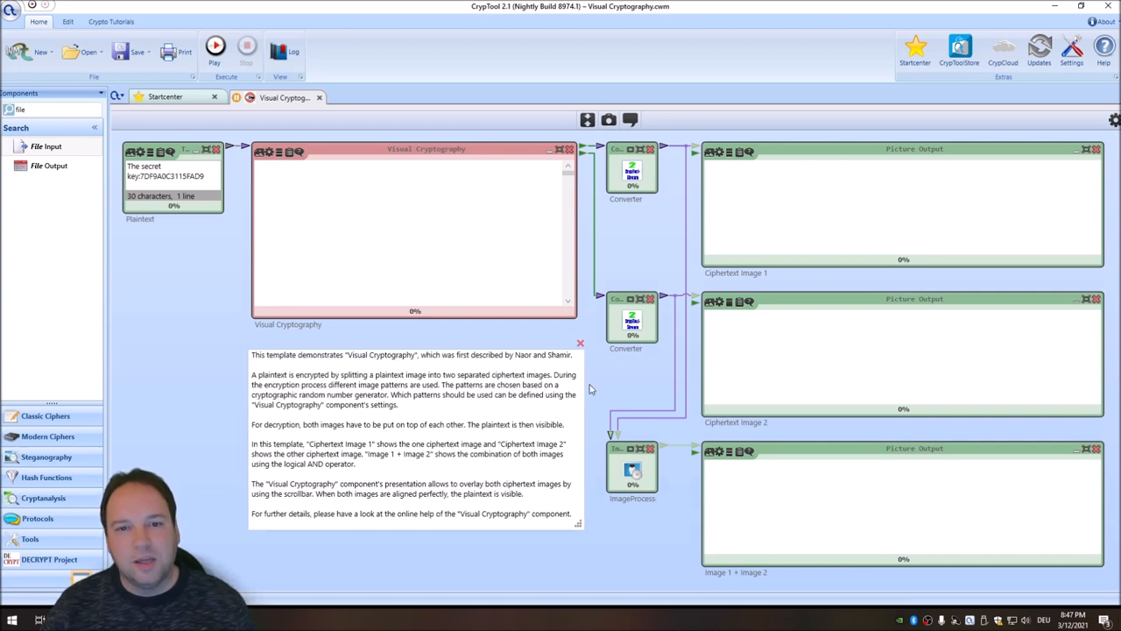
mouse_move(200, 305)
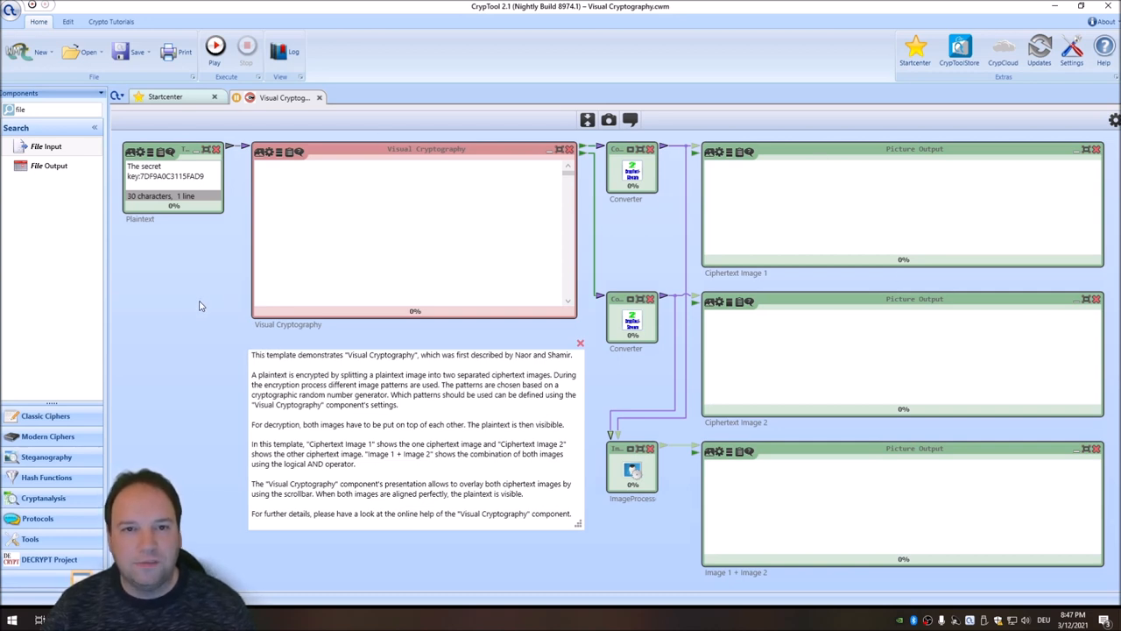
mouse_move(177, 318)
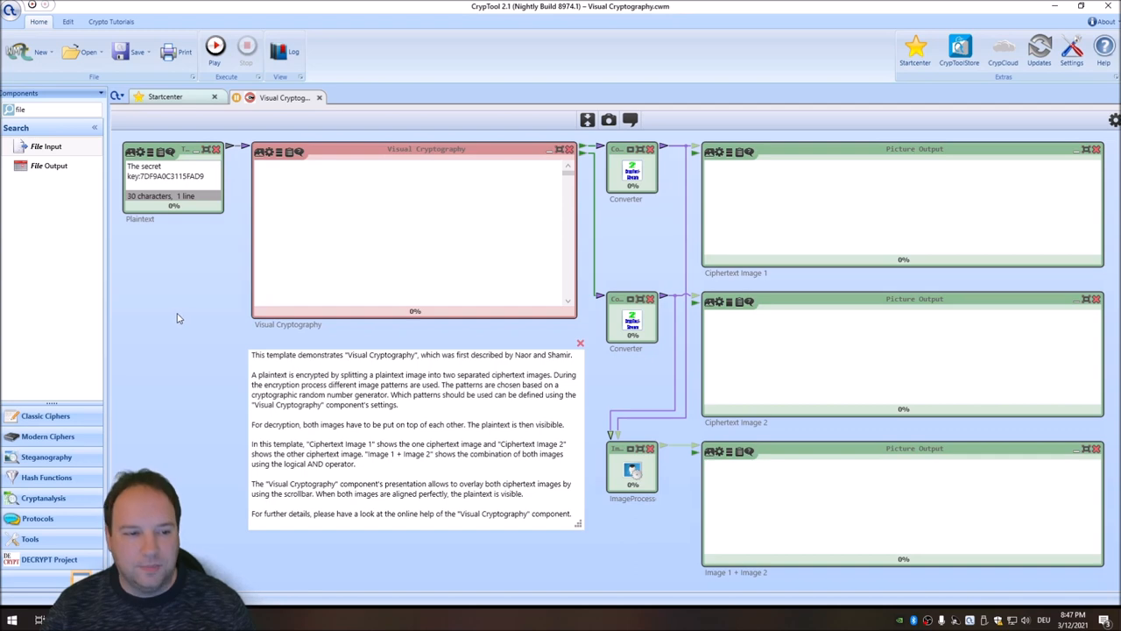
mouse_move(246, 193)
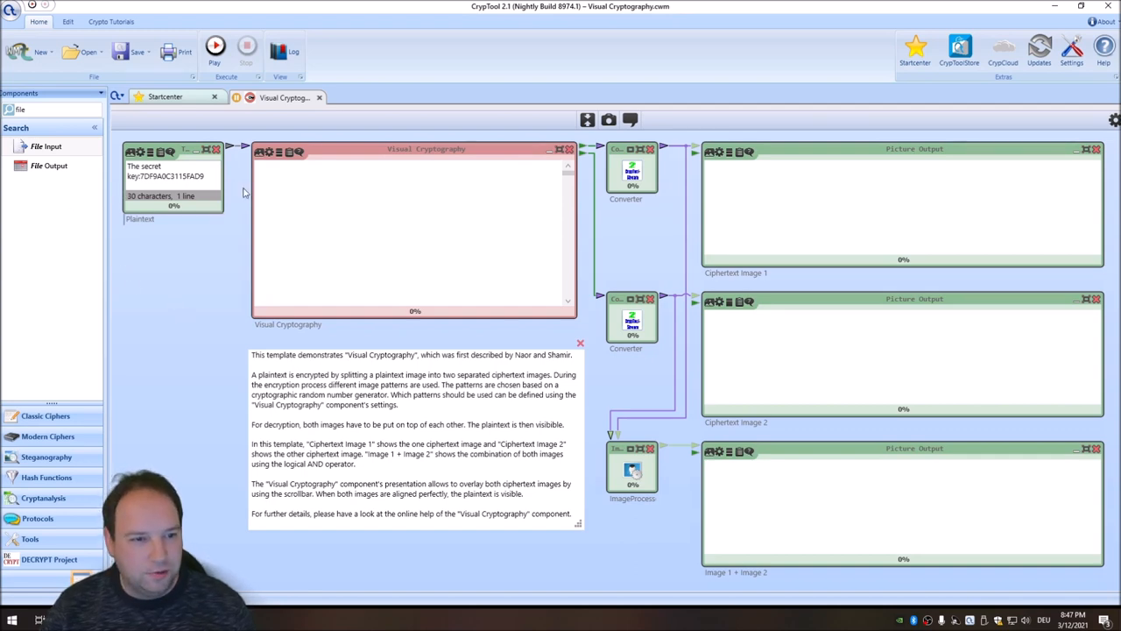
- Execute the Visual Cryptography workflow on the secret key plaintext from the Play button
left_click(214, 46)
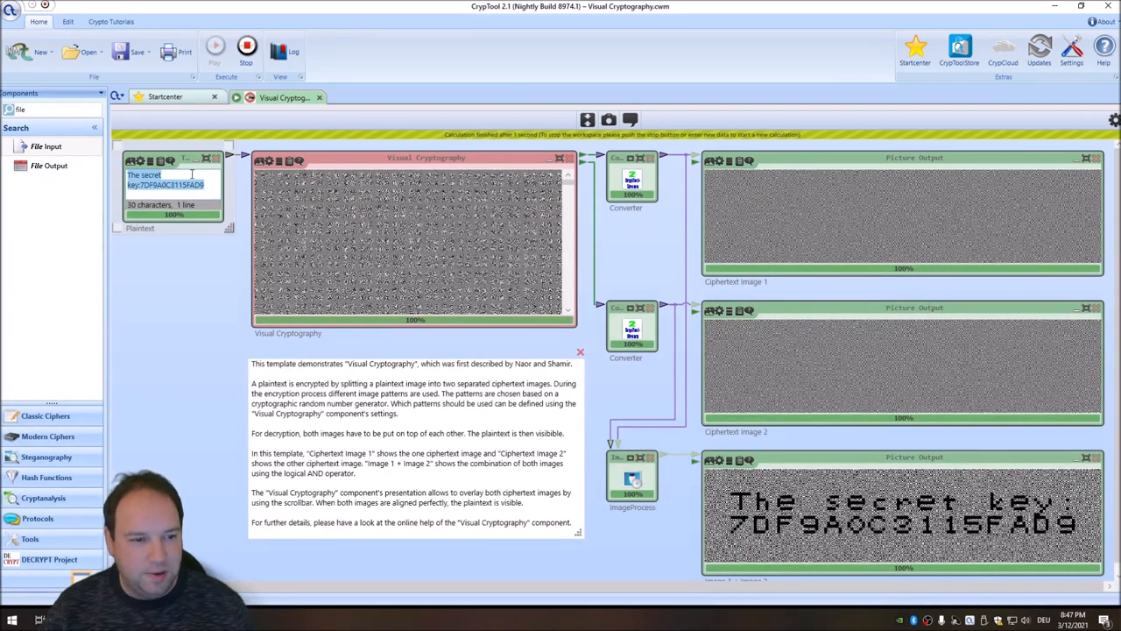
- Replace the plaintext with 'hello world' so the combined shares reveal it
type("hello")
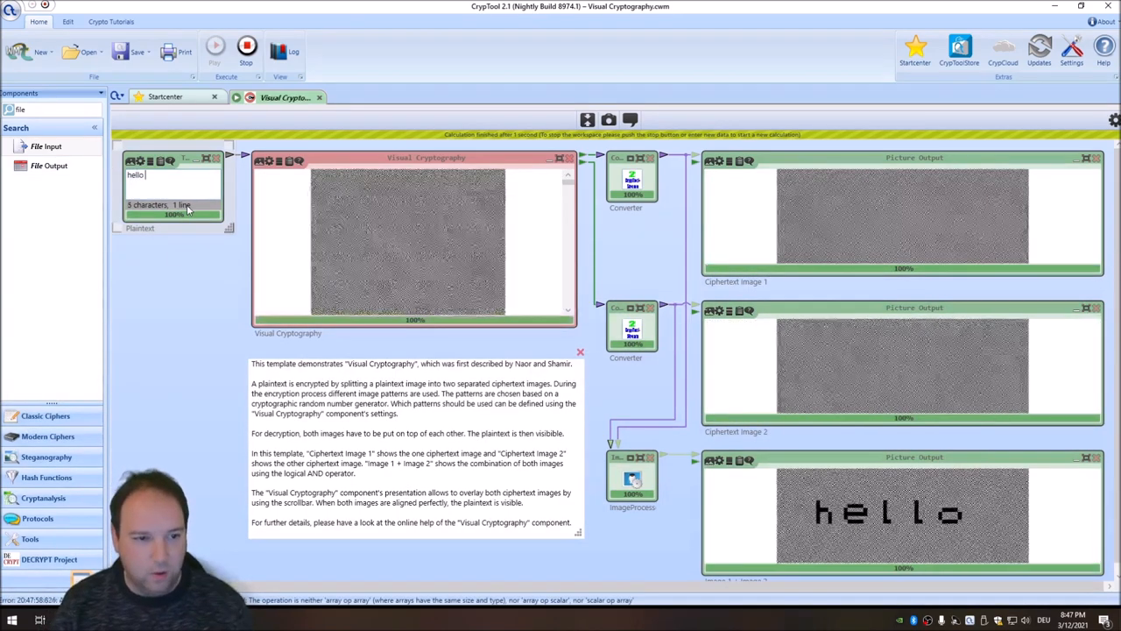
type("world")
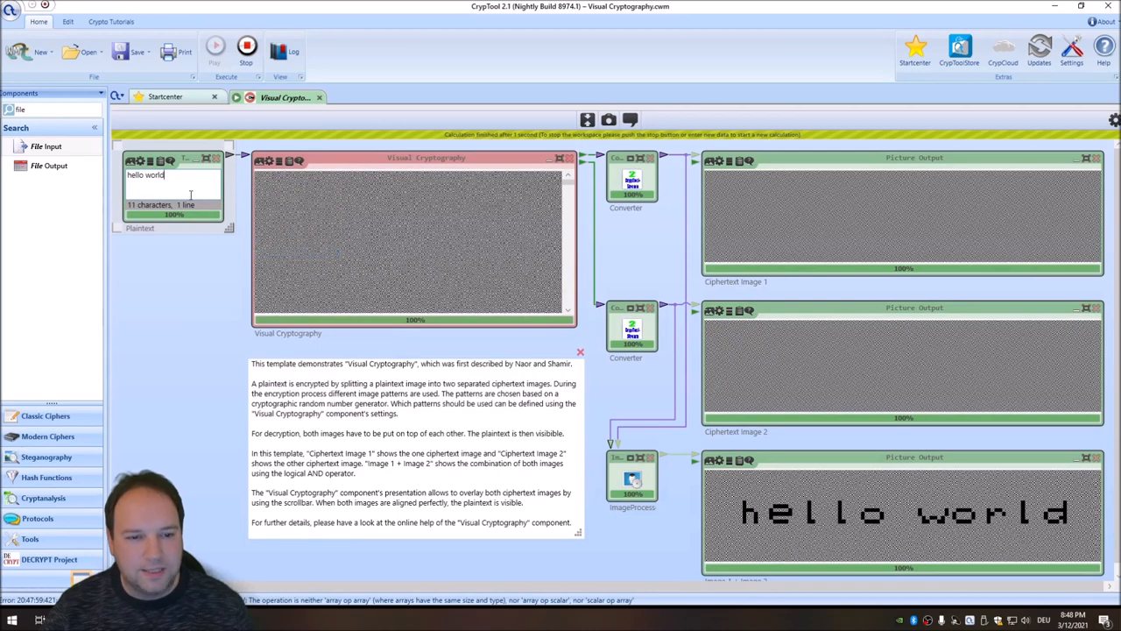
mouse_move(617, 263)
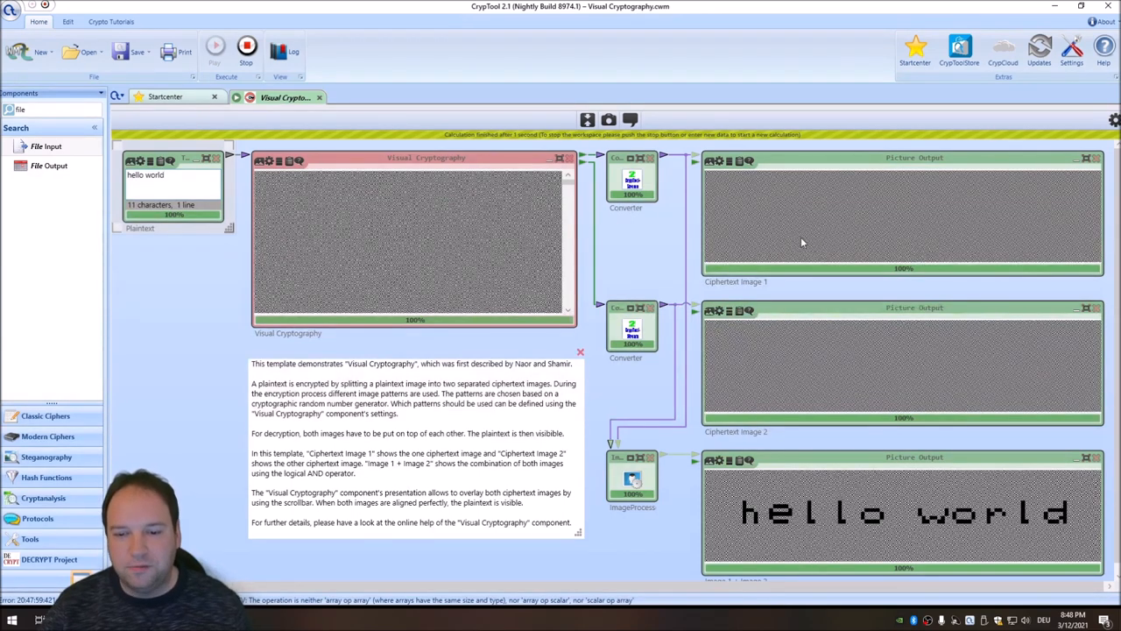
mouse_move(866, 154)
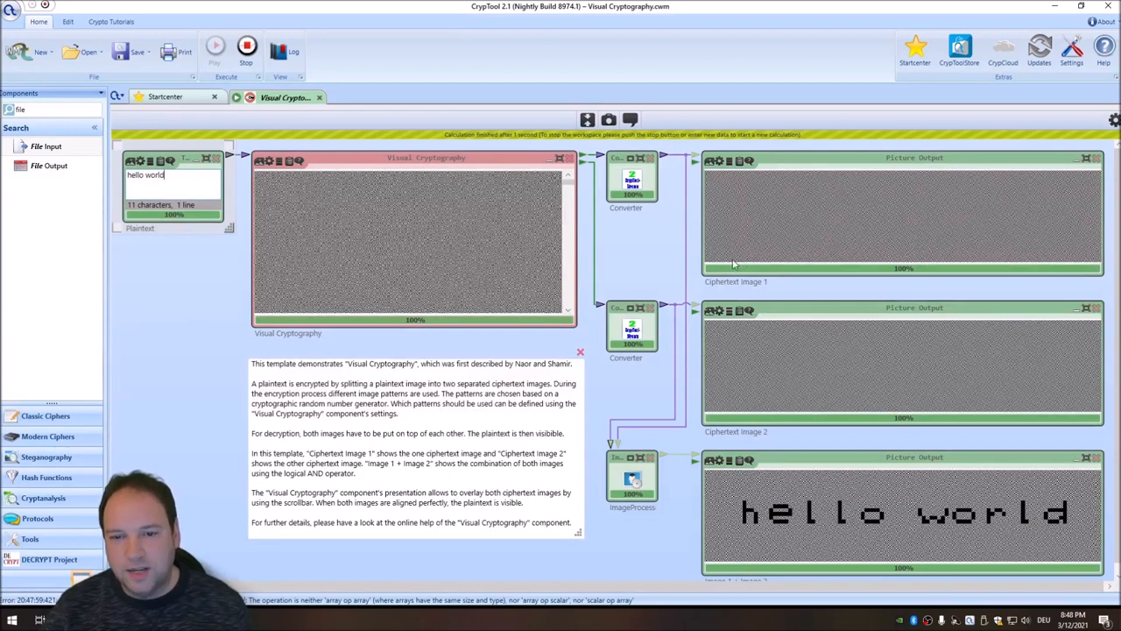
mouse_move(874, 207)
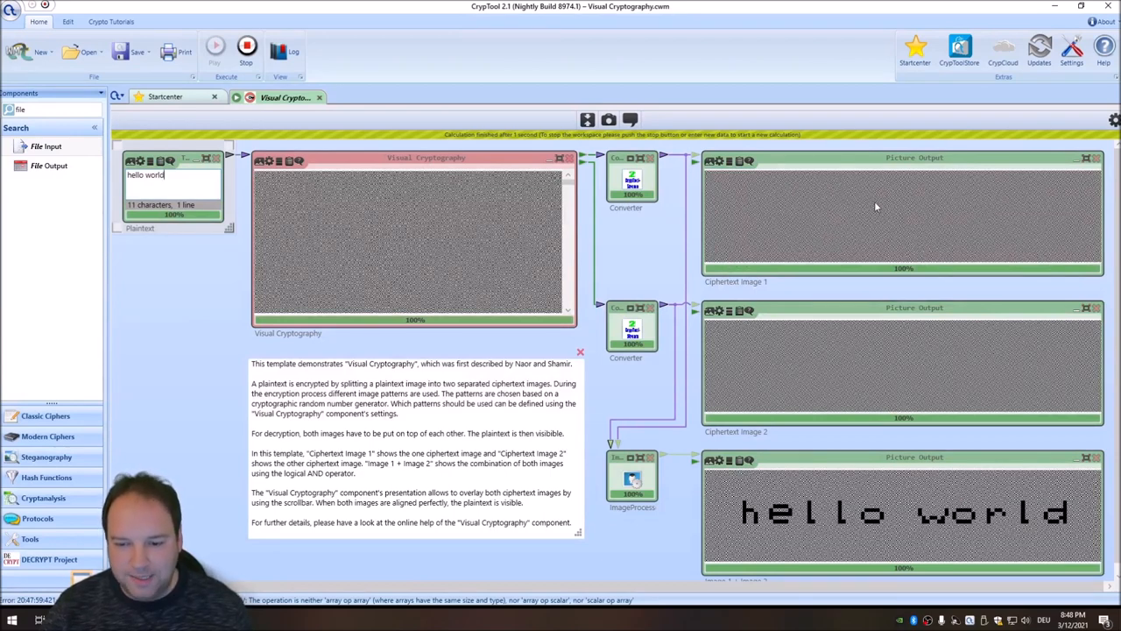
mouse_move(667, 287)
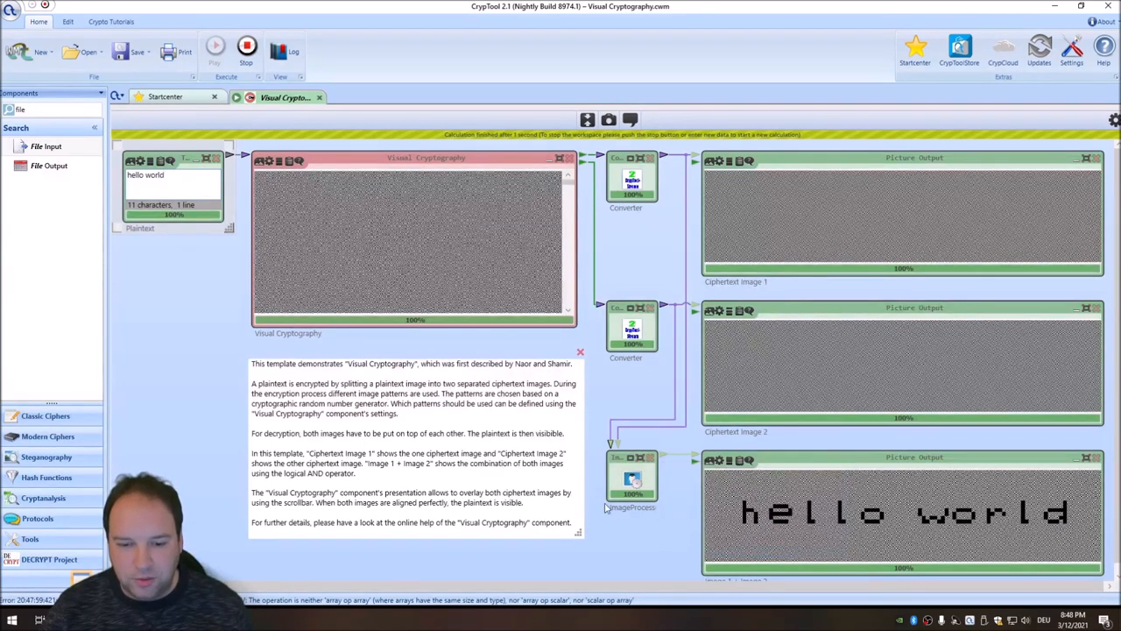
mouse_move(161, 298)
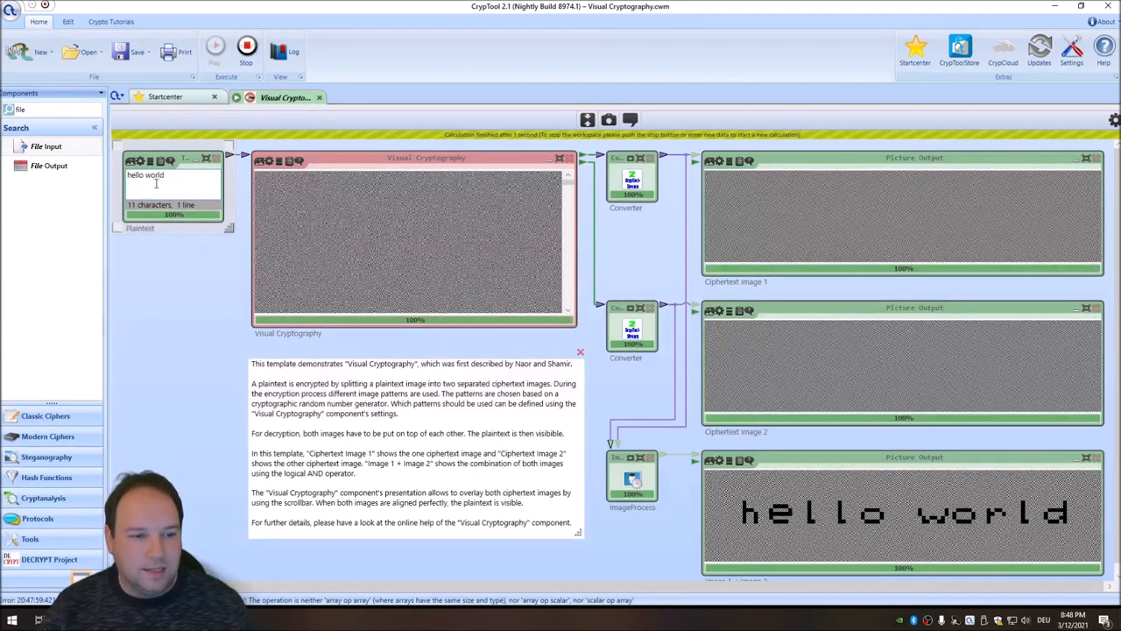
- Stop the workflow and wire a new File Input component into Visual Cryptography
left_click(214, 45)
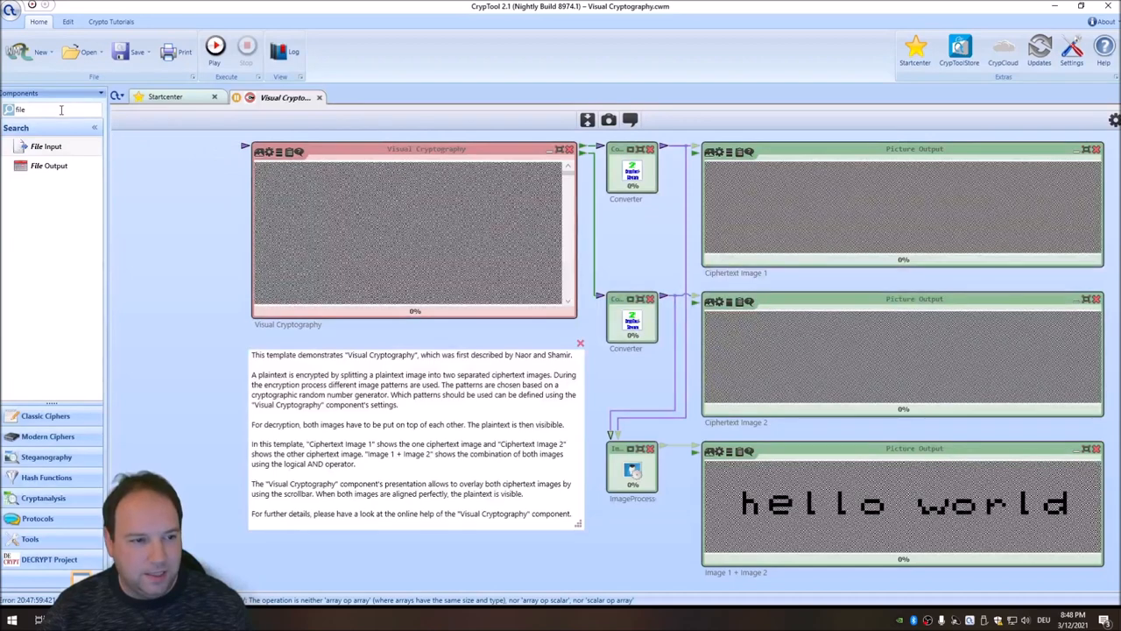
left_click_drag(46, 147, 196, 204)
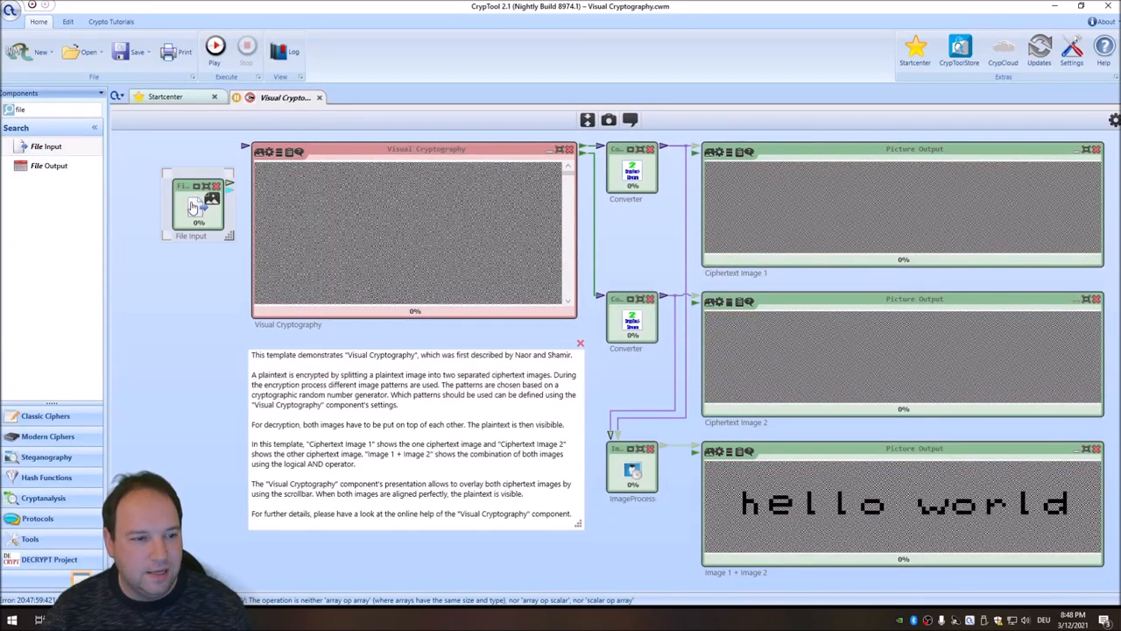
left_click_drag(197, 203, 161, 184)
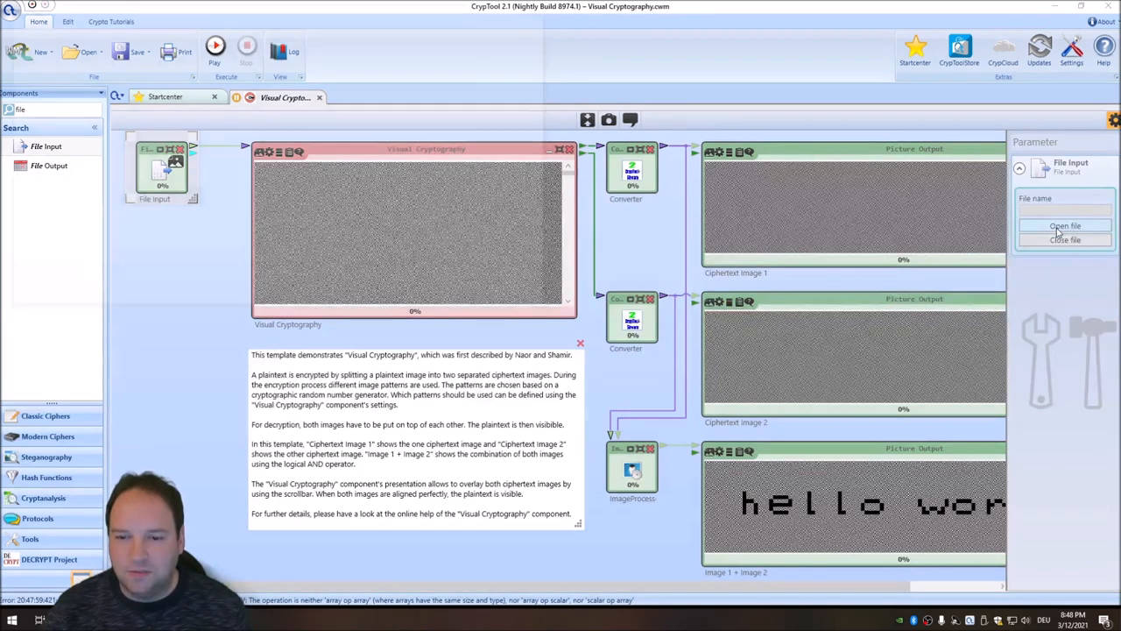
- Choose logo.png from the Desktop as the File Input's file
left_click(1065, 225)
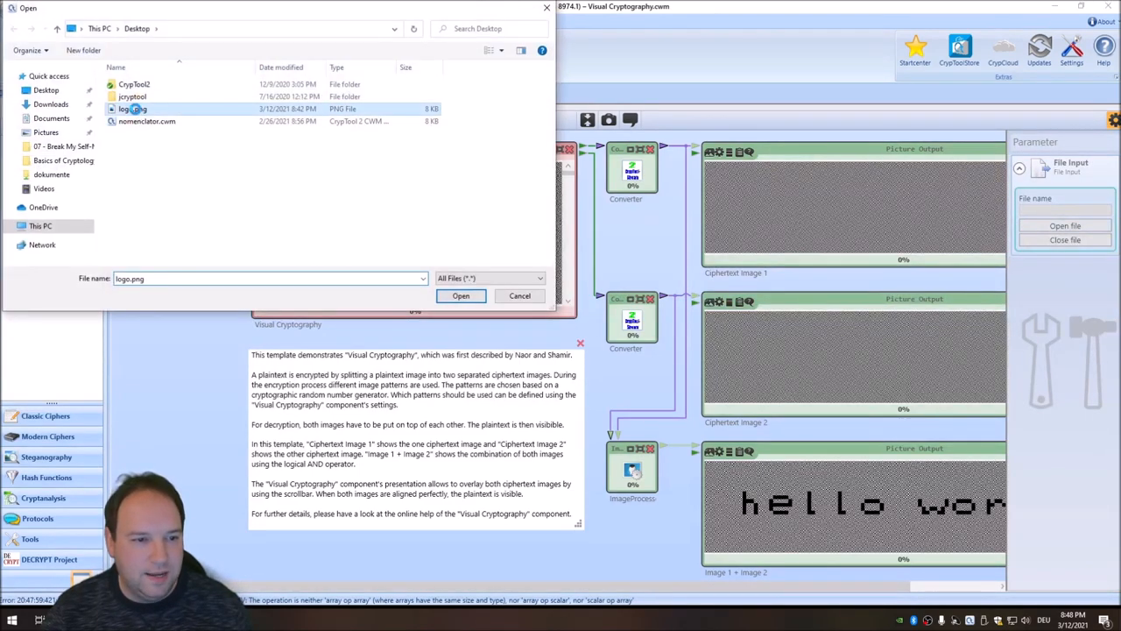
left_click(461, 295)
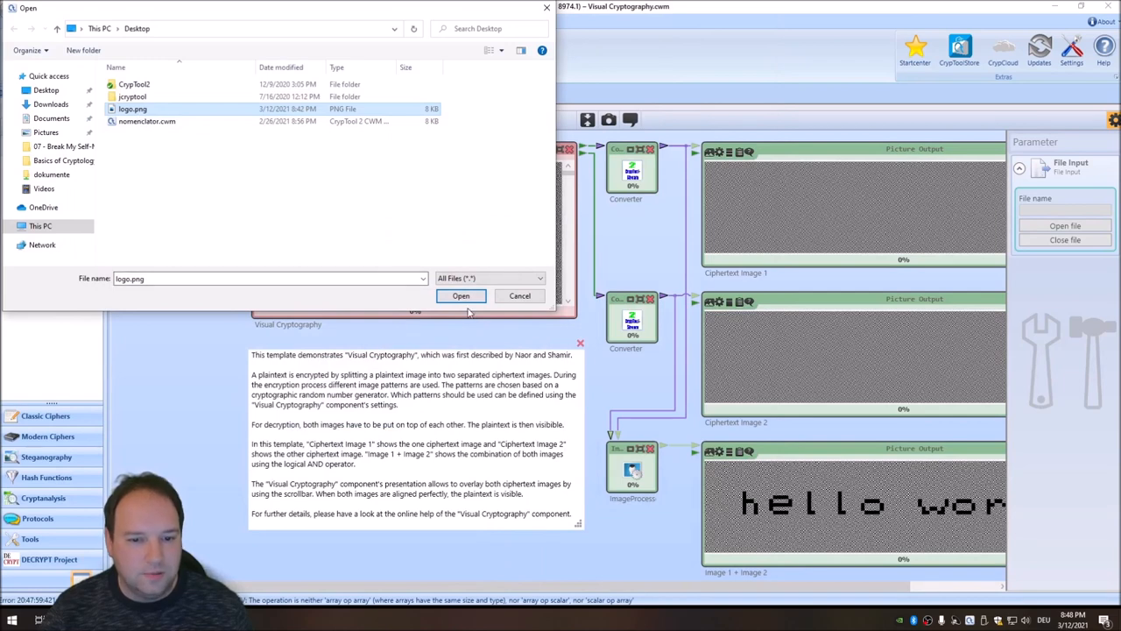
left_click(461, 295)
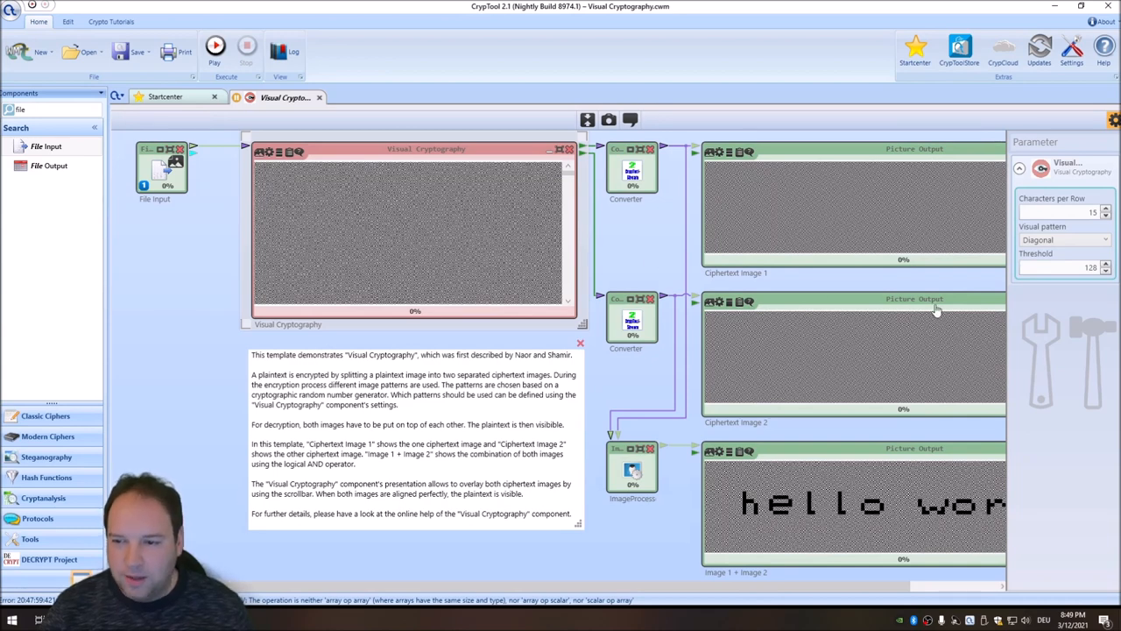
mouse_move(1042, 263)
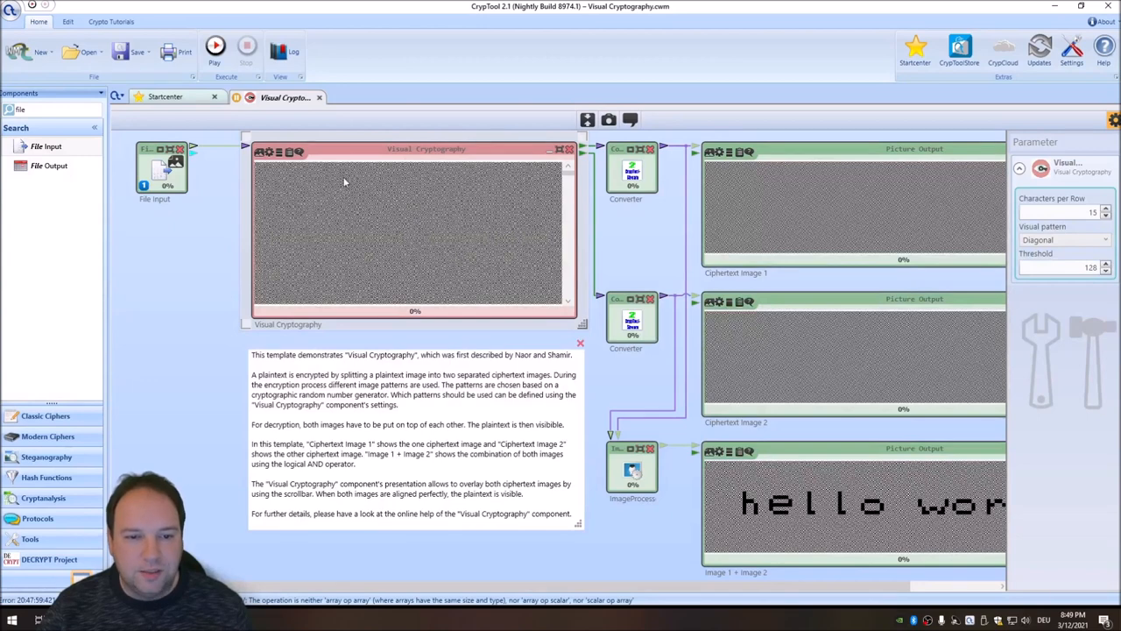
mouse_move(186, 226)
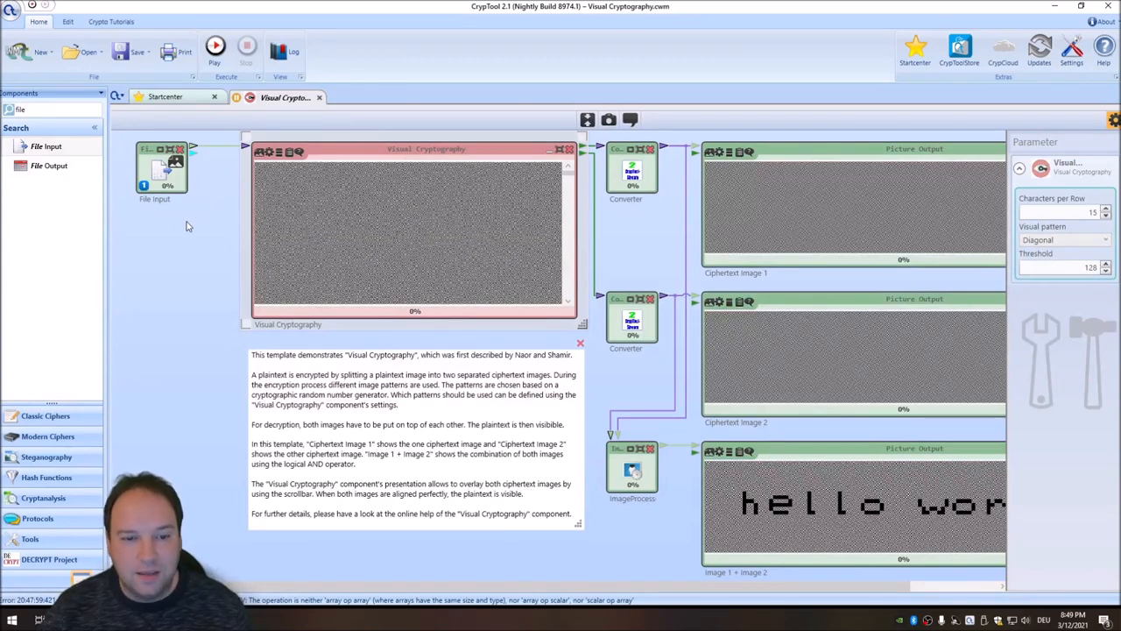
mouse_move(270, 273)
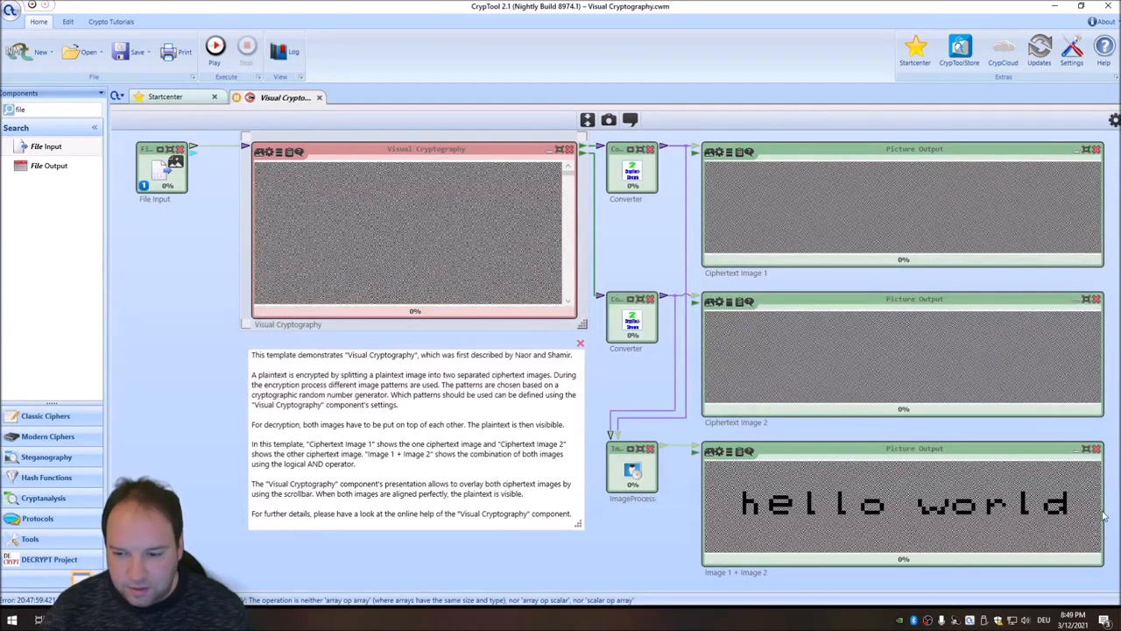
mouse_move(743, 477)
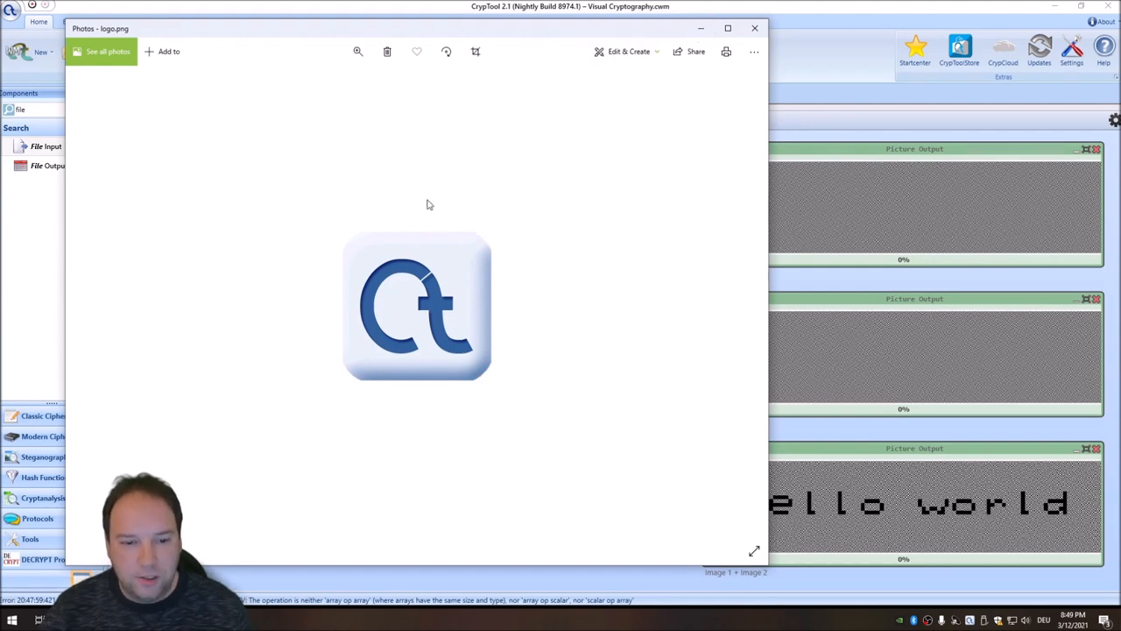
mouse_move(351, 340)
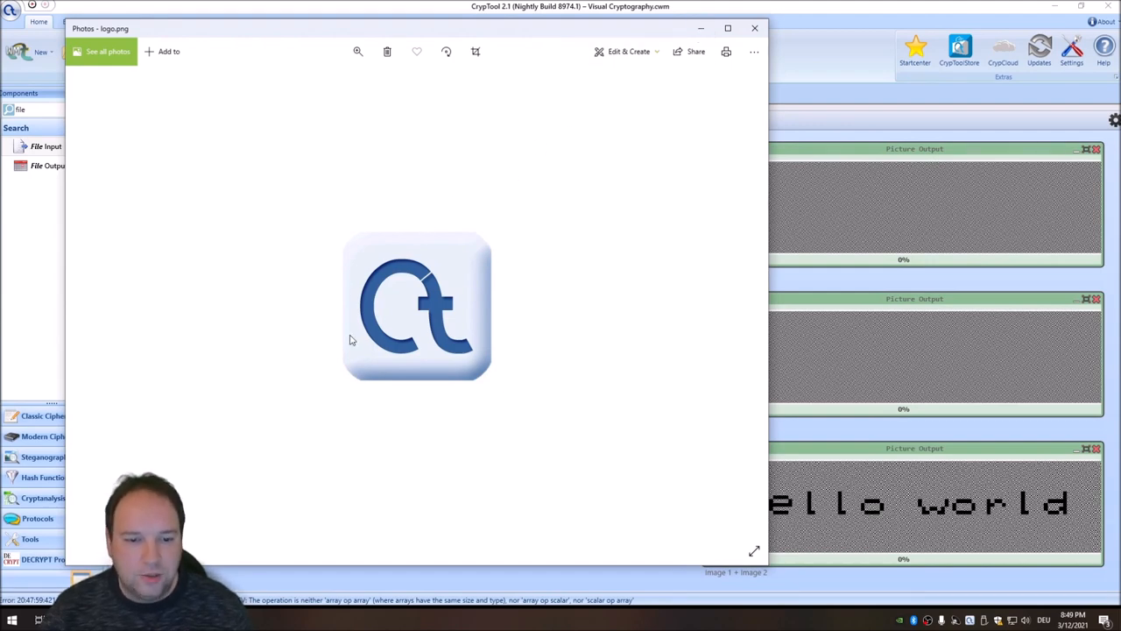
mouse_move(358, 357)
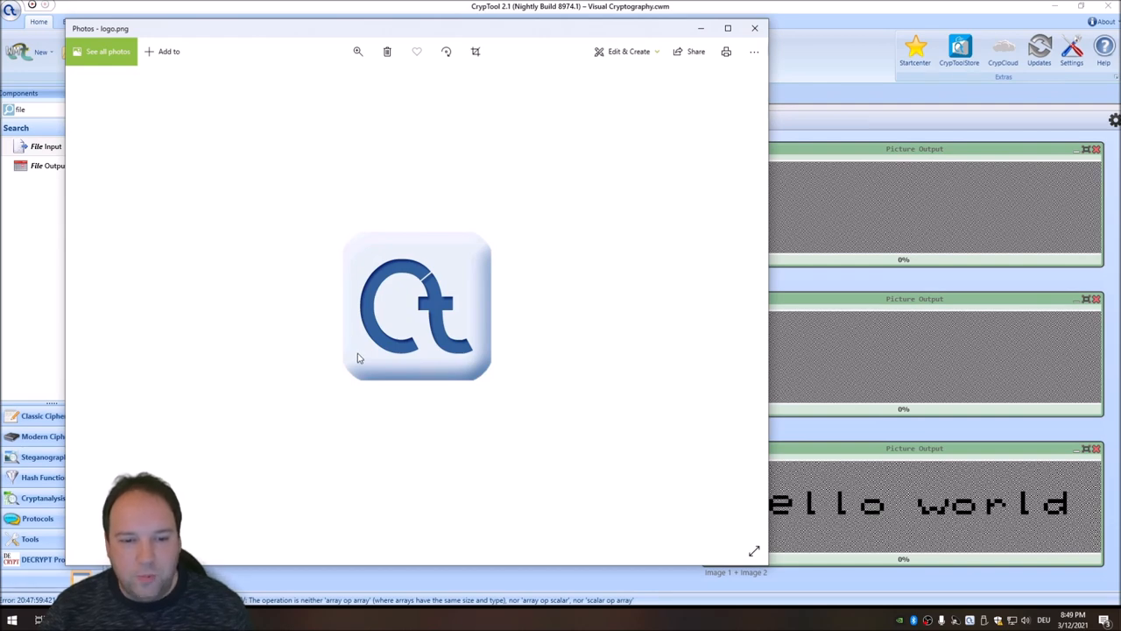
mouse_move(375, 344)
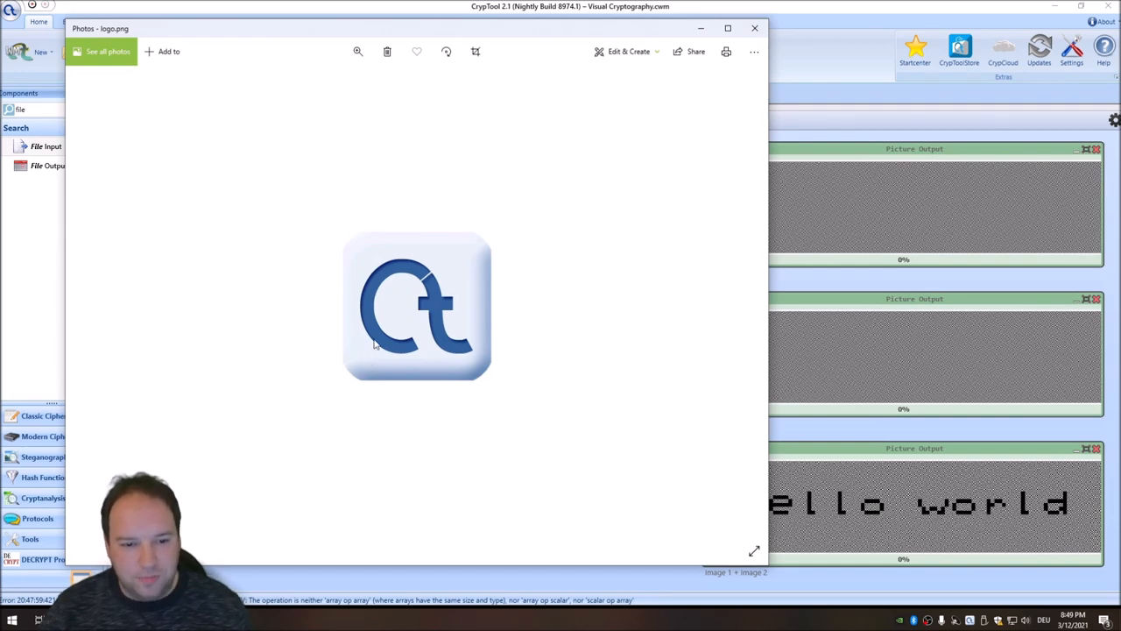
mouse_move(501, 340)
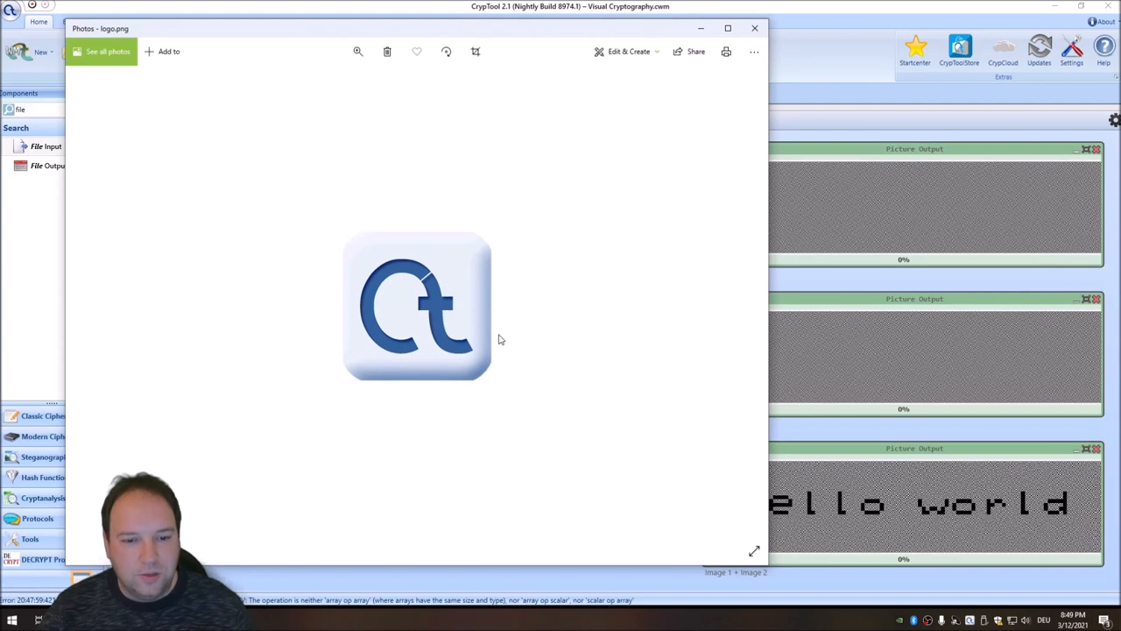
mouse_move(469, 347)
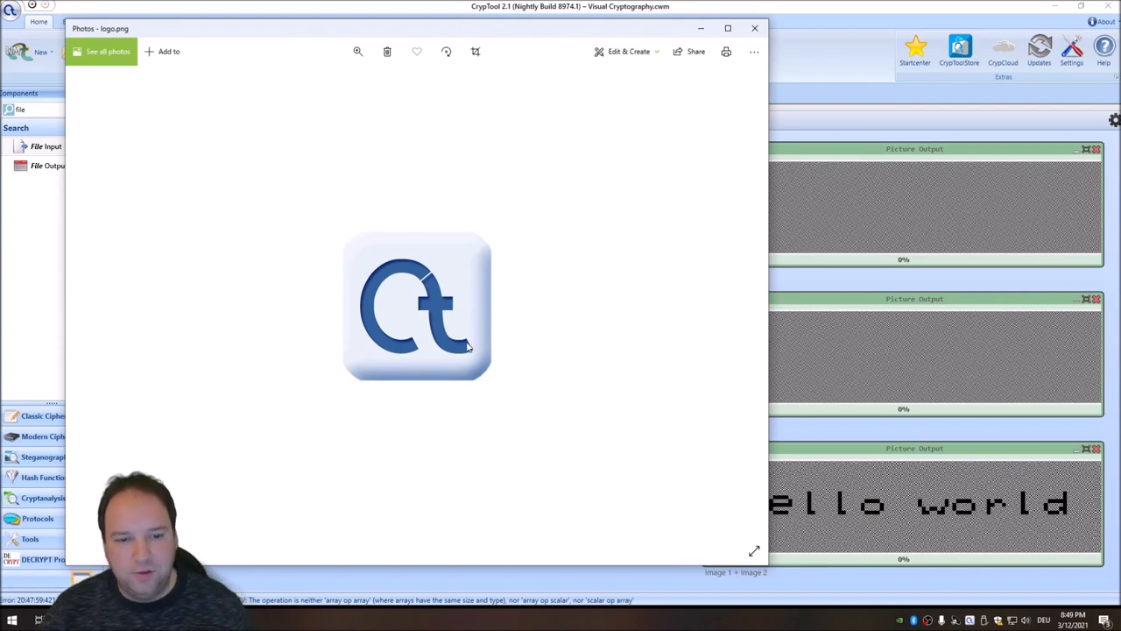
mouse_move(424, 328)
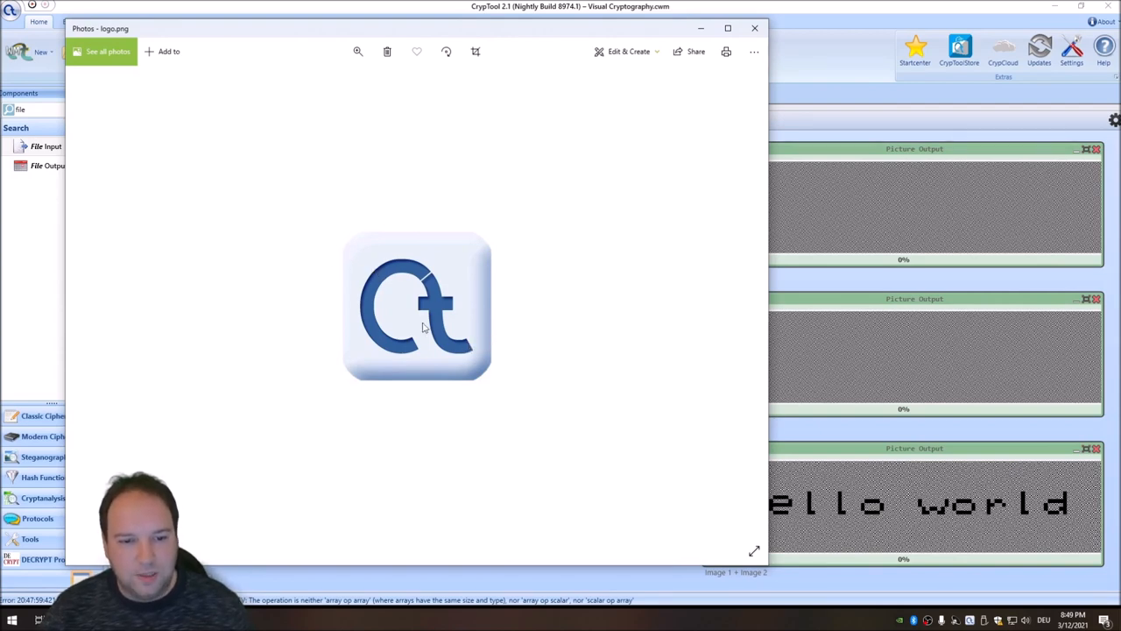
mouse_move(518, 371)
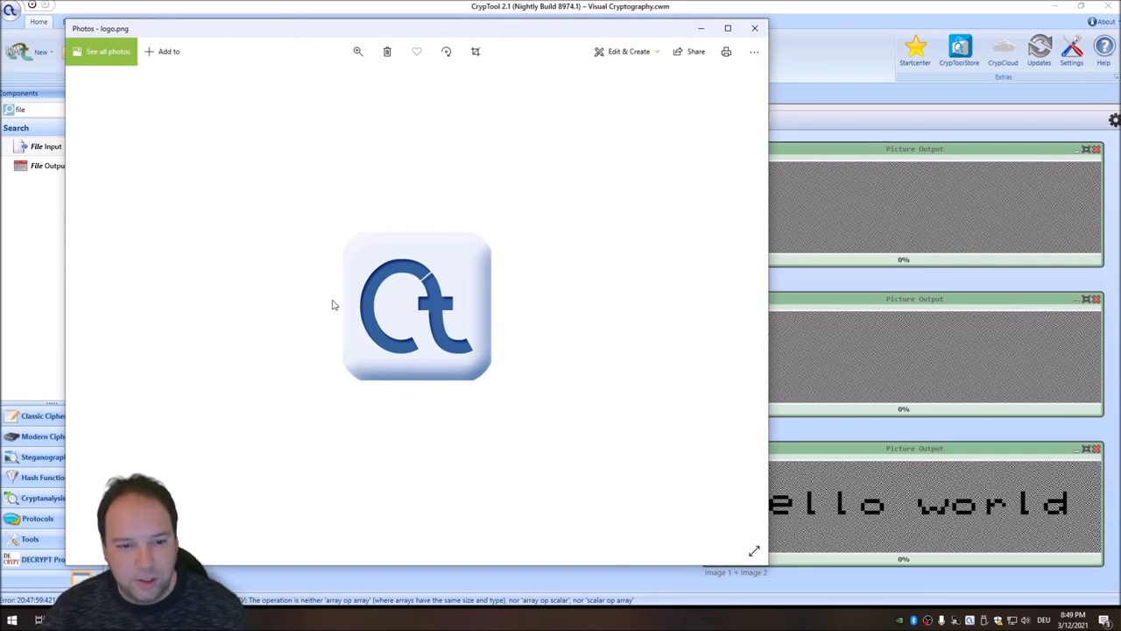
mouse_move(424, 294)
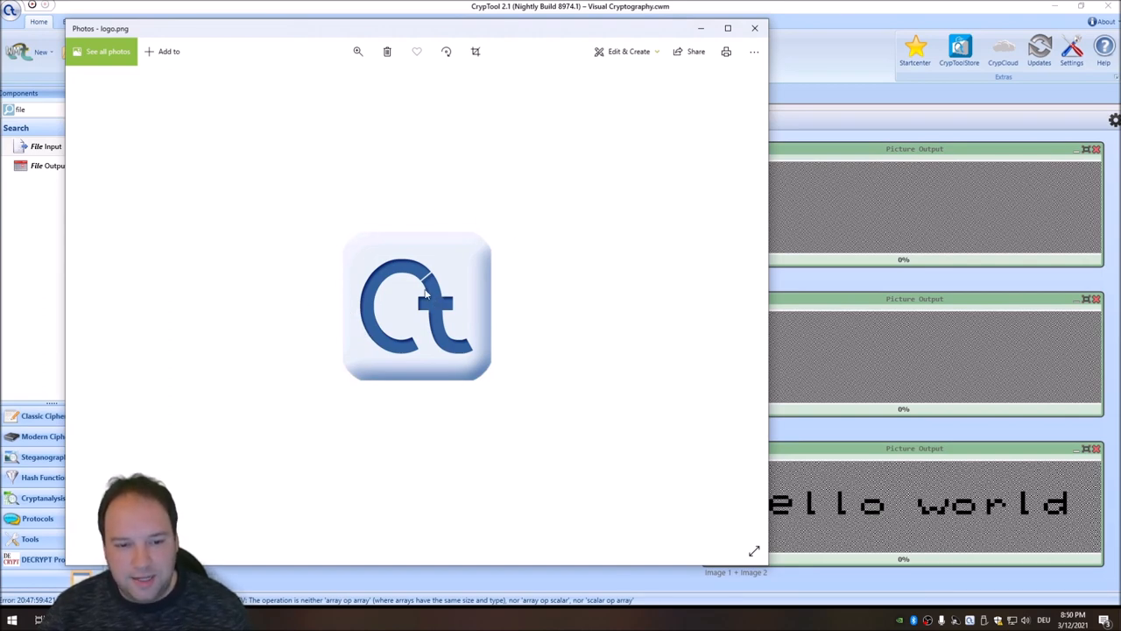
mouse_move(385, 272)
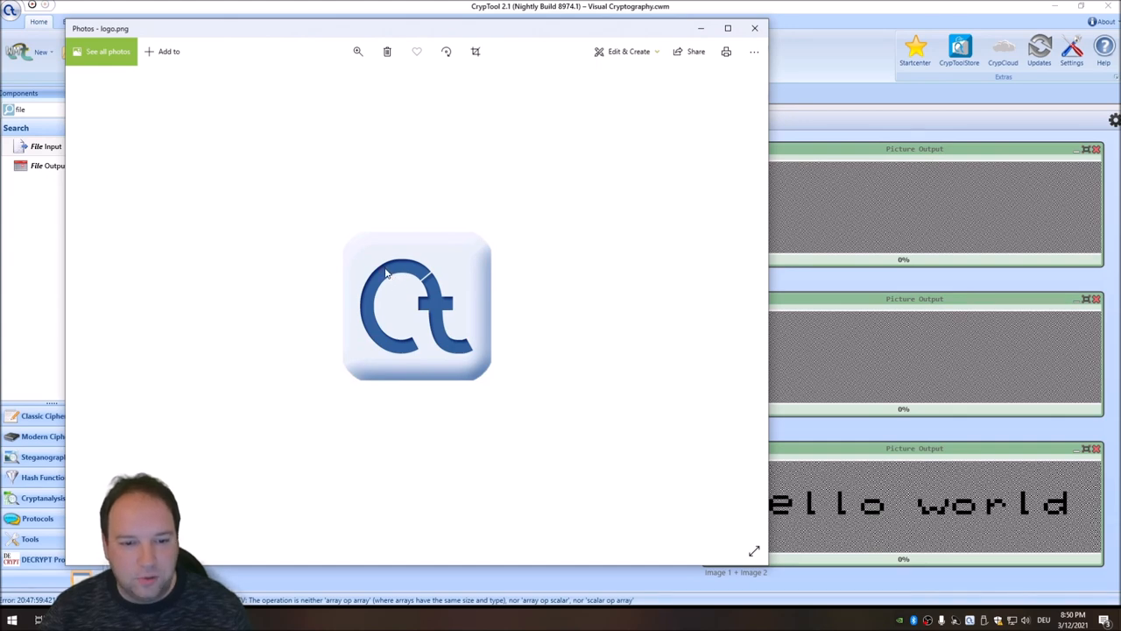
mouse_move(452, 336)
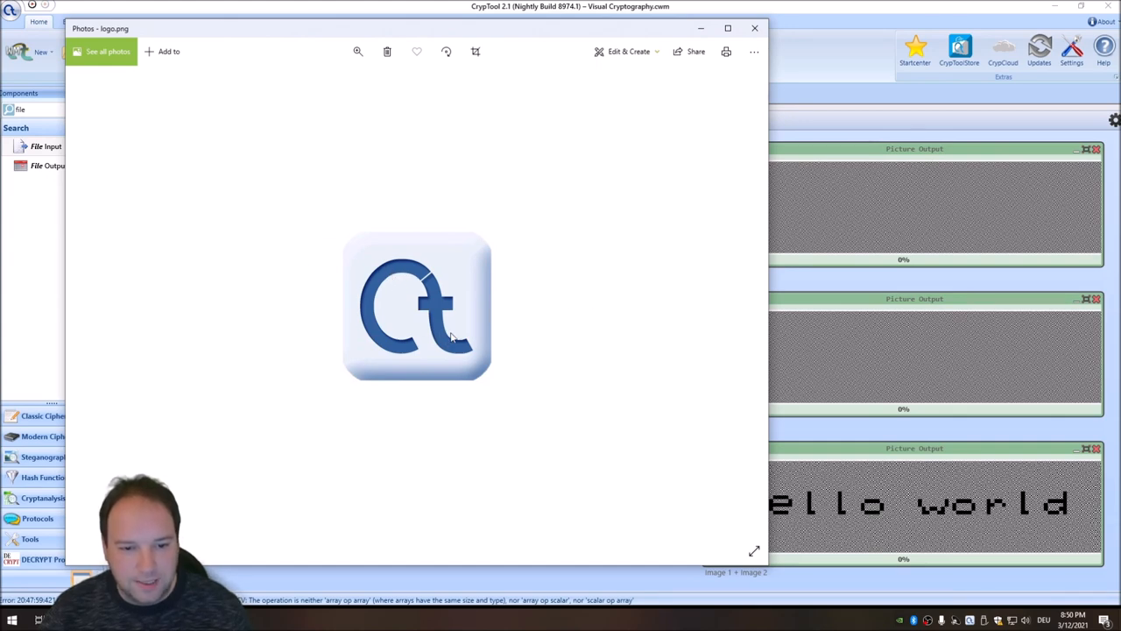
mouse_move(371, 259)
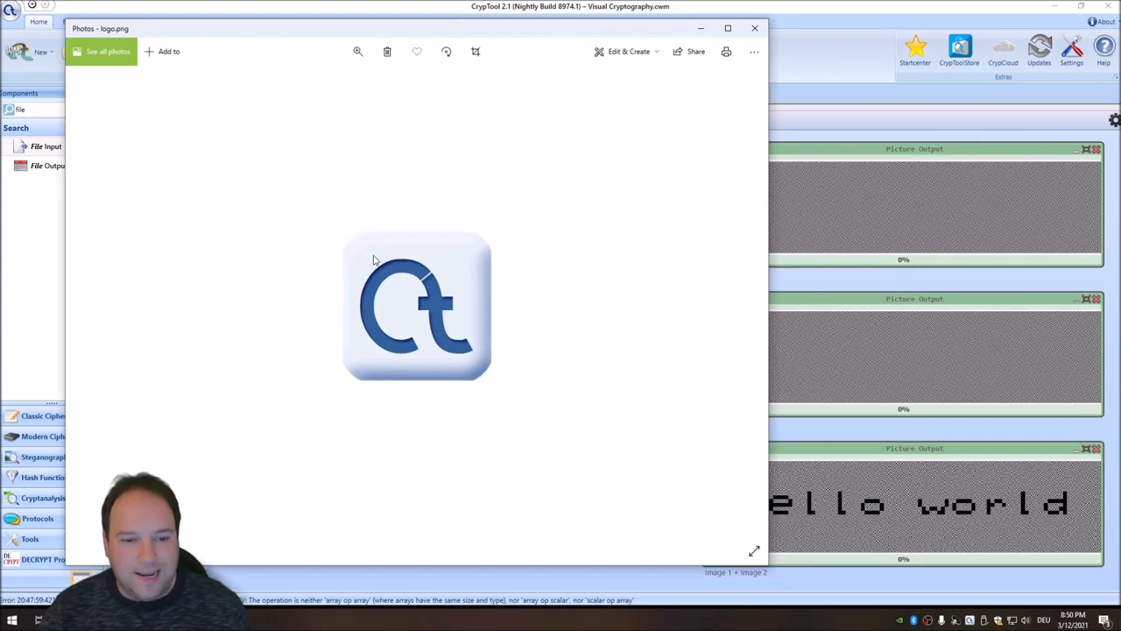
mouse_move(466, 317)
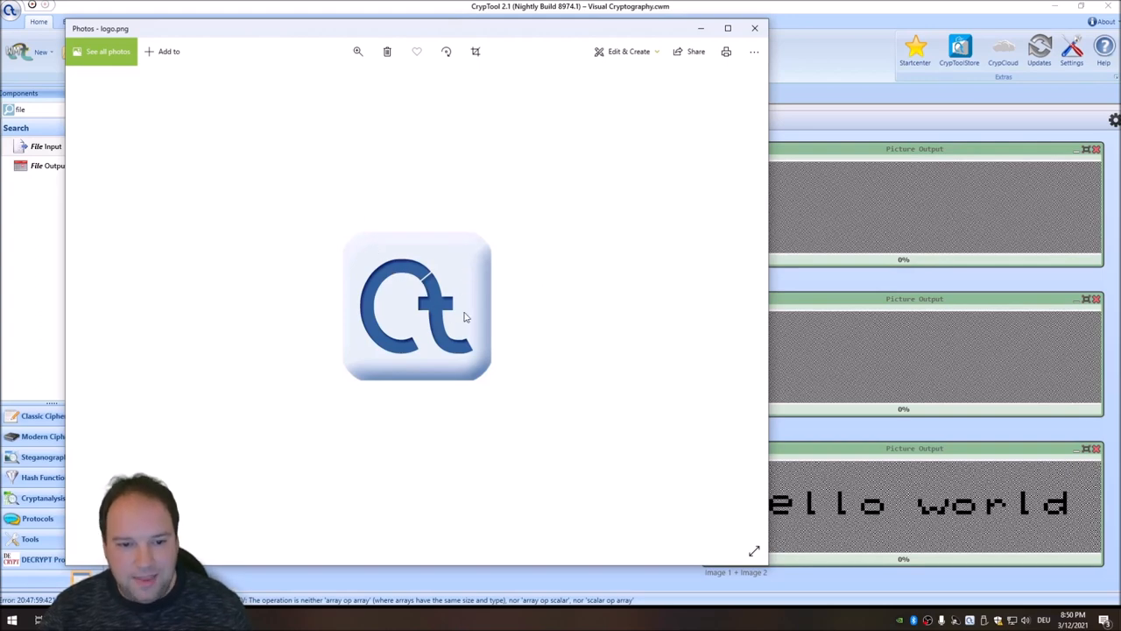
mouse_move(352, 290)
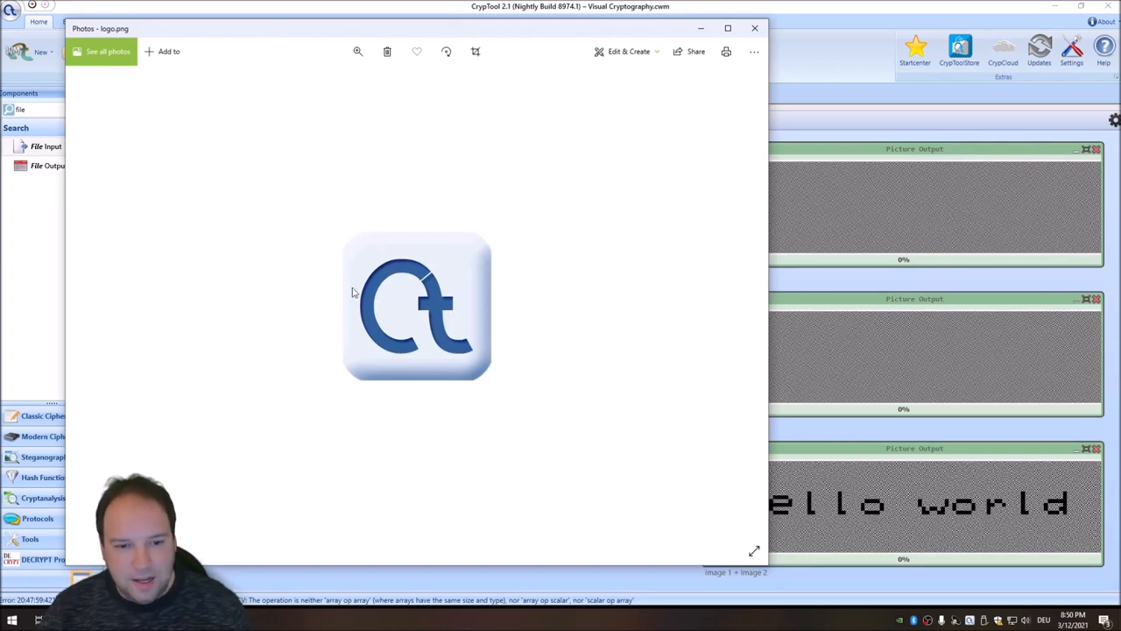
mouse_move(349, 312)
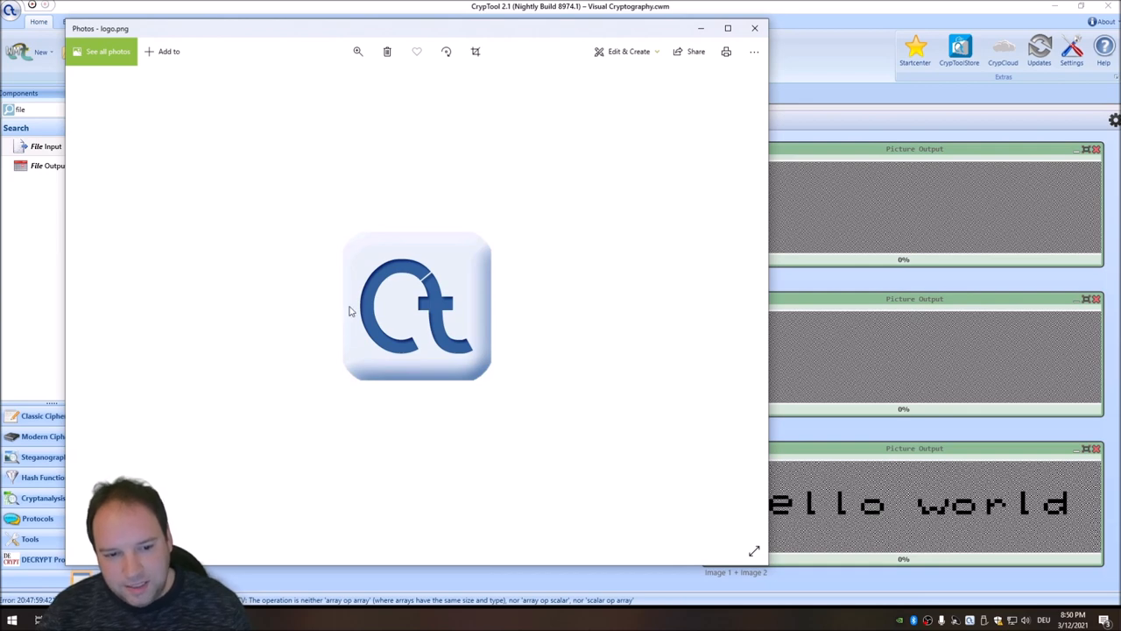
mouse_move(505, 230)
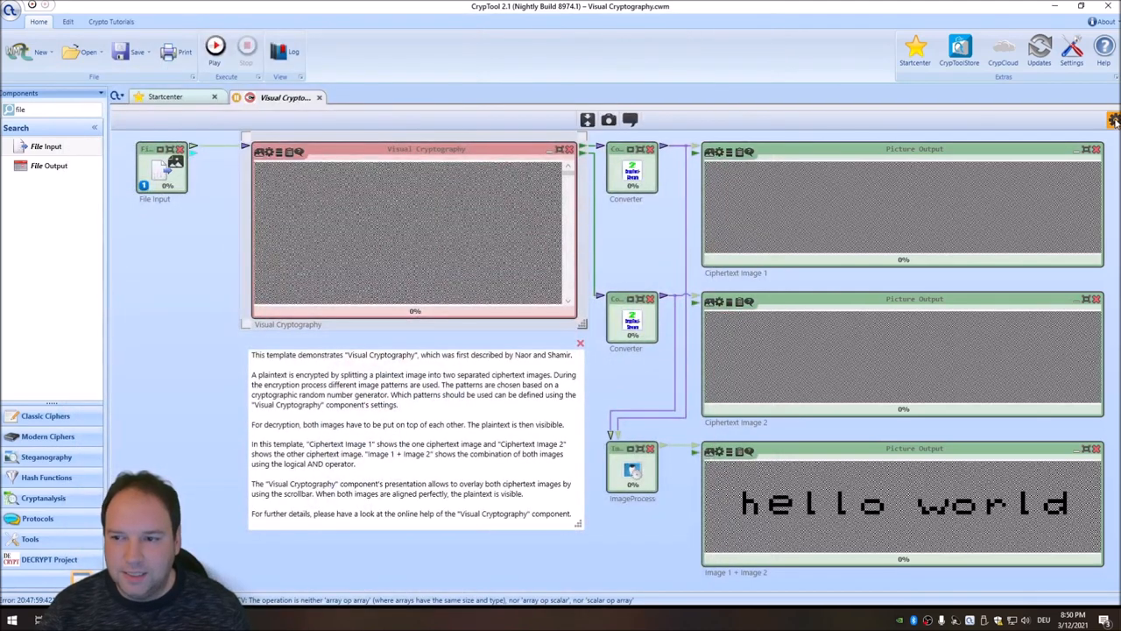
- Show the Visual Cryptography component's settings and run the workflow on logo.png
left_click(1113, 119)
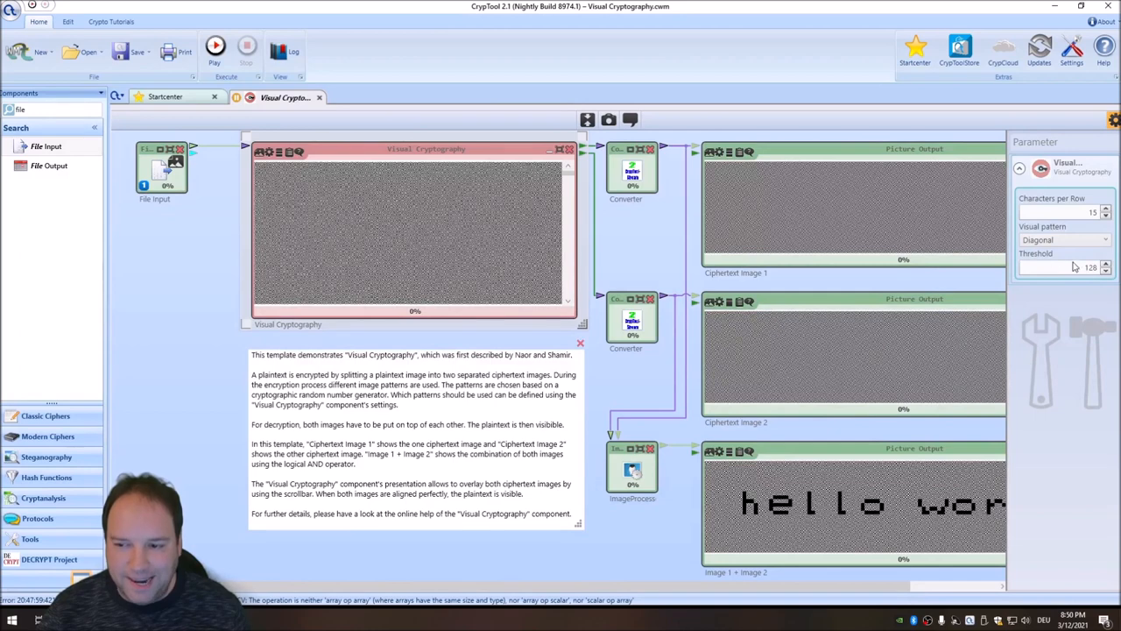
mouse_move(1073, 266)
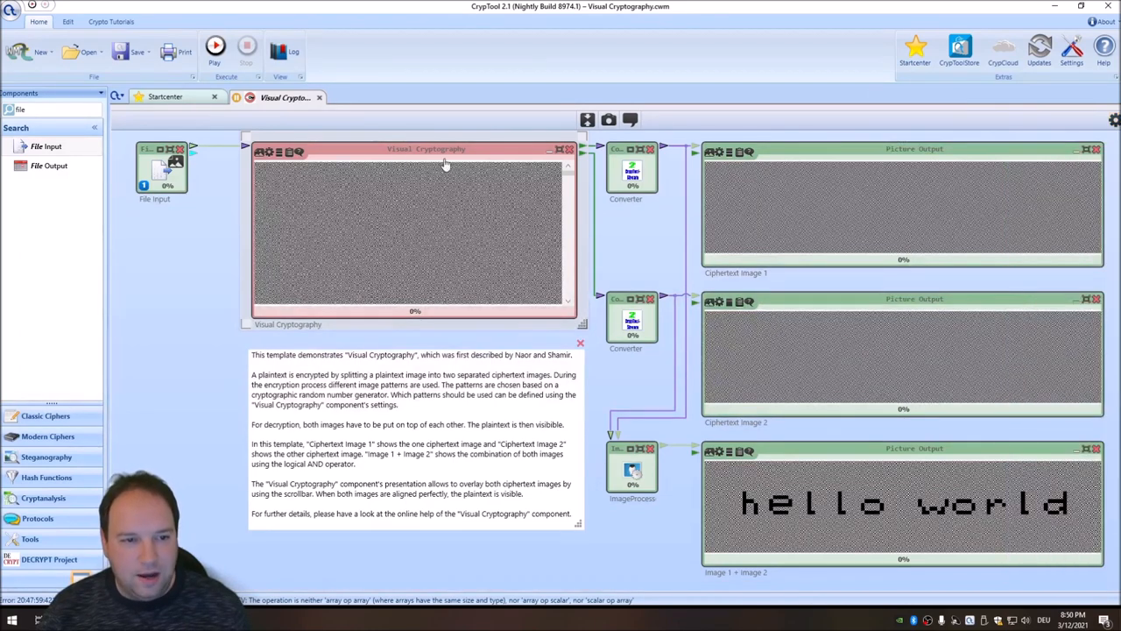
left_click(214, 49)
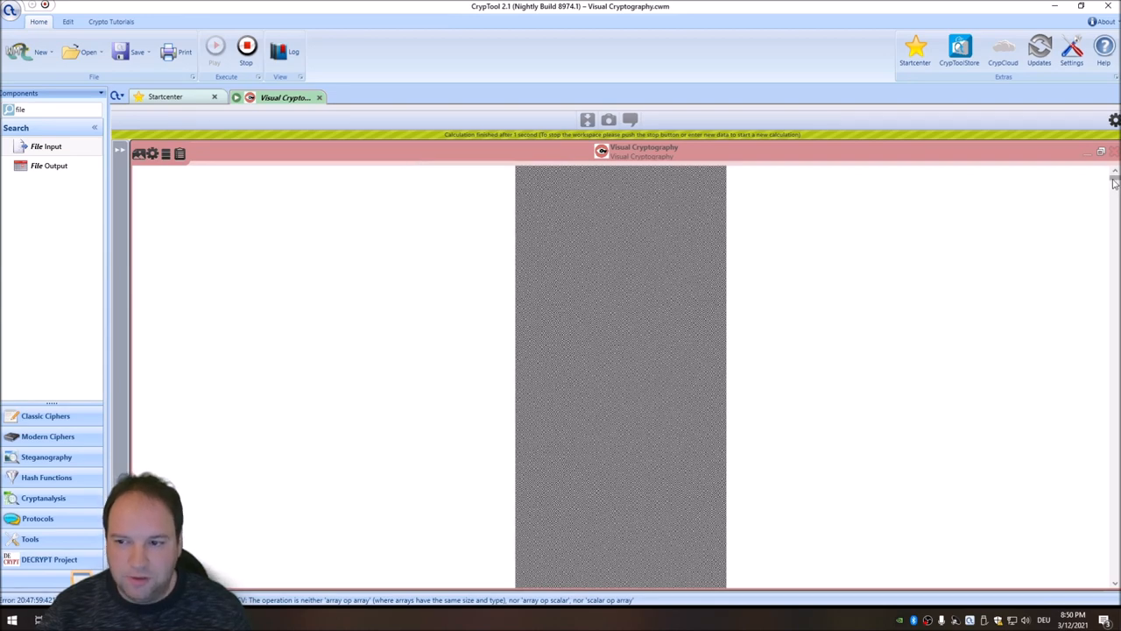
- Watch the two noisy shares overlap in the maximized component until the CT logo emerges
scroll("down", 3)
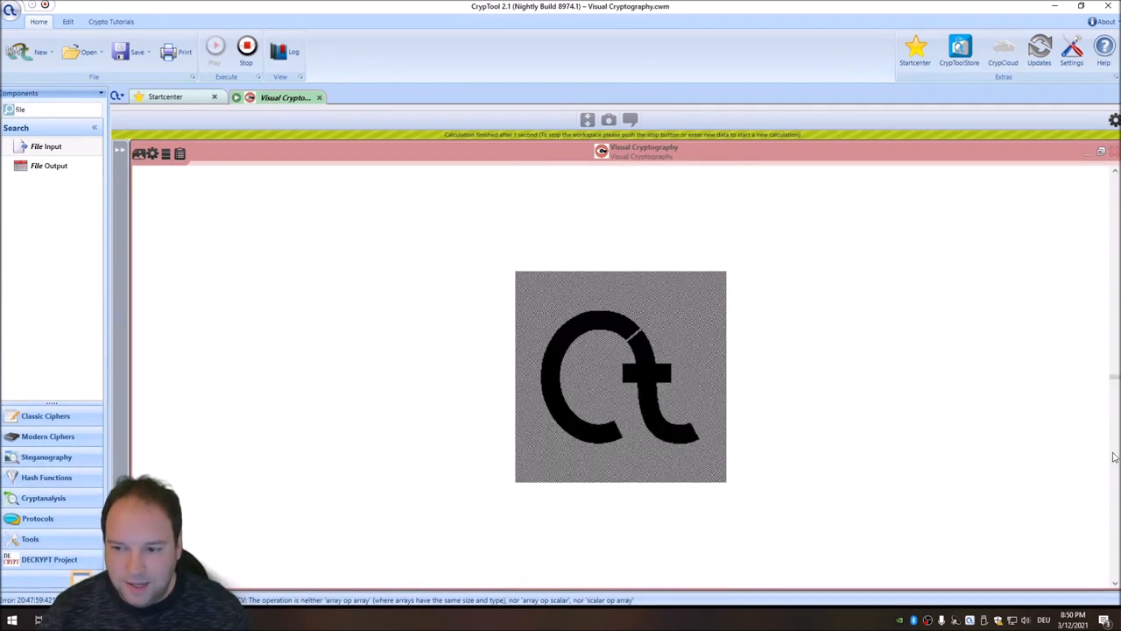
mouse_move(1114, 249)
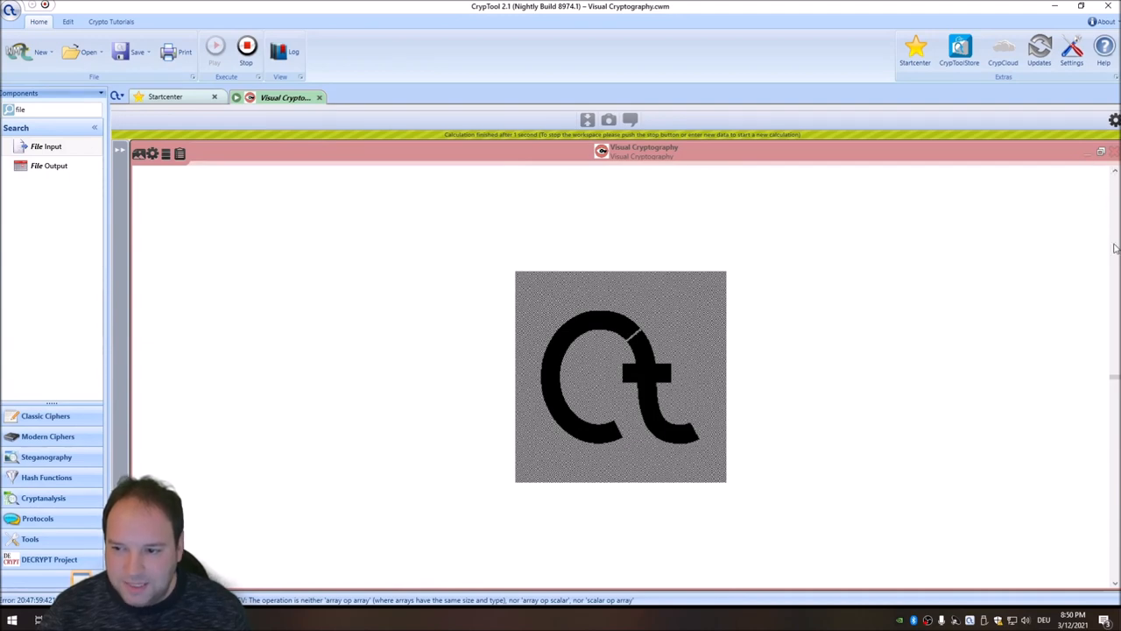
mouse_move(1118, 379)
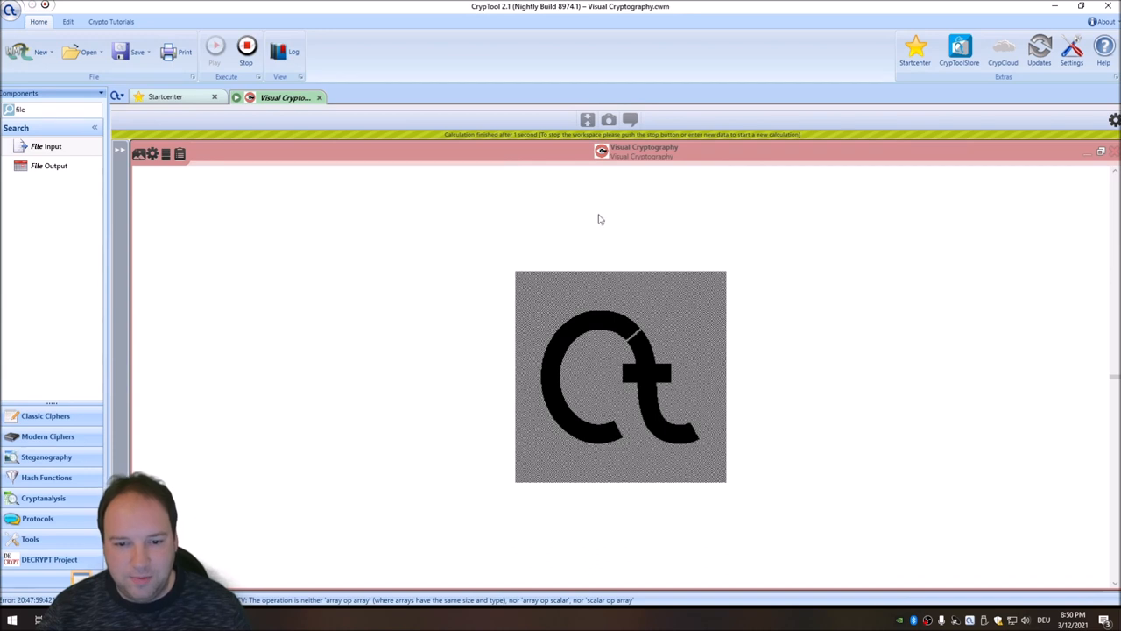
mouse_move(542, 380)
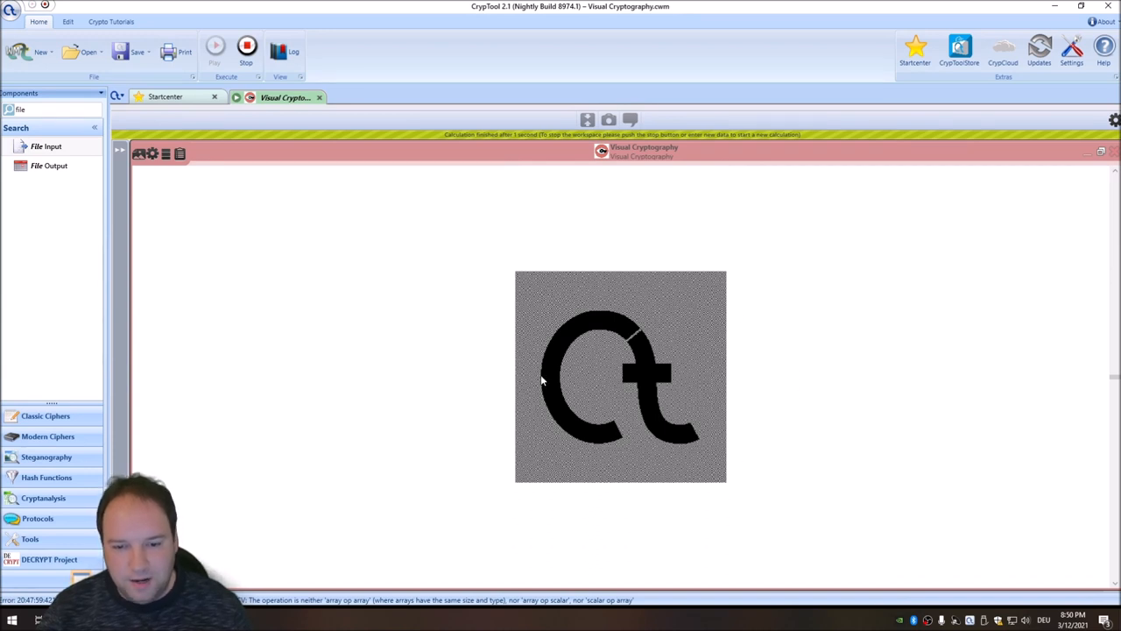
mouse_move(522, 351)
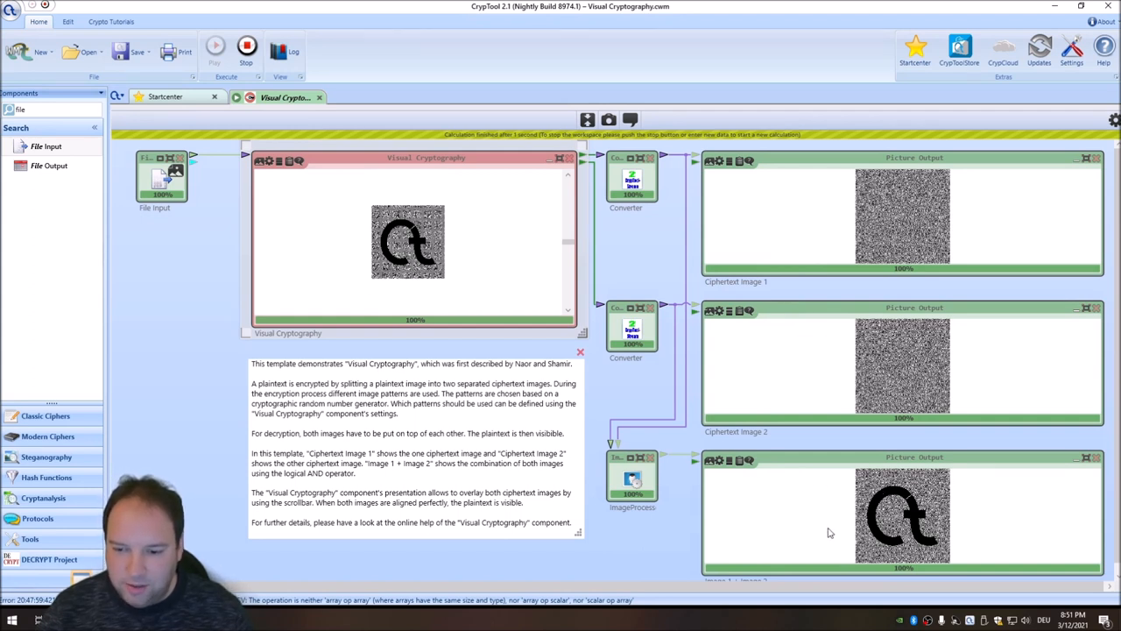
mouse_move(607, 417)
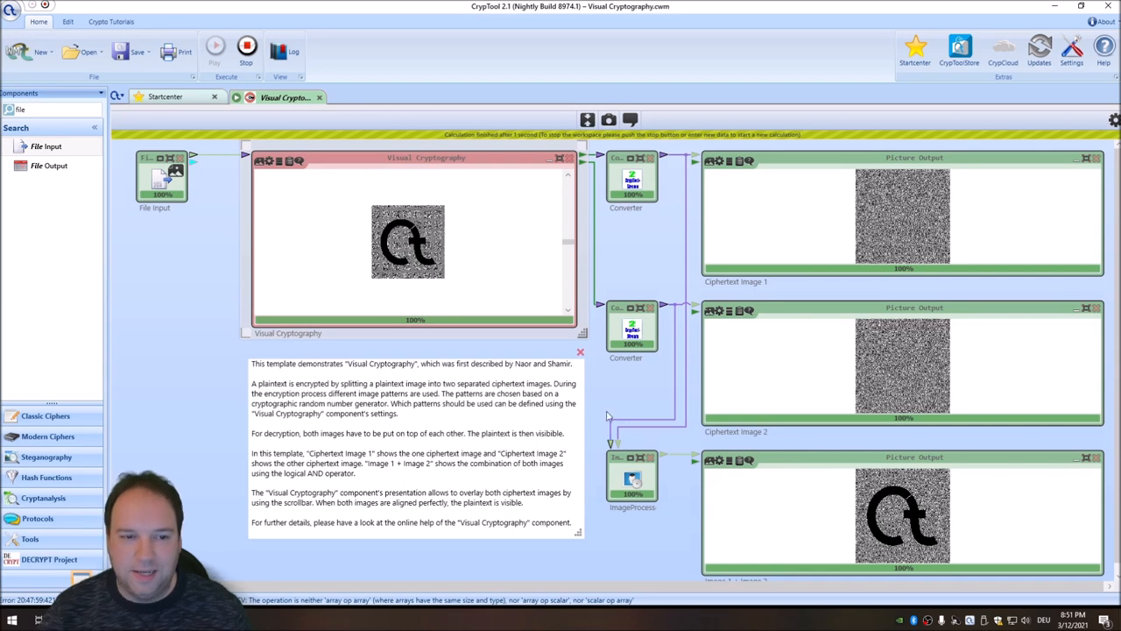
- Rerun the workflow after the settings change so the overlay shows only logo outline fragments
left_click(214, 45)
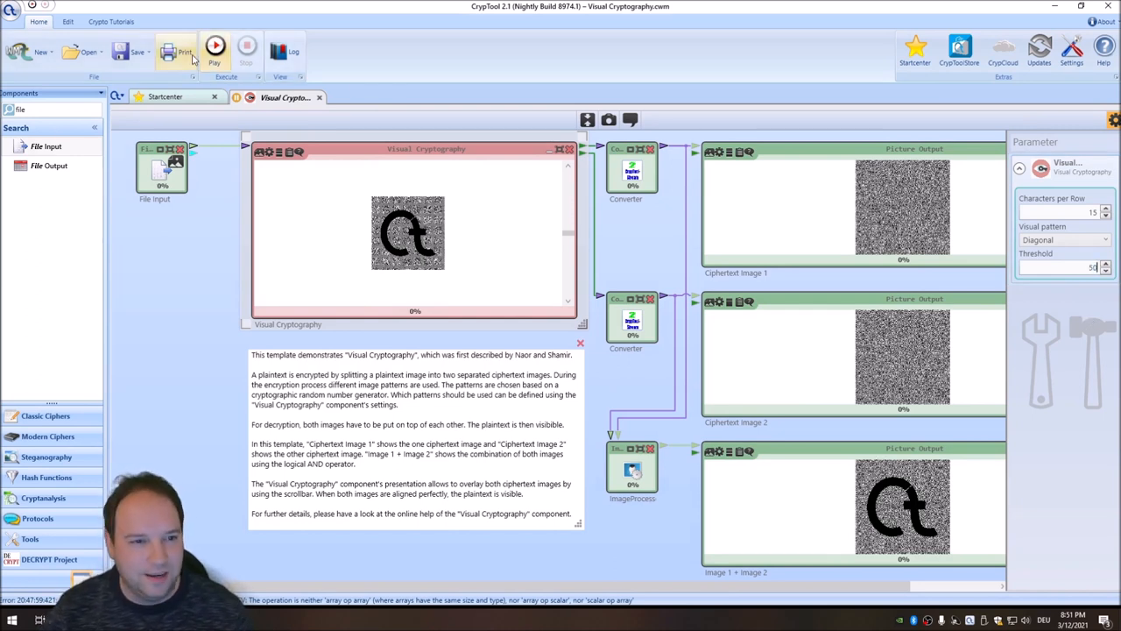
left_click(214, 51)
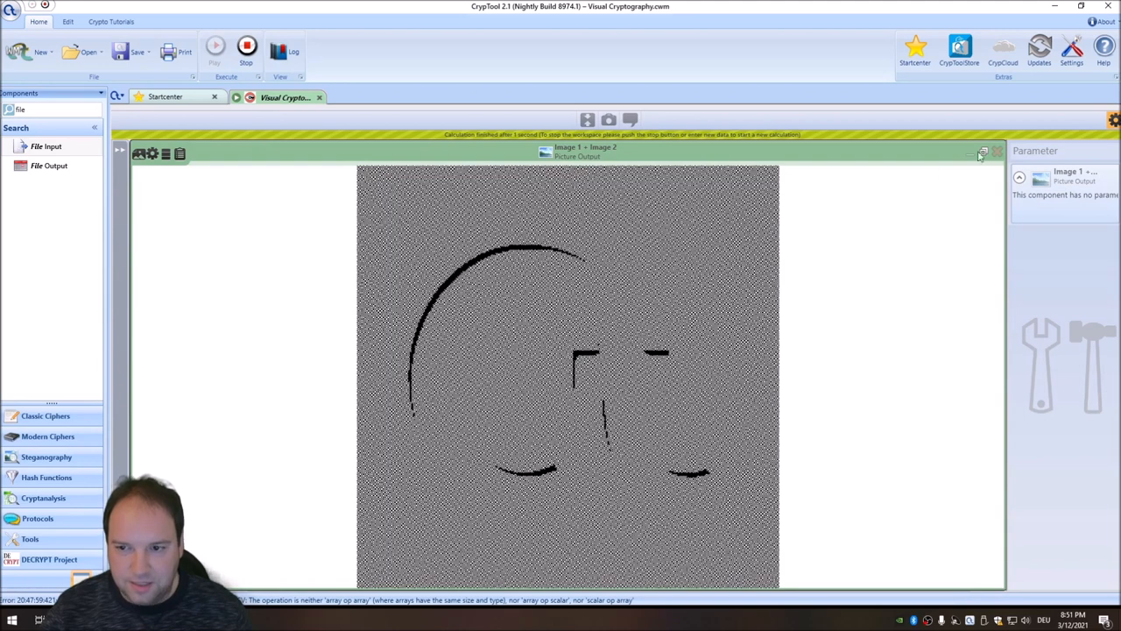
- Return to the full workflow view and rerun the workflow with a changed threshold
left_click(983, 151)
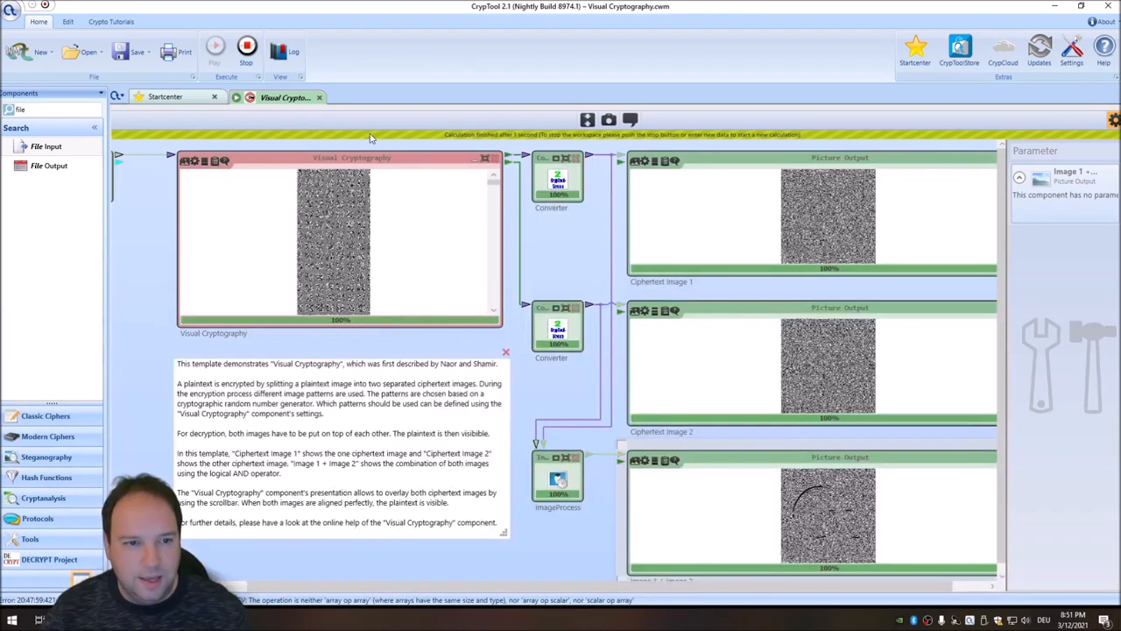
left_click(214, 45)
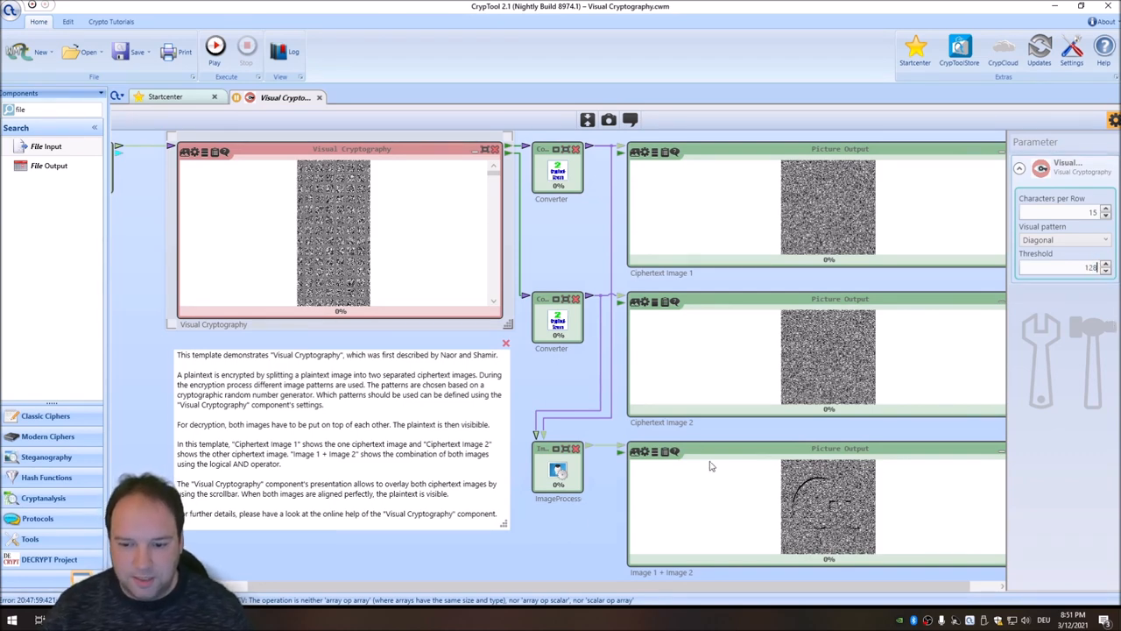
left_click(214, 45)
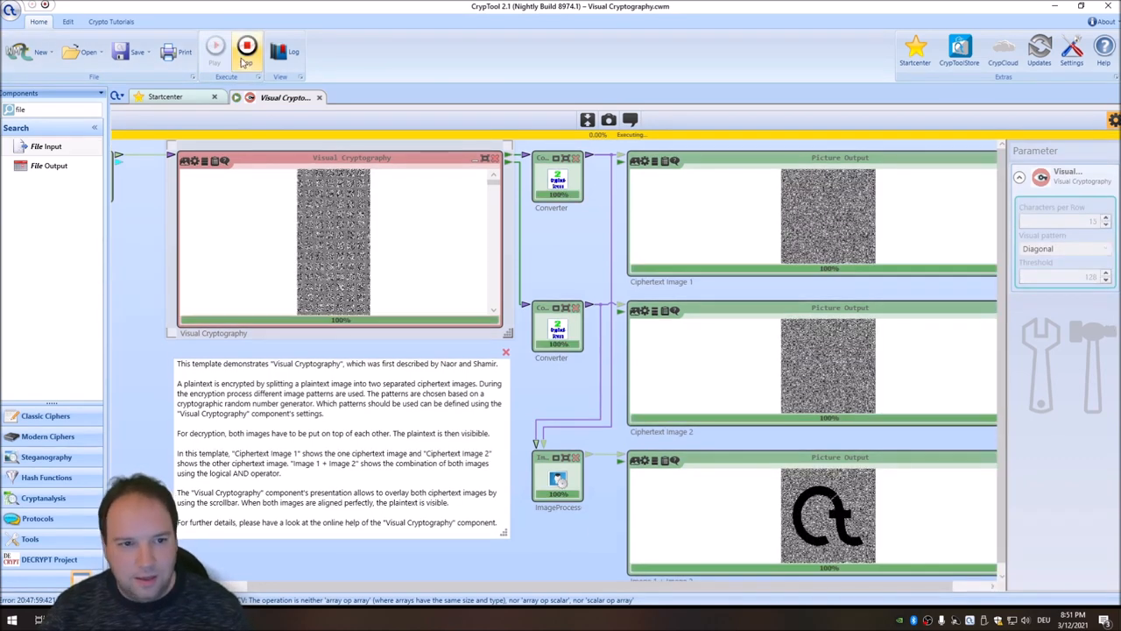
left_click(213, 51)
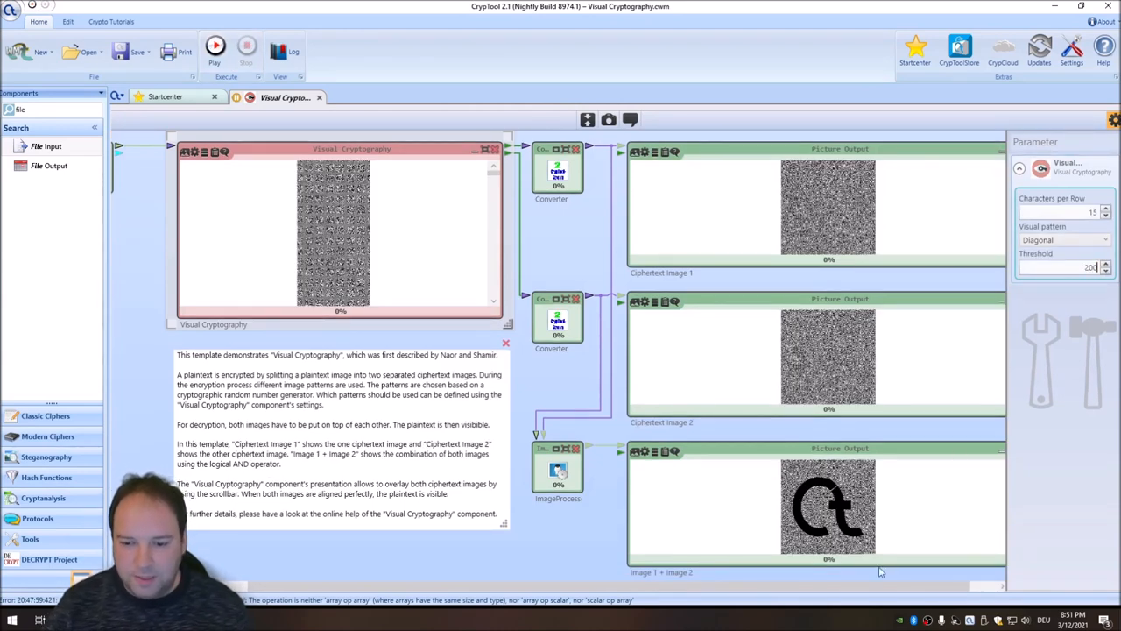
left_click(214, 47)
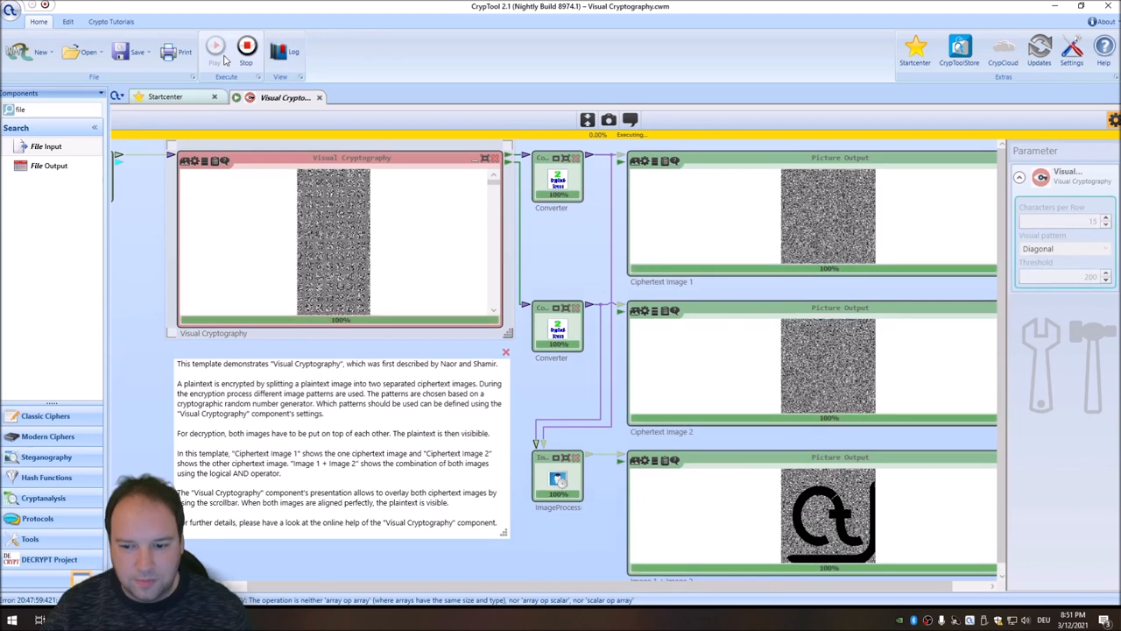
- Stop, set another Threshold value and rerun until the overlay reveals the full CT logo
left_click(245, 47)
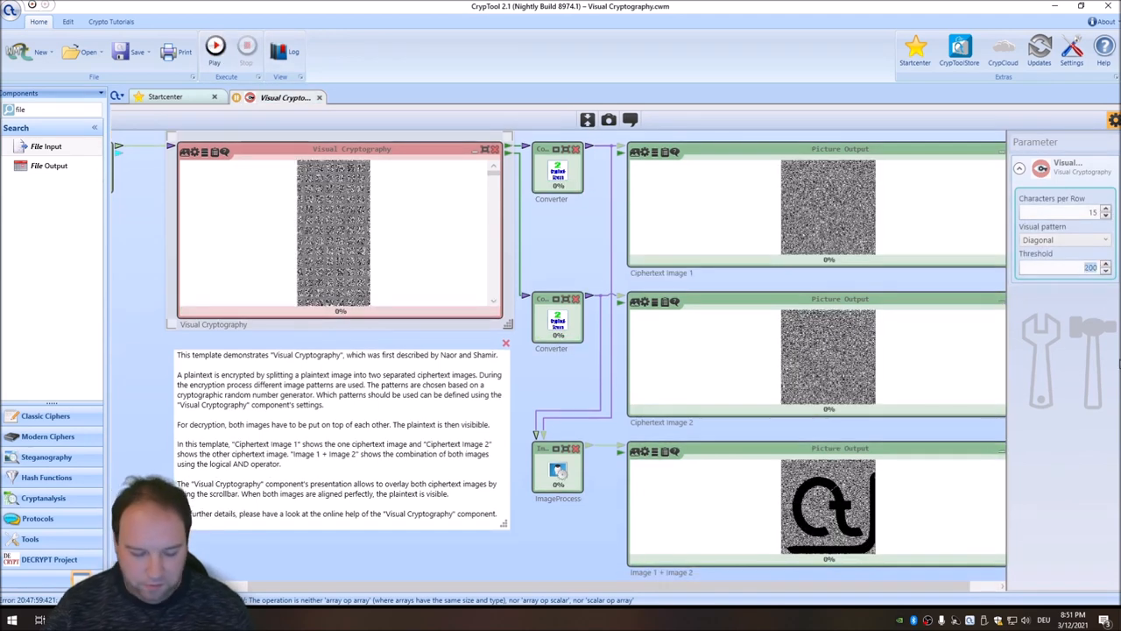
left_click(1104, 263)
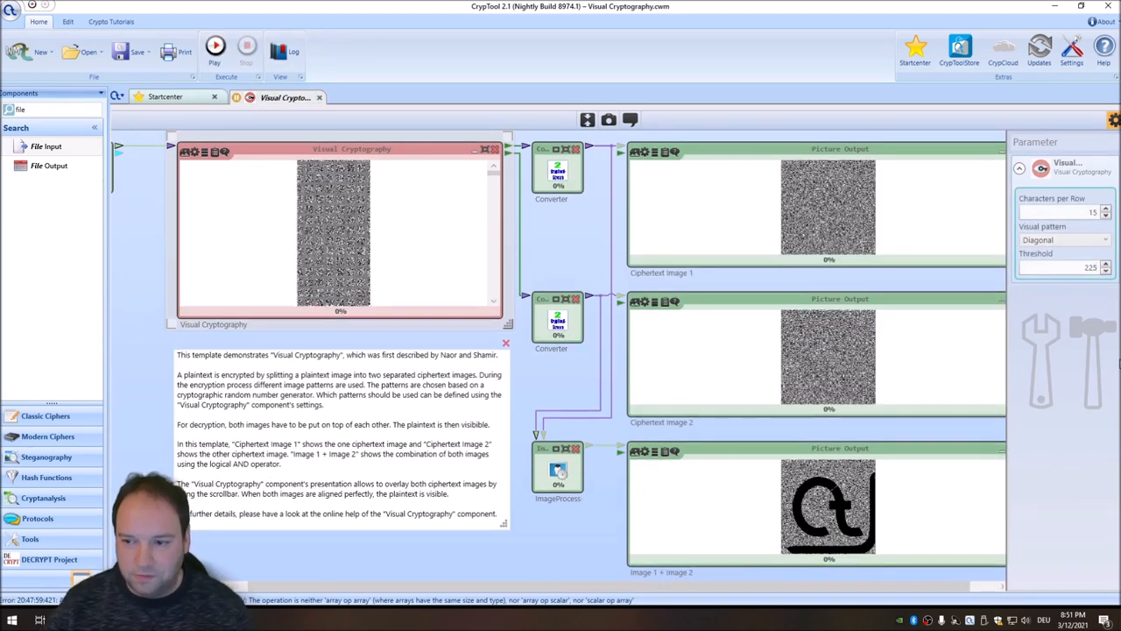
left_click(214, 46)
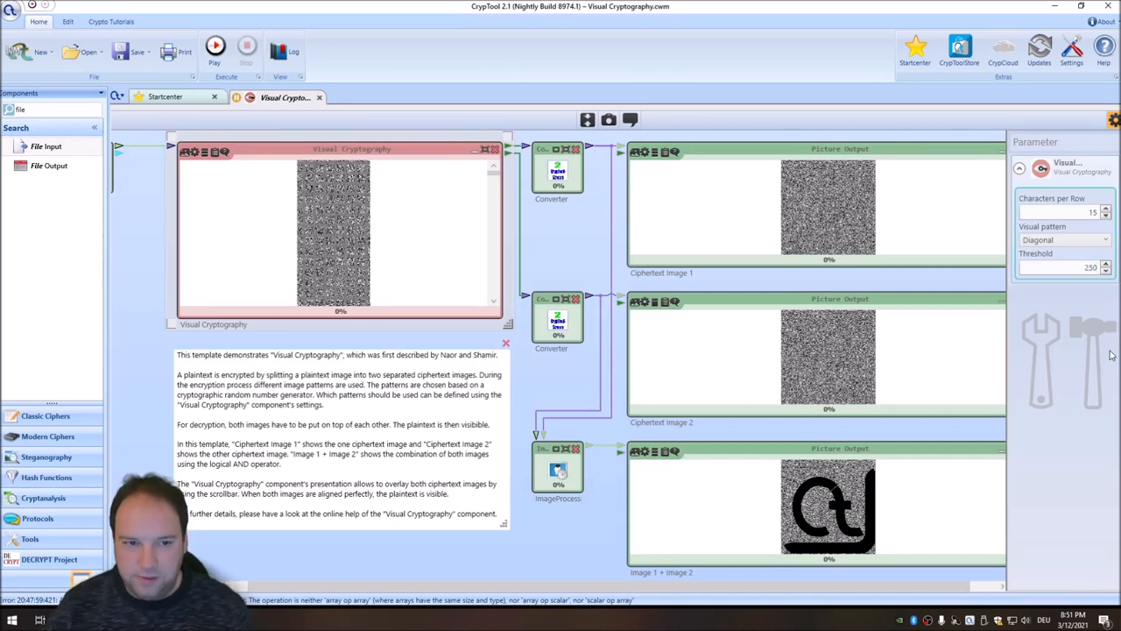
left_click(213, 46)
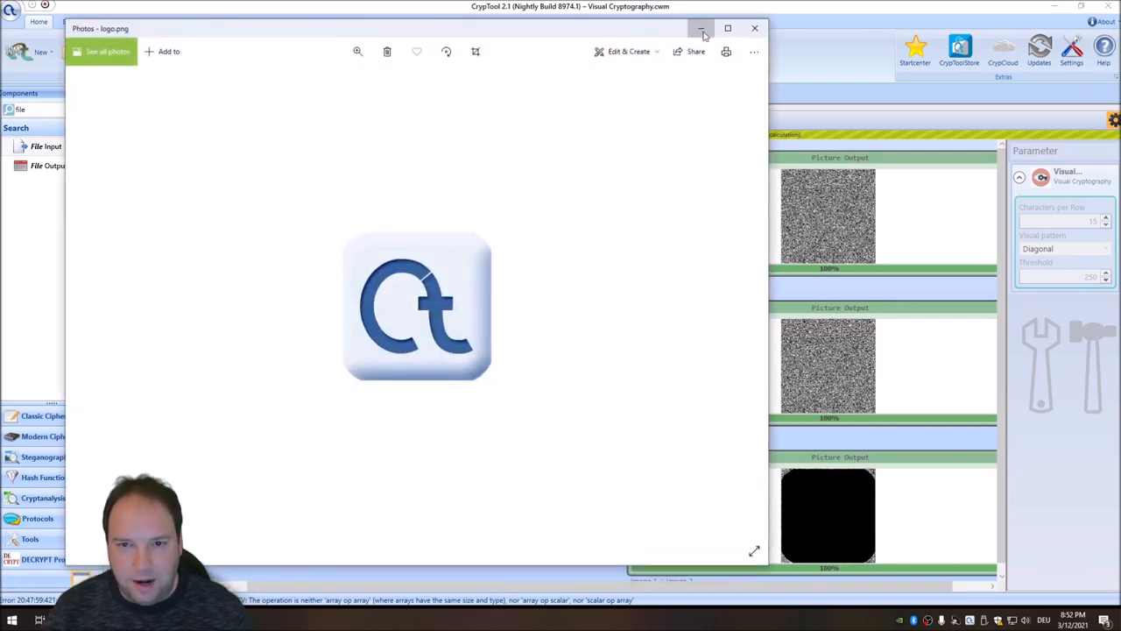
- Close the Photos window showing logo.png to return to the CrypTool workspace
left_click(701, 28)
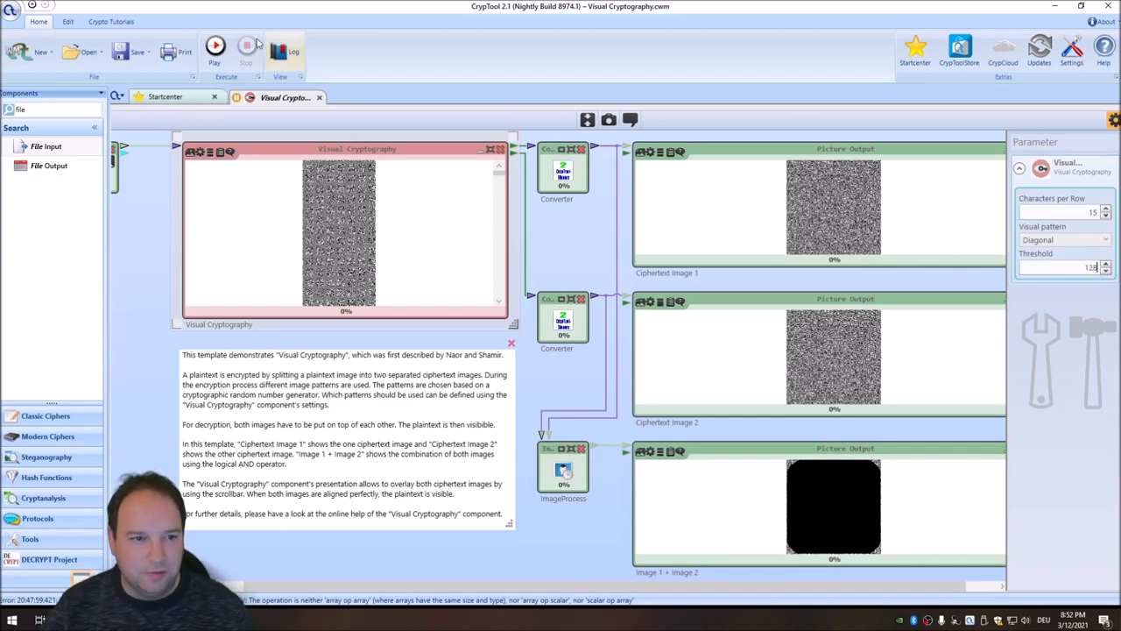
- Run the Visual Cryptography workspace again so the AND overlay reveals the CT logo
left_click(214, 46)
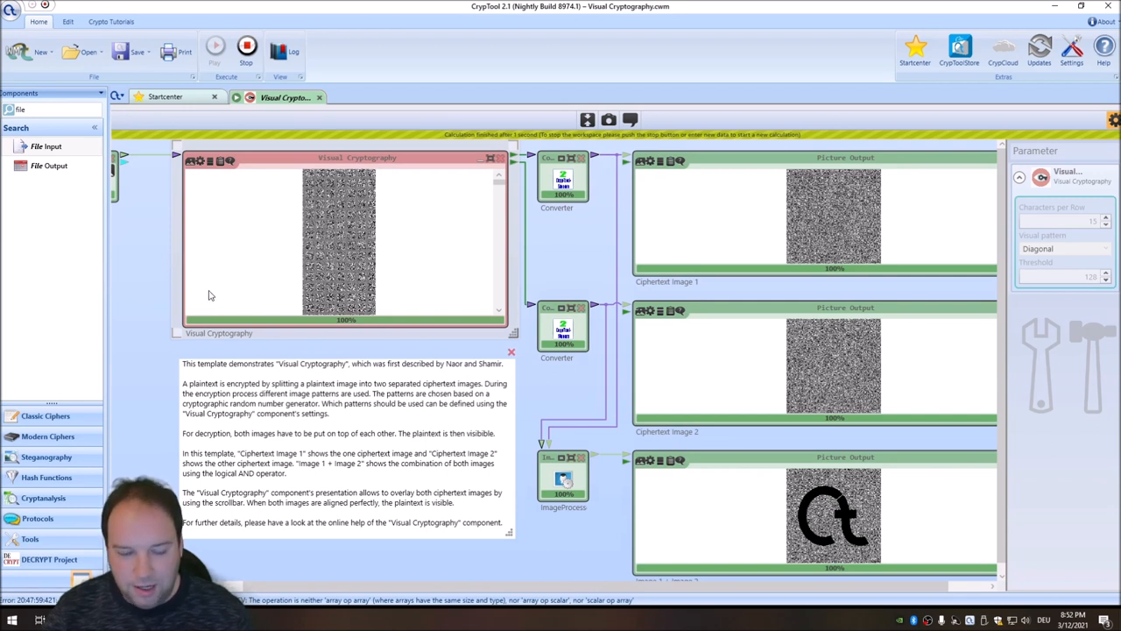
mouse_move(149, 340)
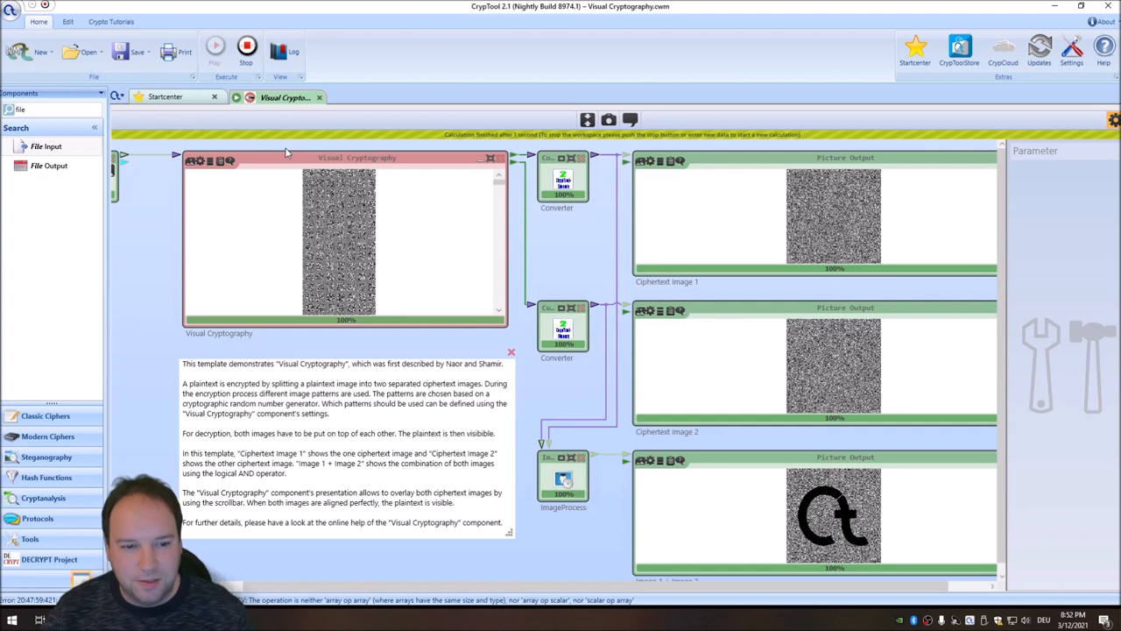
mouse_move(139, 336)
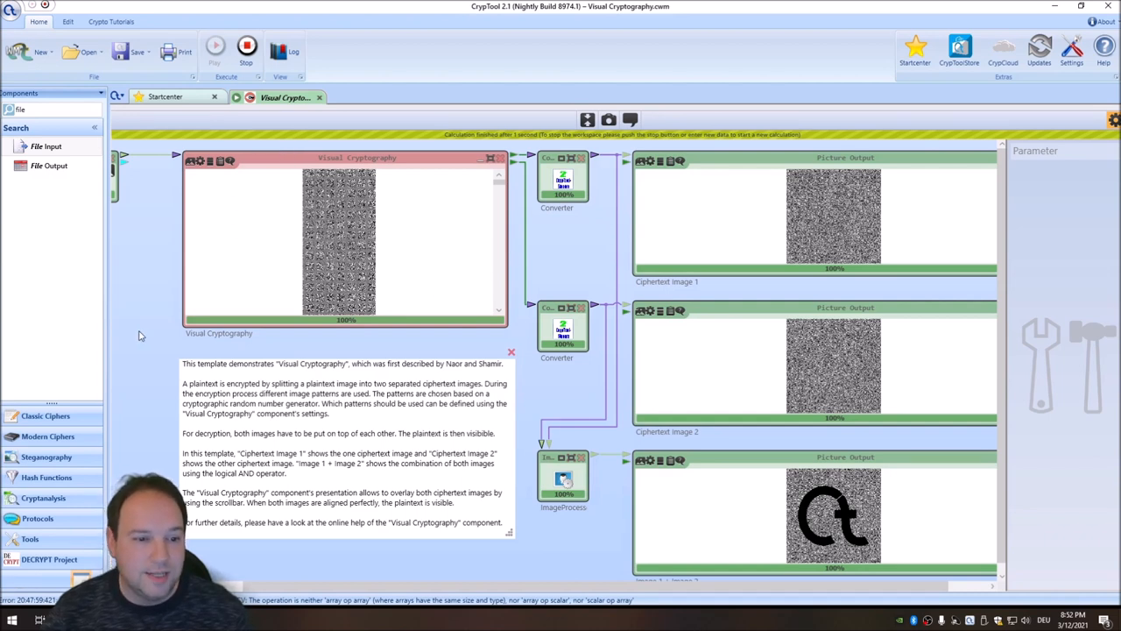
mouse_move(146, 340)
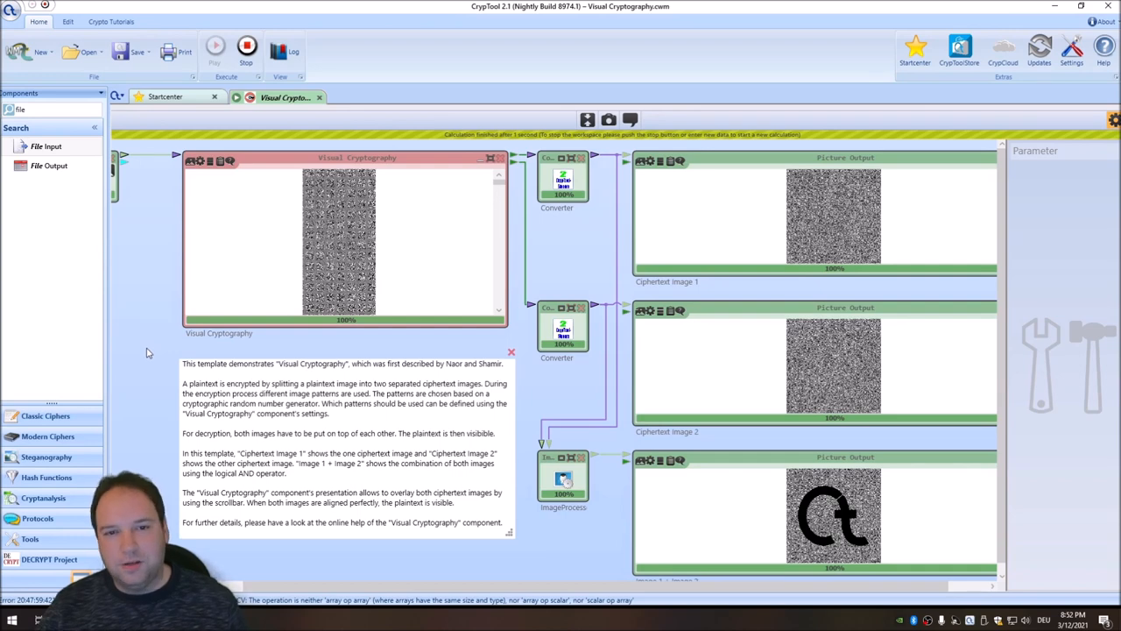
mouse_move(128, 391)
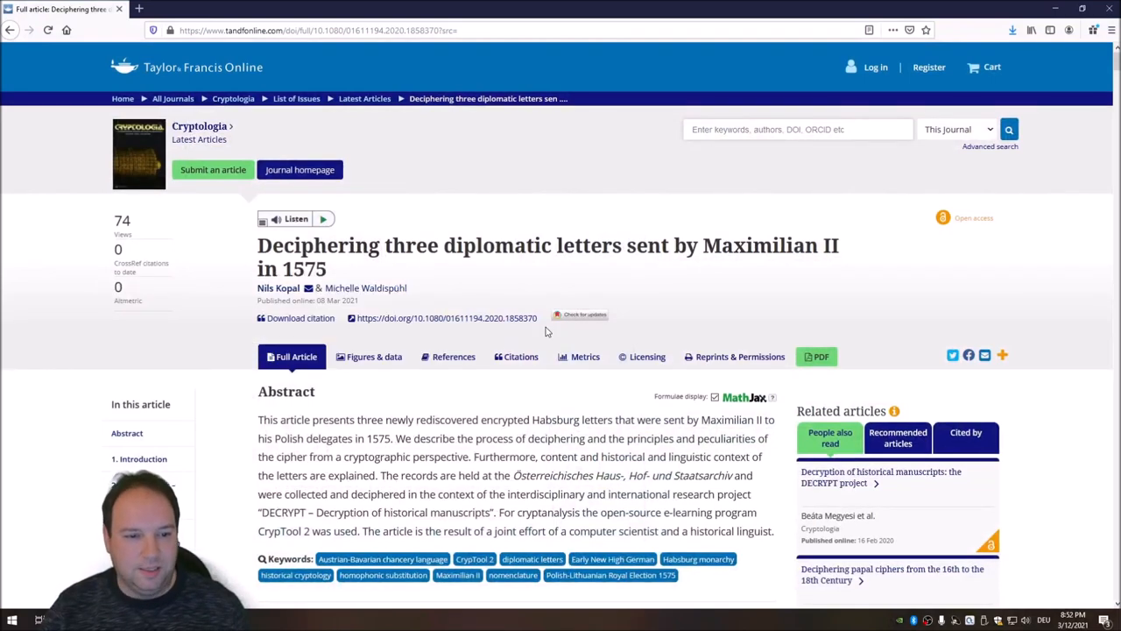
mouse_move(473, 312)
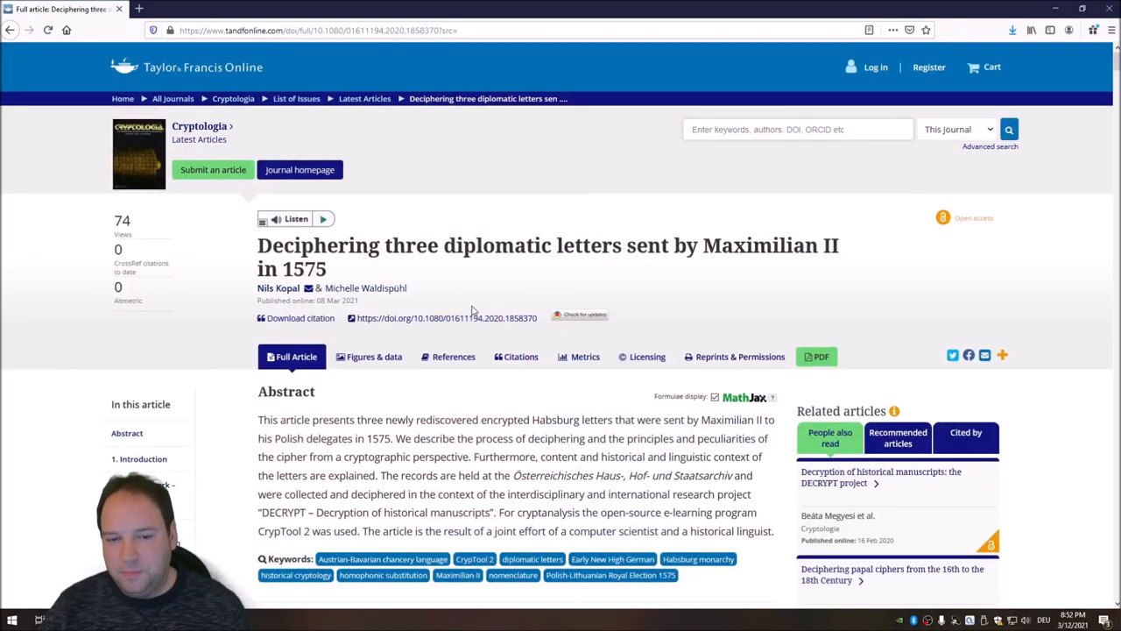
mouse_move(442, 271)
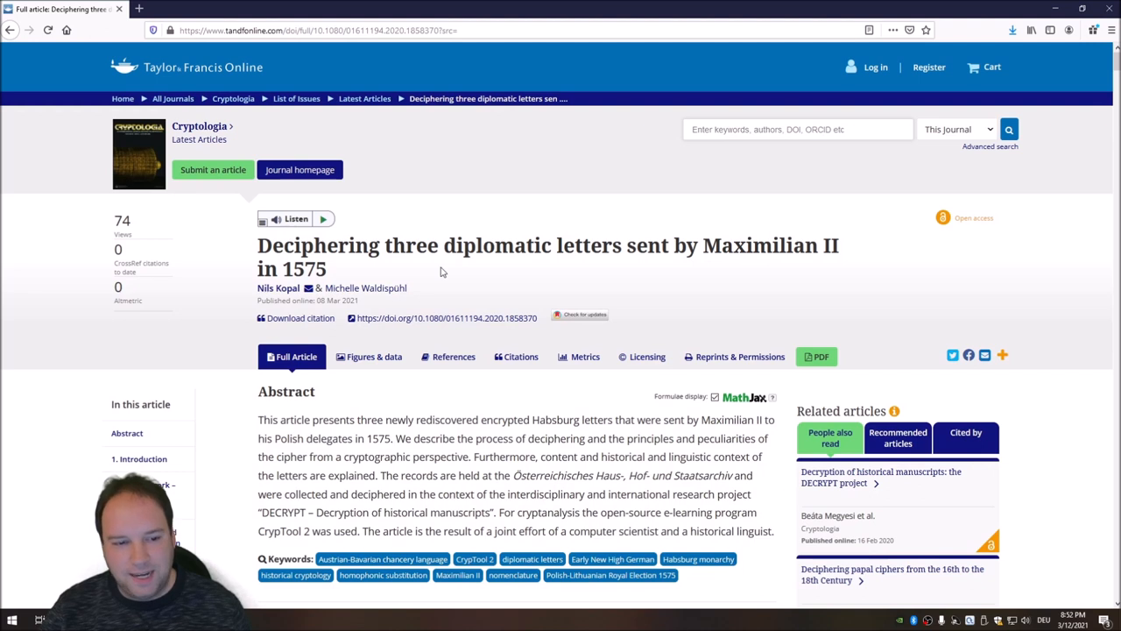
mouse_move(245, 256)
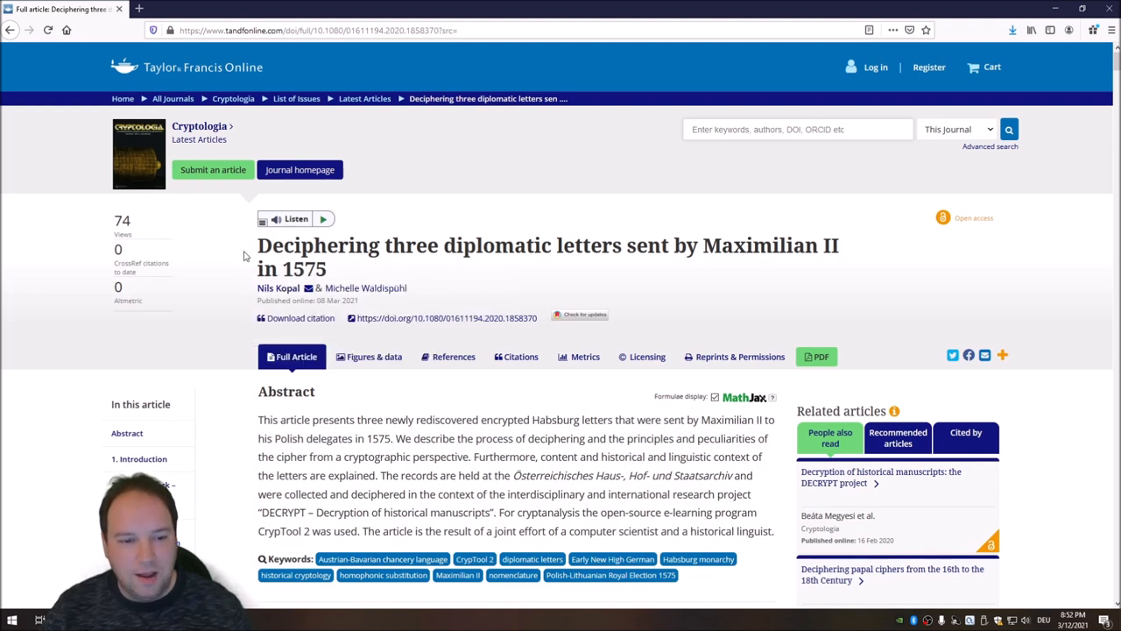
mouse_move(210, 253)
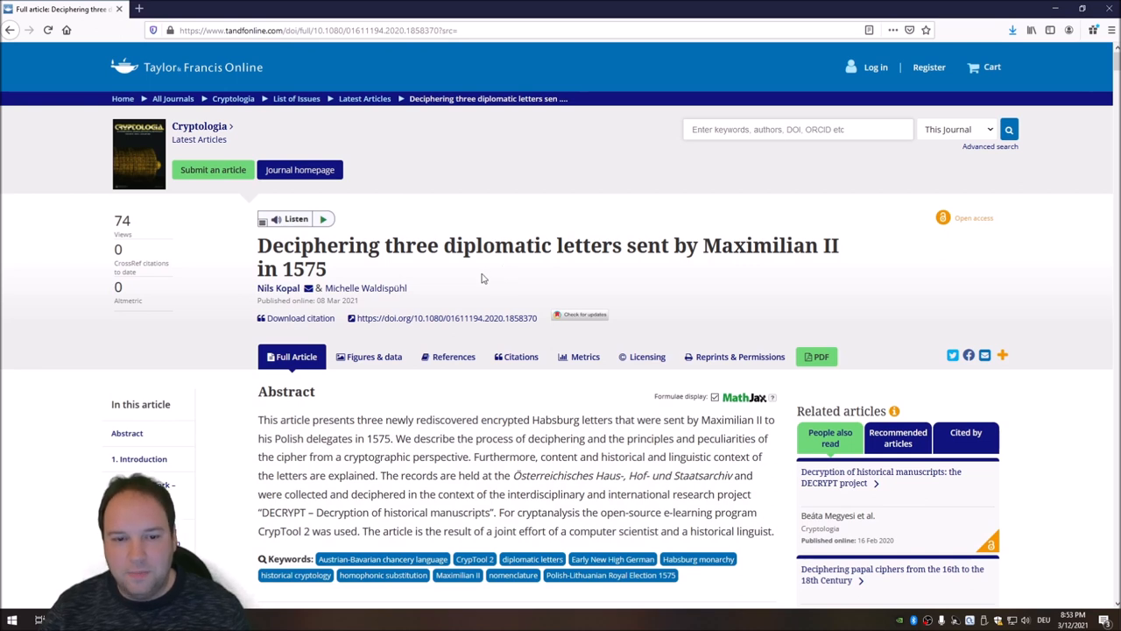
mouse_move(429, 175)
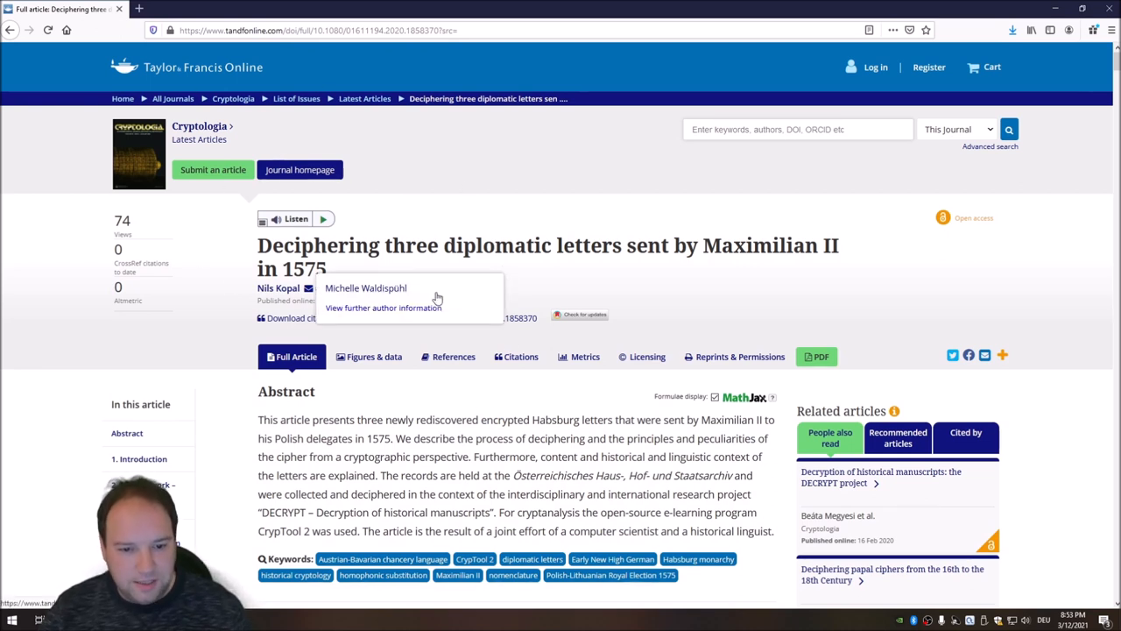
scroll("down", 3)
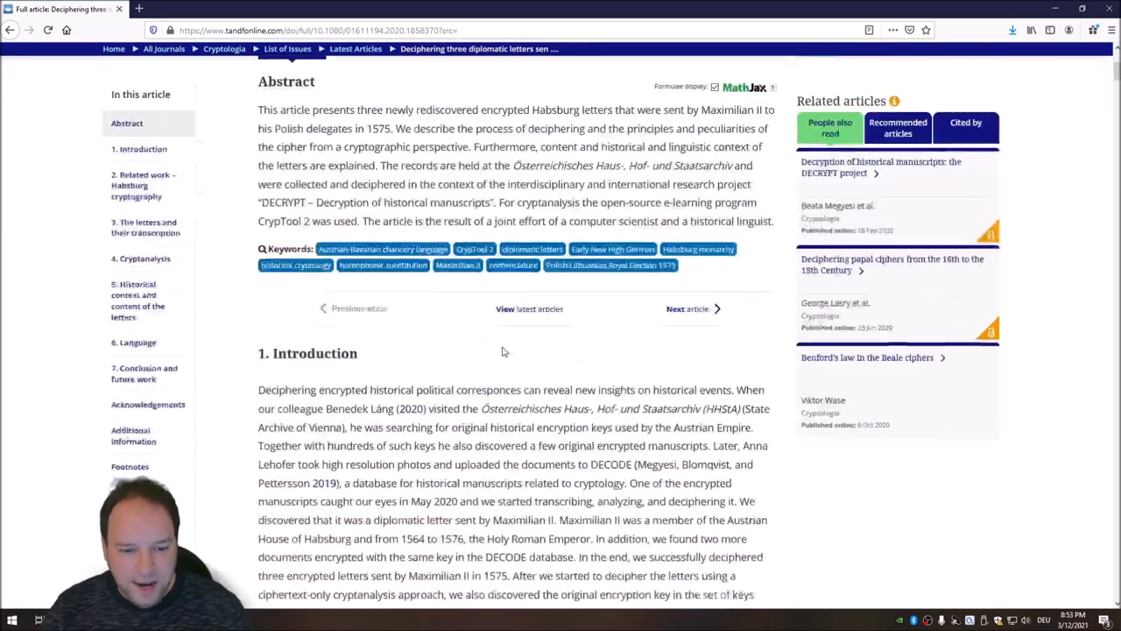
scroll("down", 3)
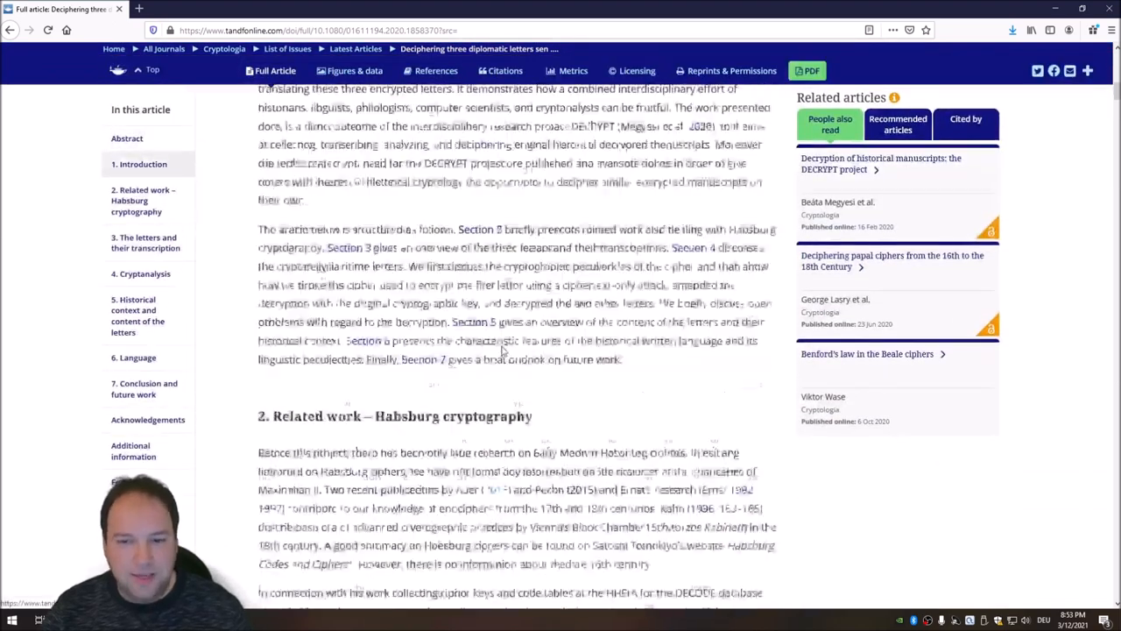
scroll("up", 3)
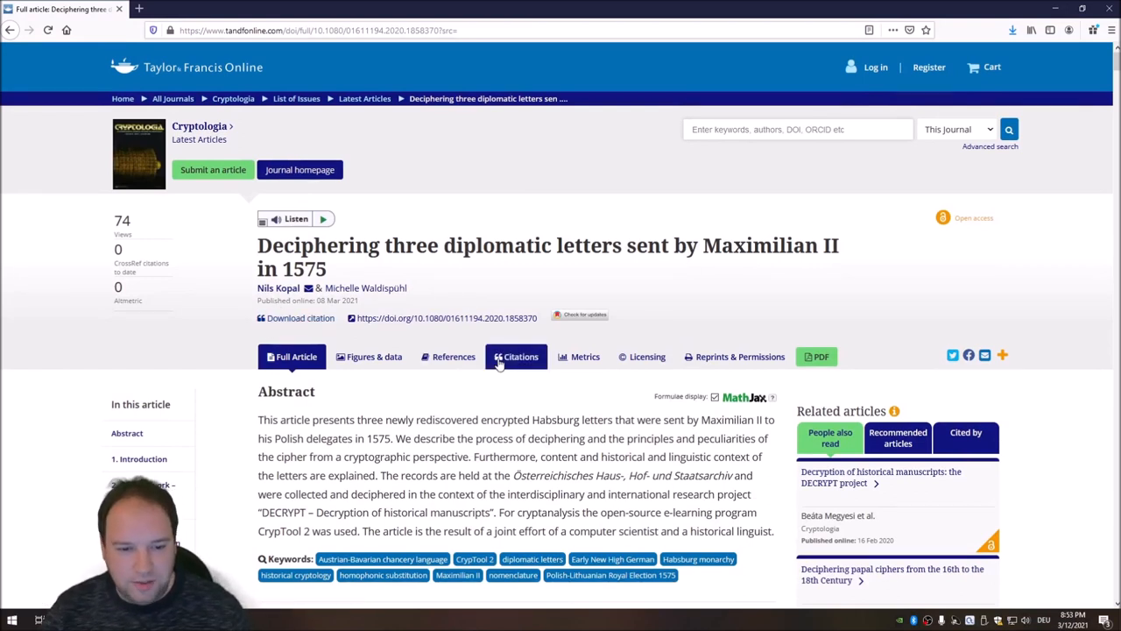
mouse_move(487, 284)
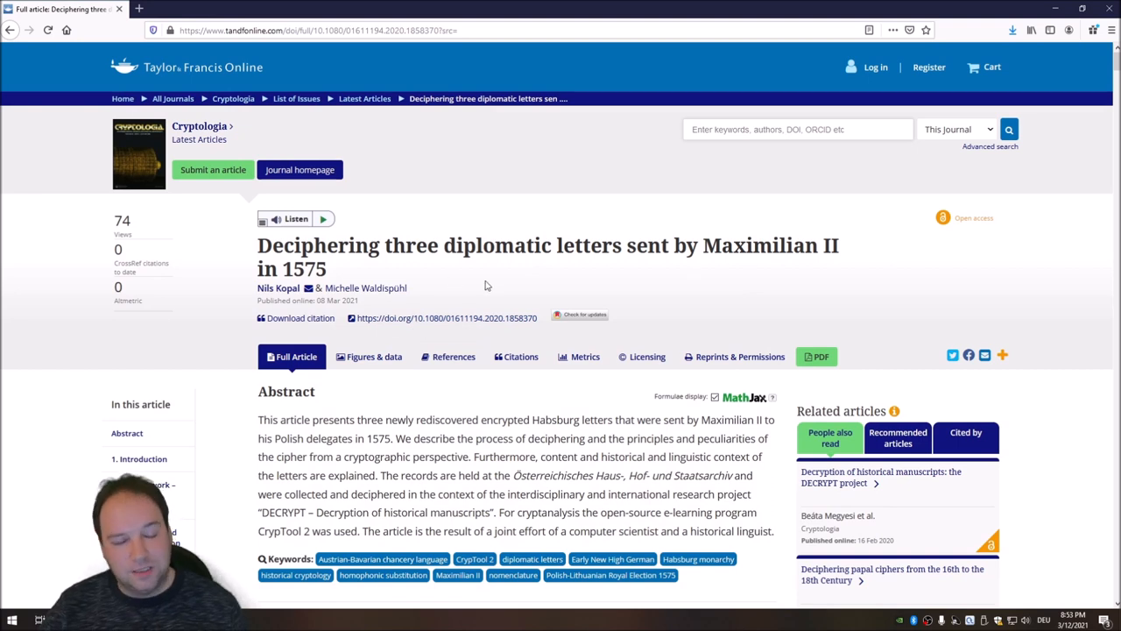
mouse_move(457, 295)
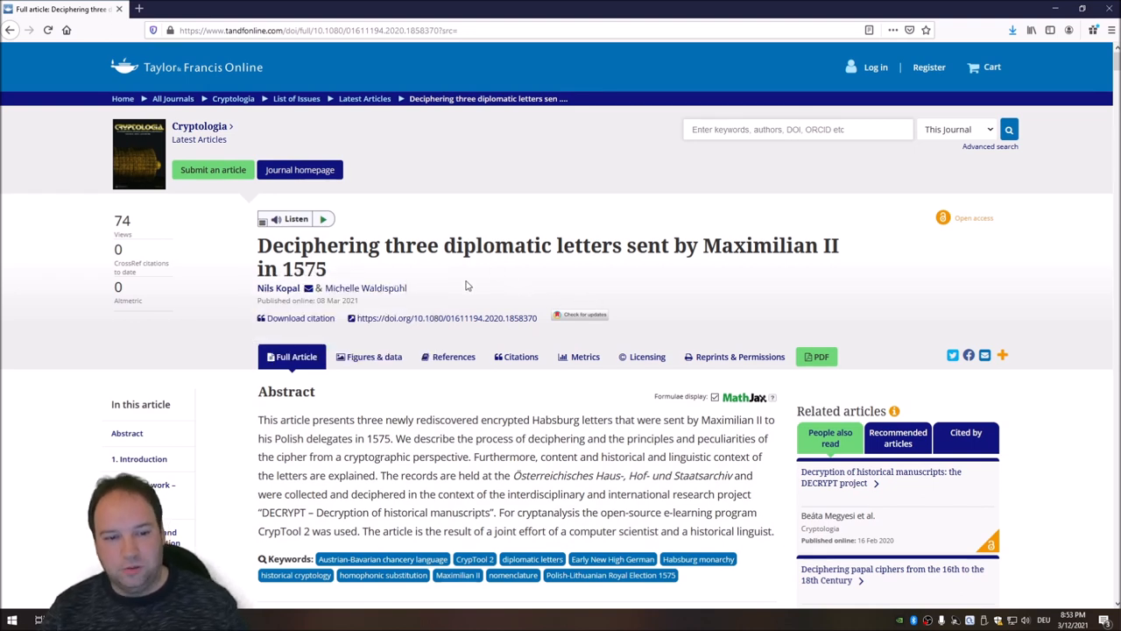
mouse_move(455, 284)
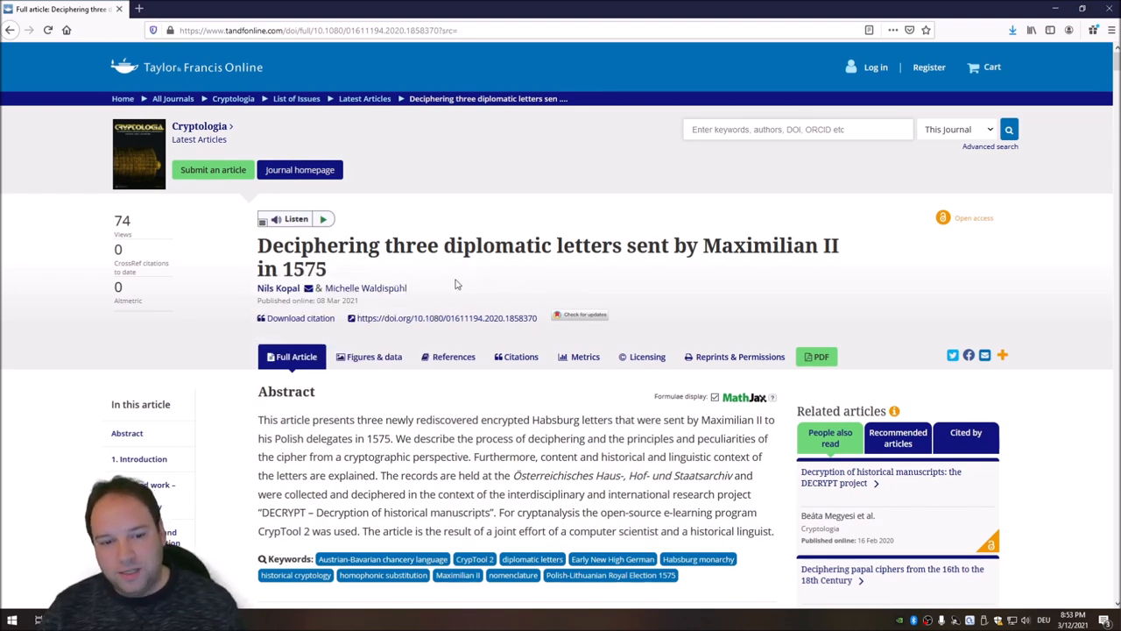
mouse_move(392, 305)
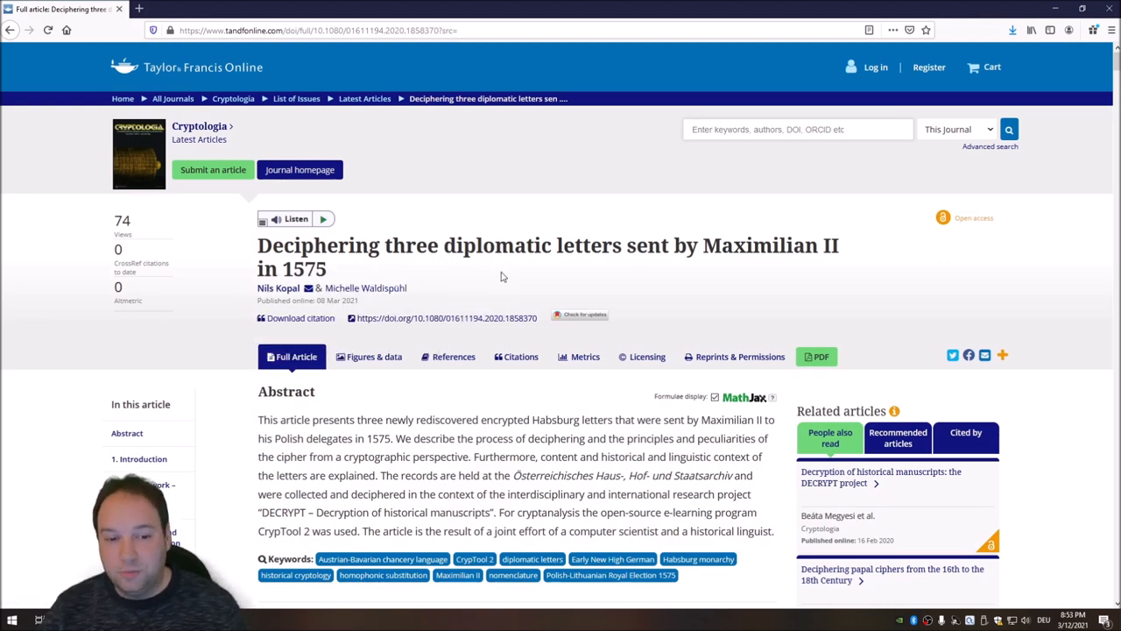
mouse_move(485, 289)
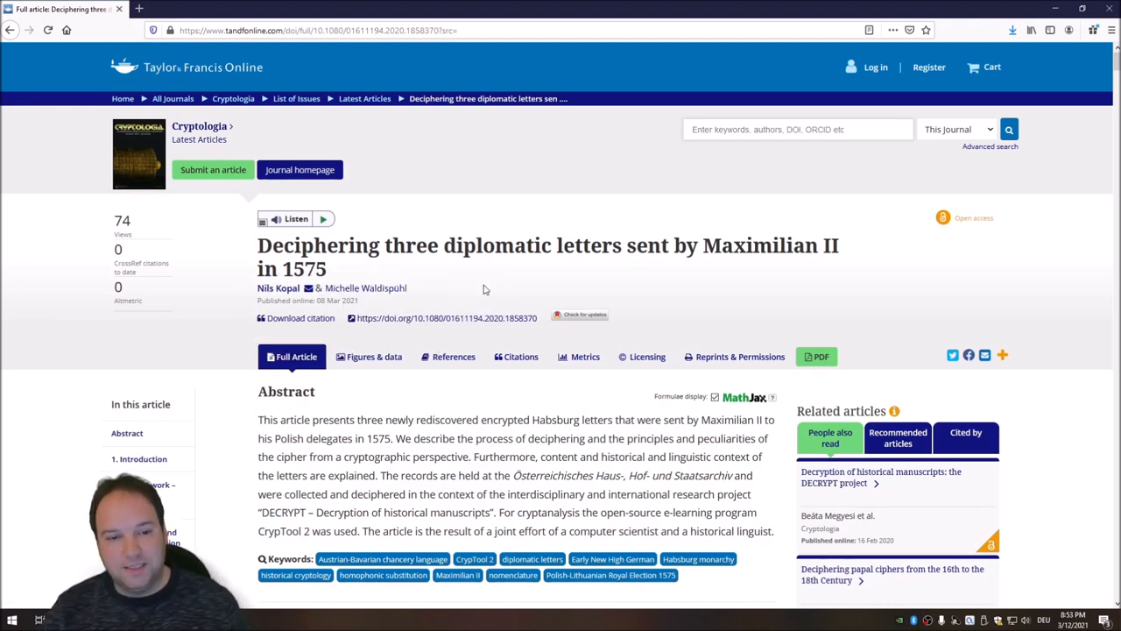
mouse_move(438, 273)
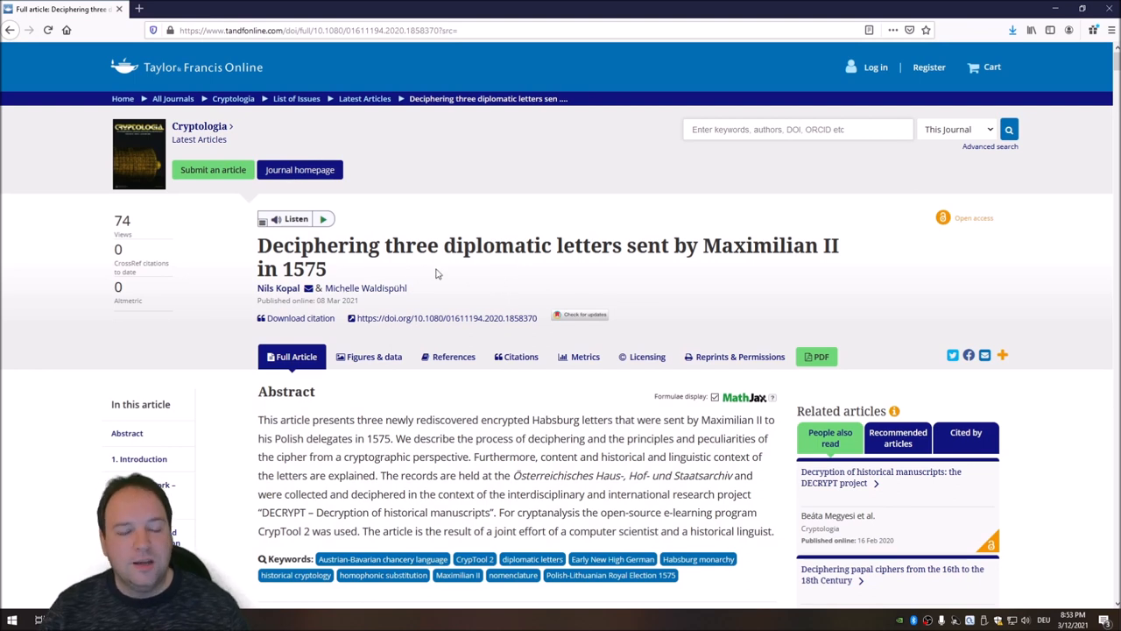
mouse_move(466, 293)
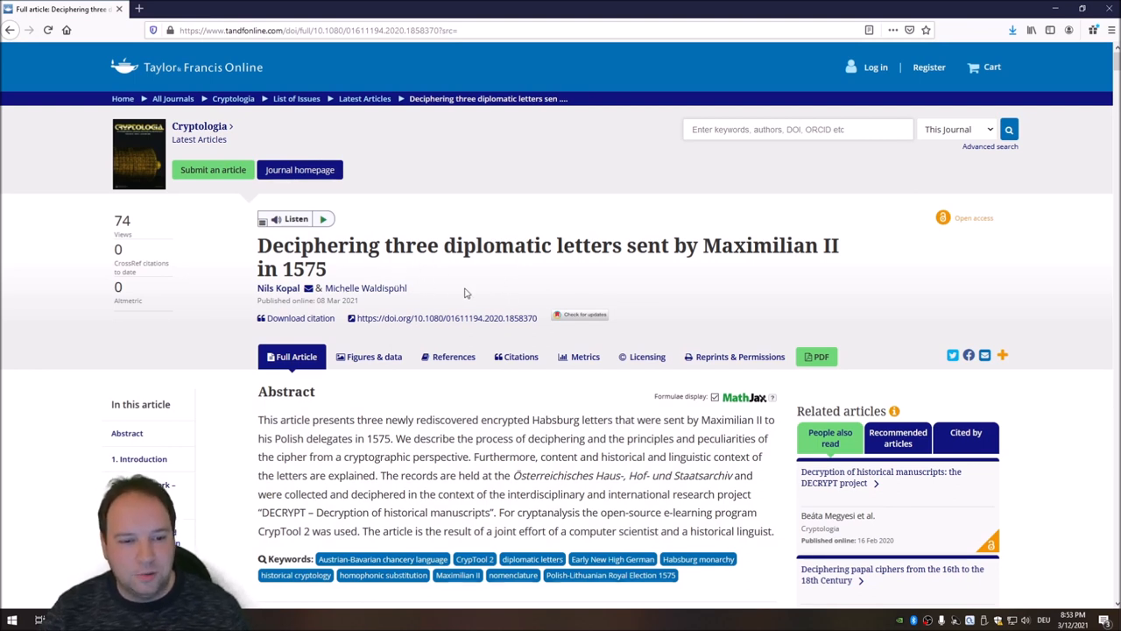
mouse_move(447, 272)
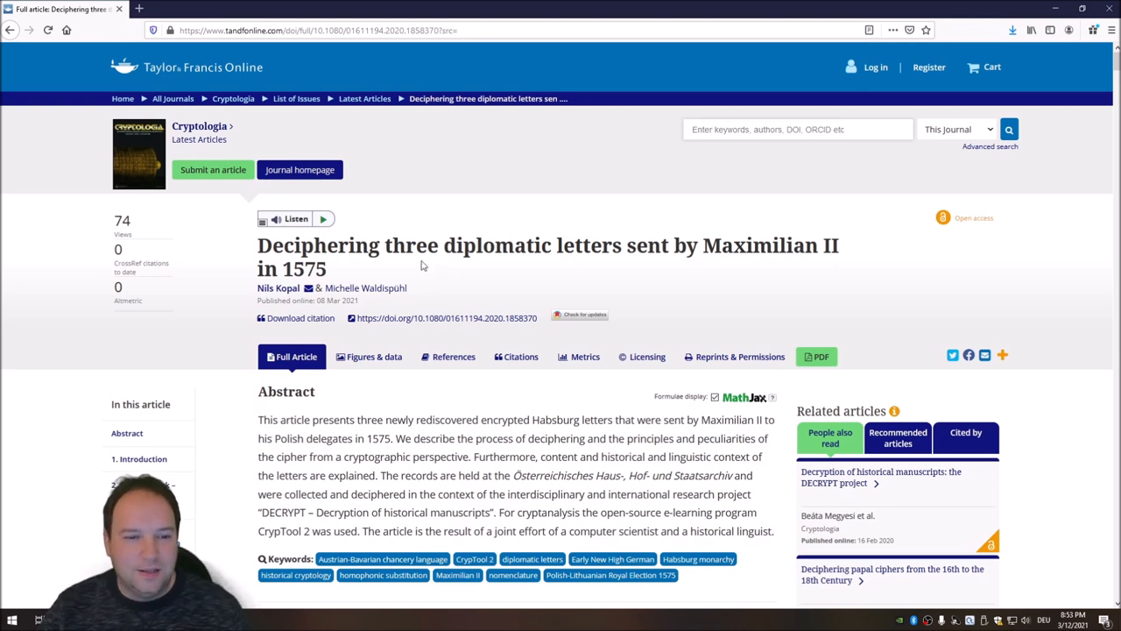
mouse_move(382, 274)
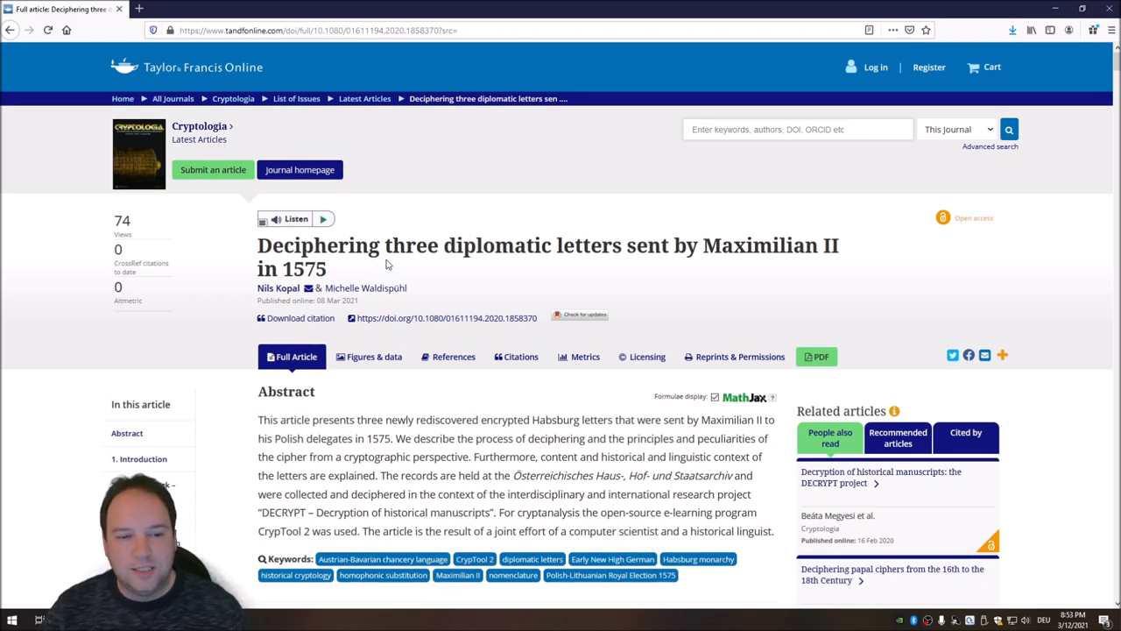
mouse_move(357, 269)
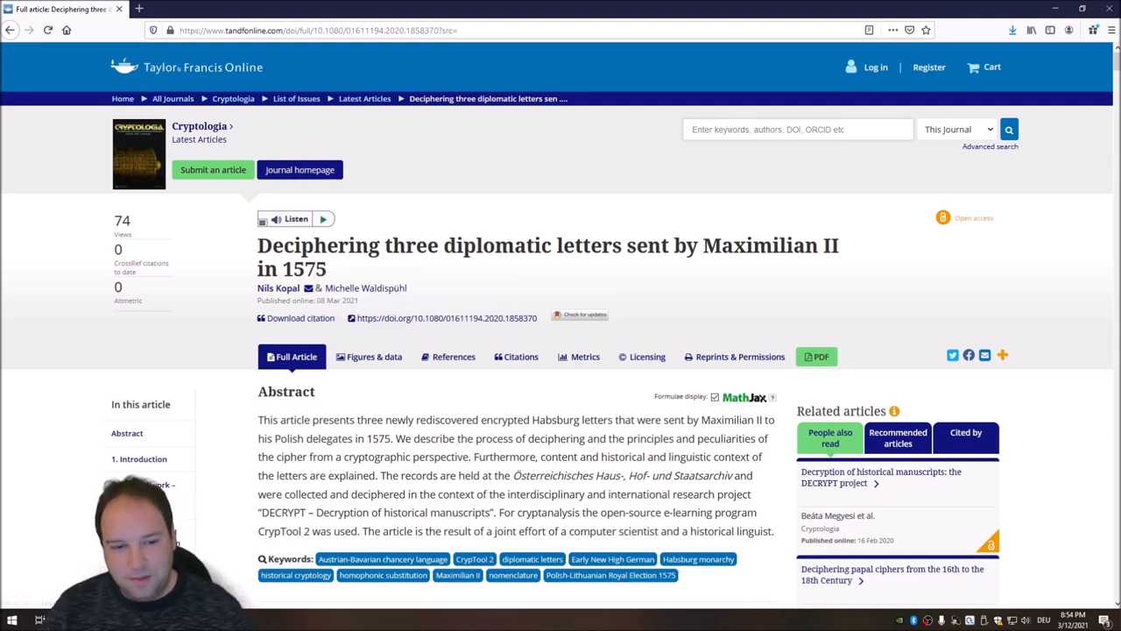
mouse_move(480, 288)
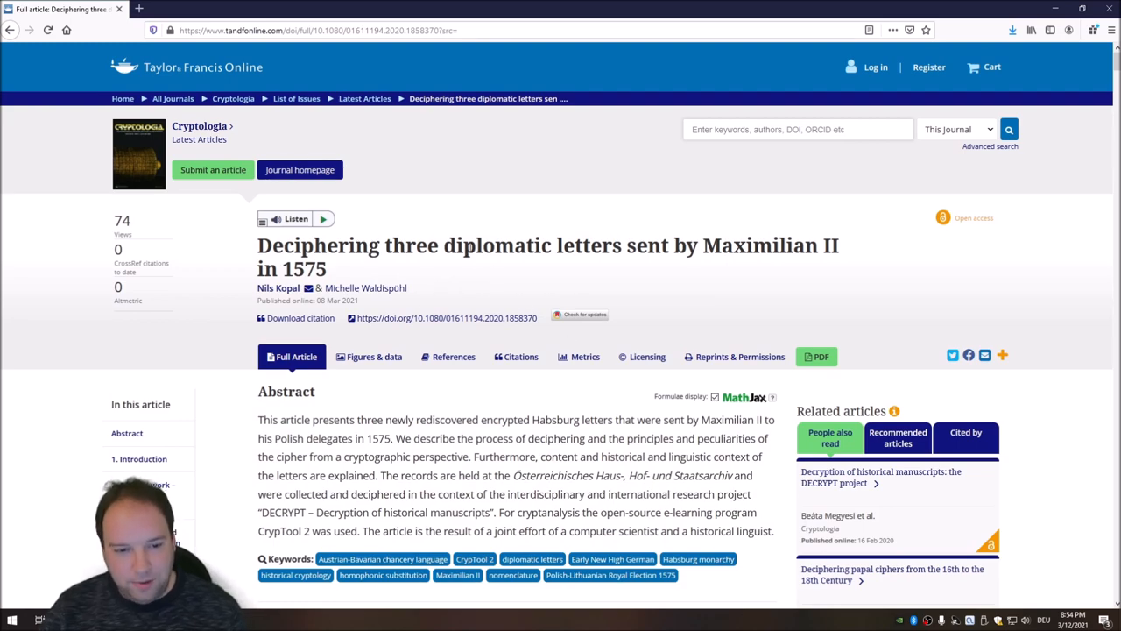
scroll("down", 3)
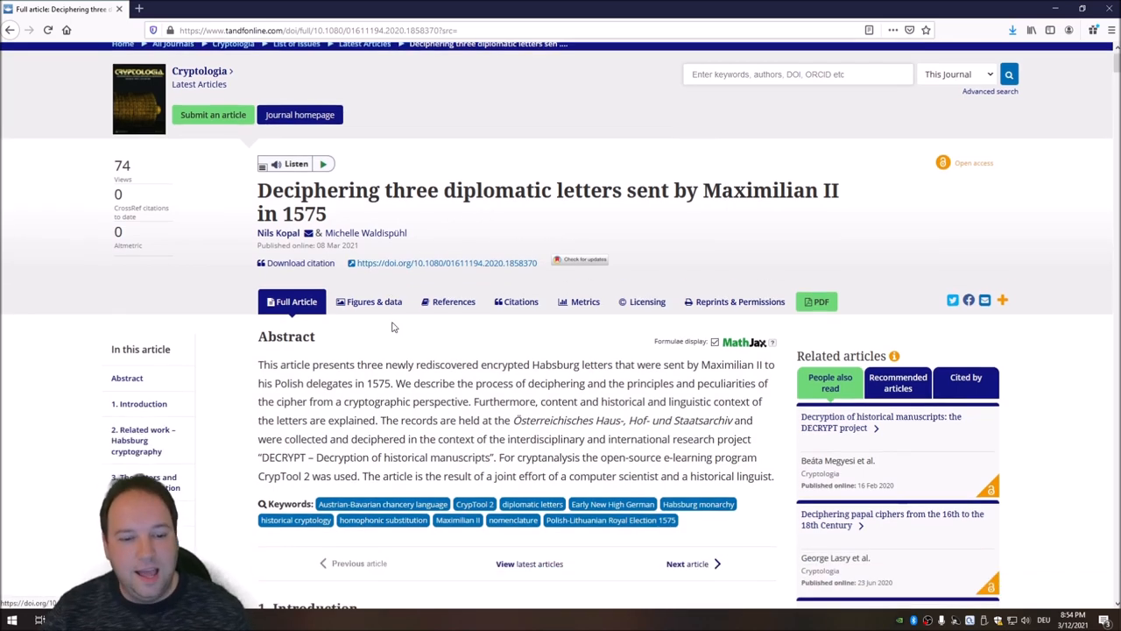
scroll("down", 3)
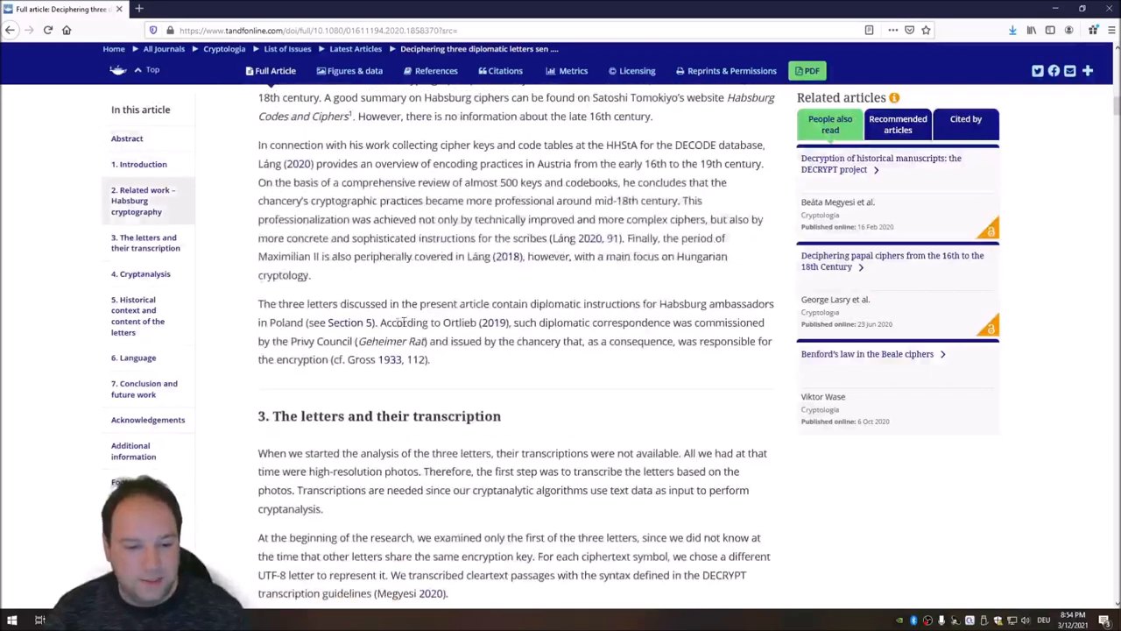
scroll("down", 3)
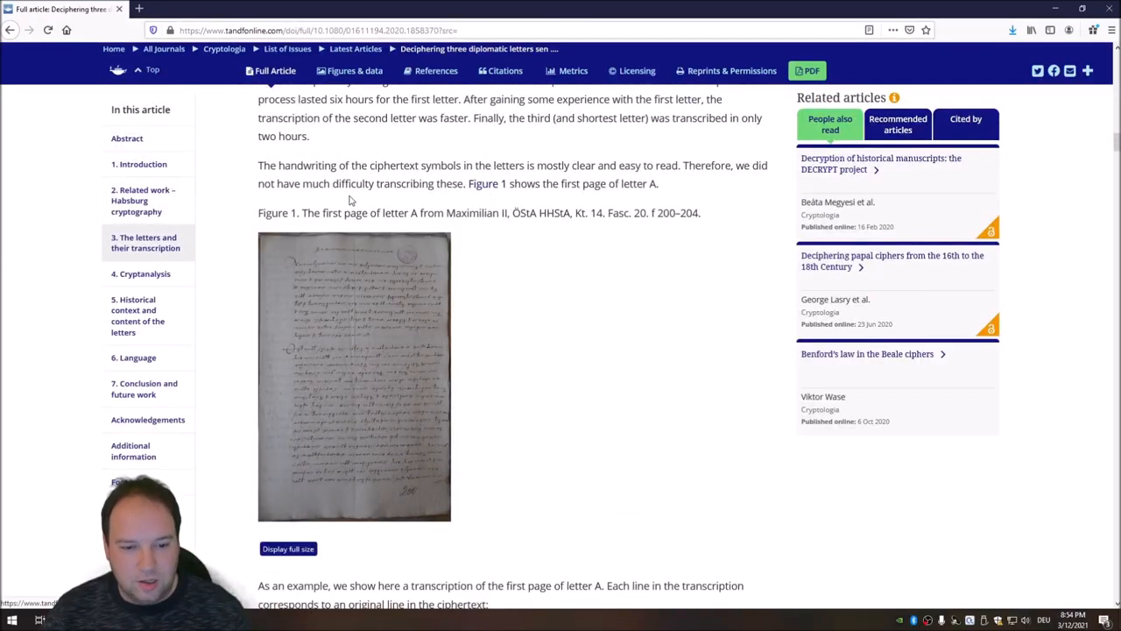
mouse_move(377, 372)
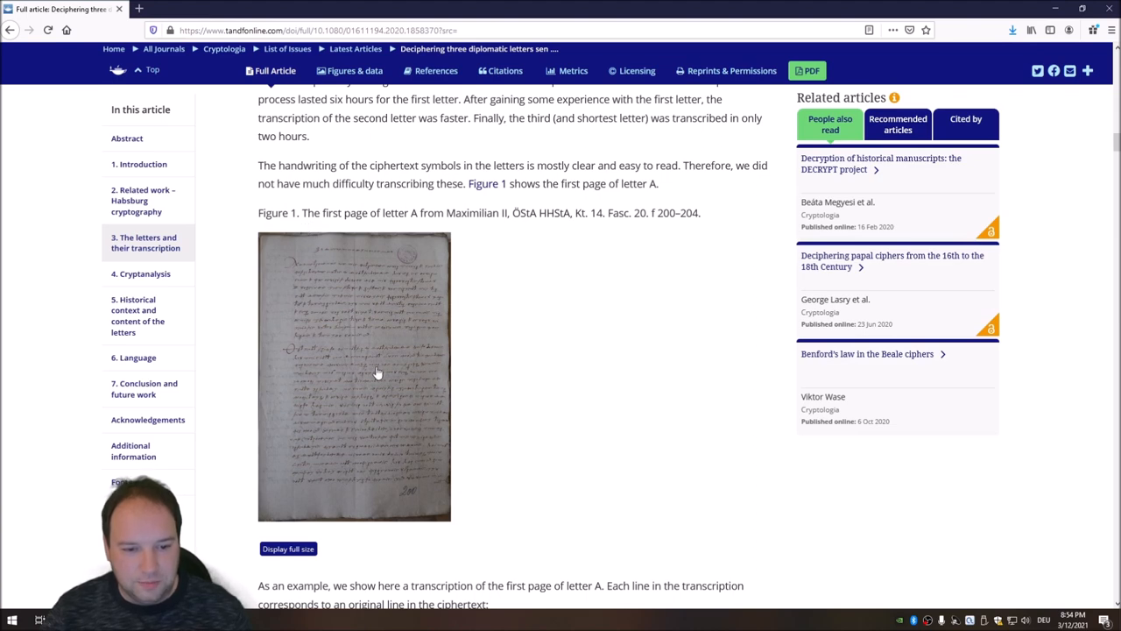
mouse_move(512, 322)
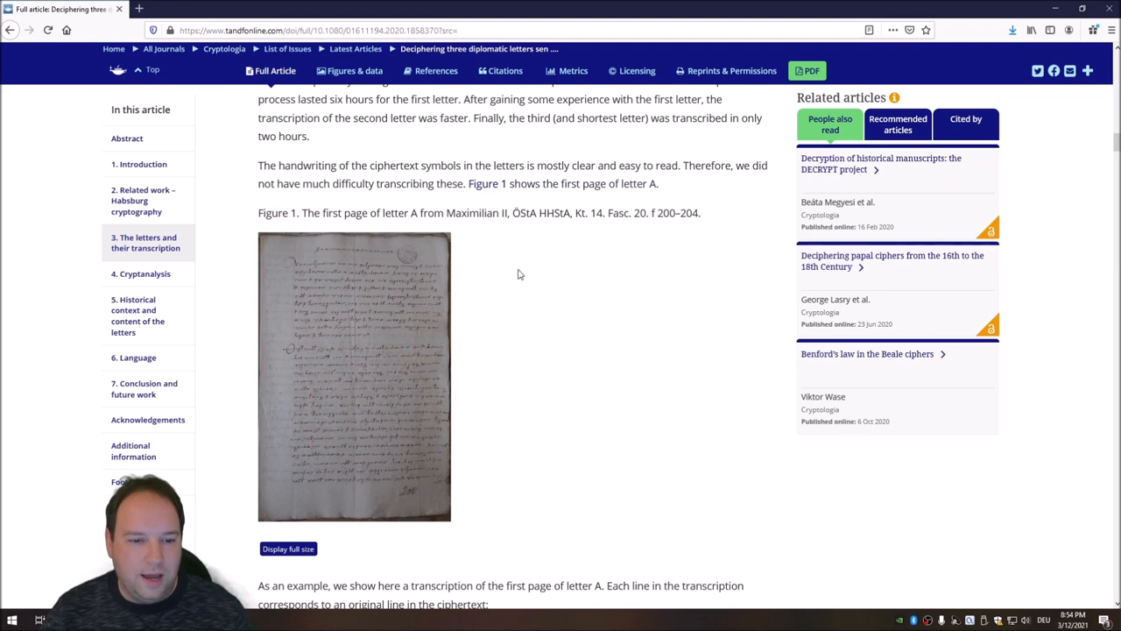
mouse_move(536, 282)
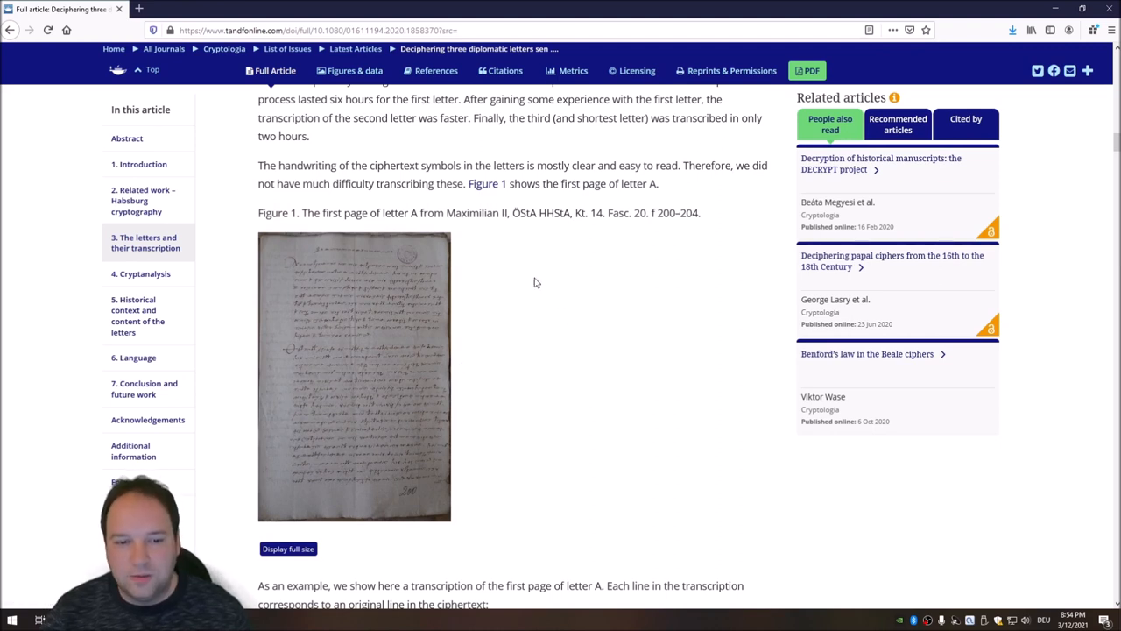
mouse_move(469, 312)
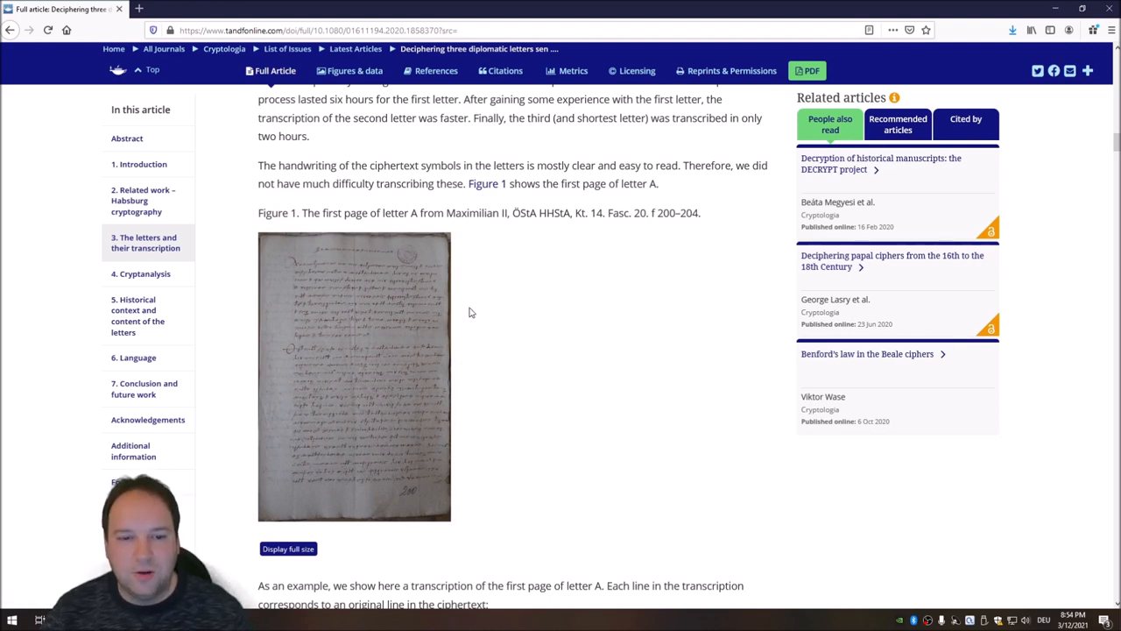
scroll("down", 3)
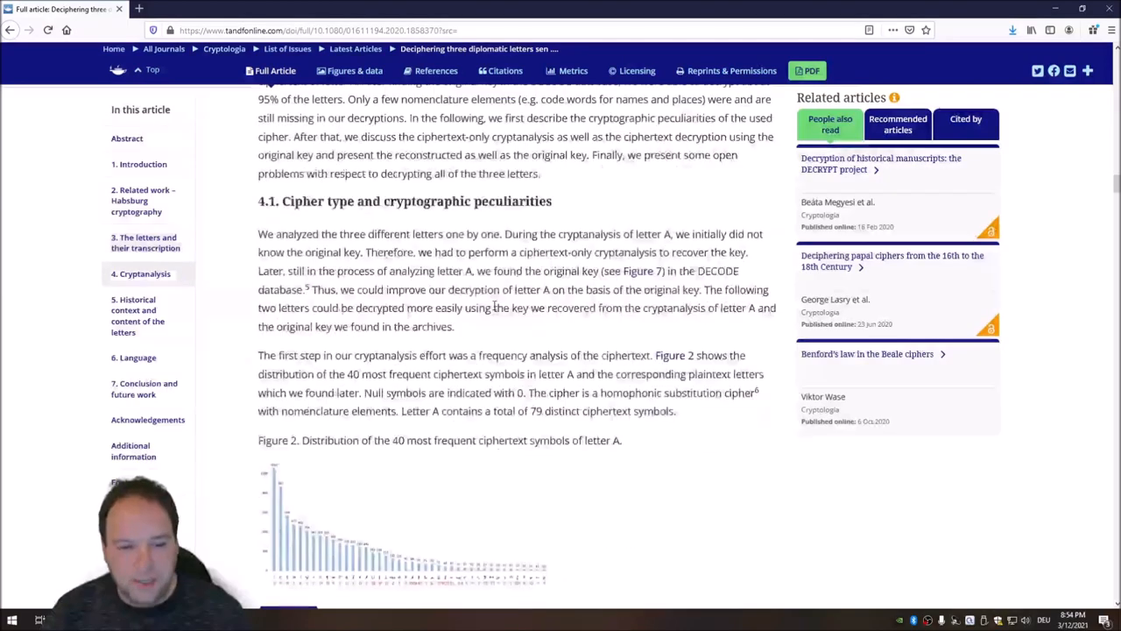
scroll("up", 3)
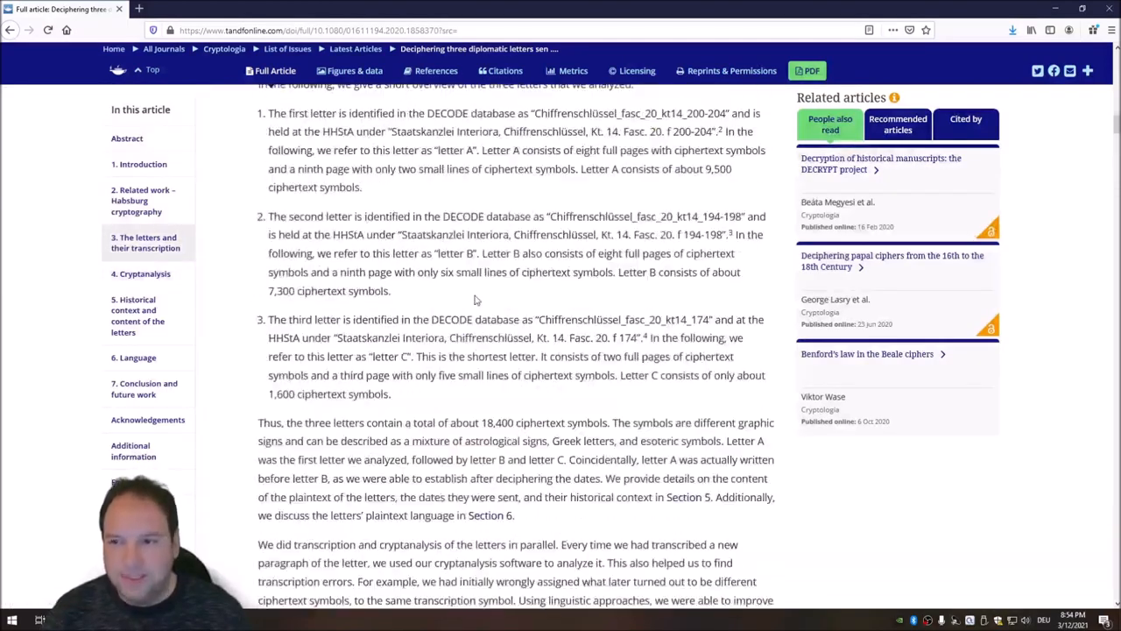
scroll("up", 3)
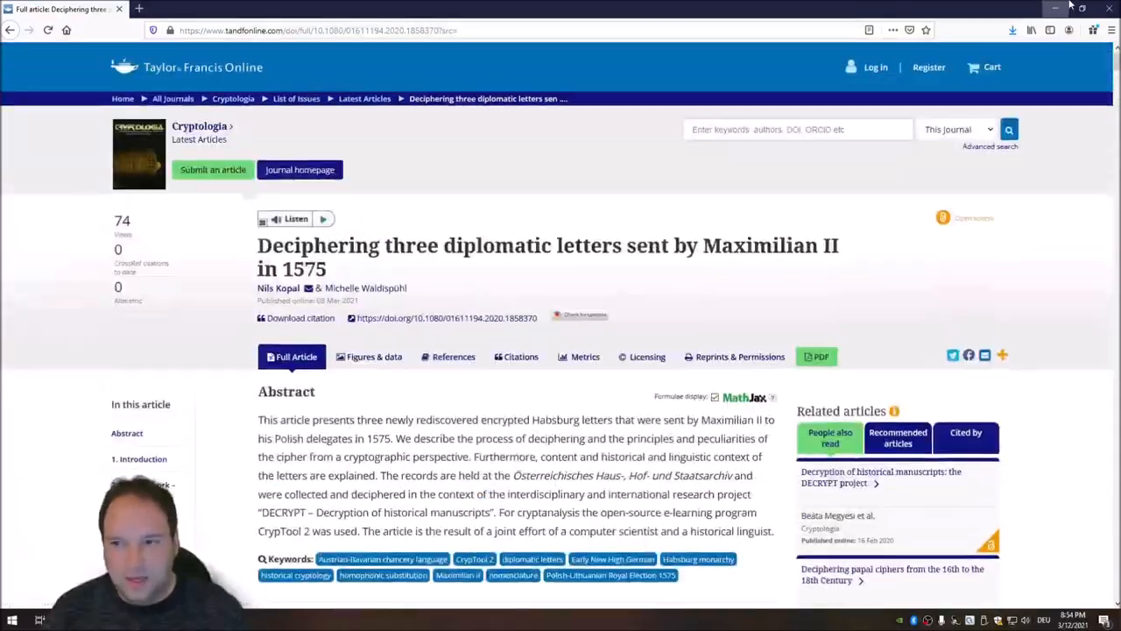
left_click(39, 620)
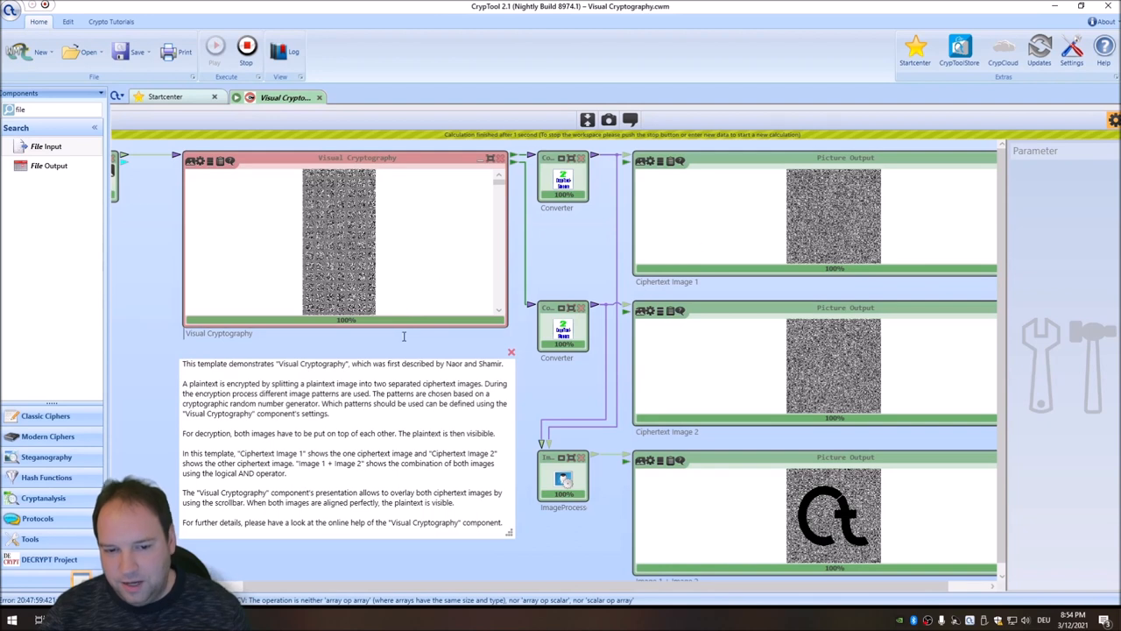
mouse_move(305, 350)
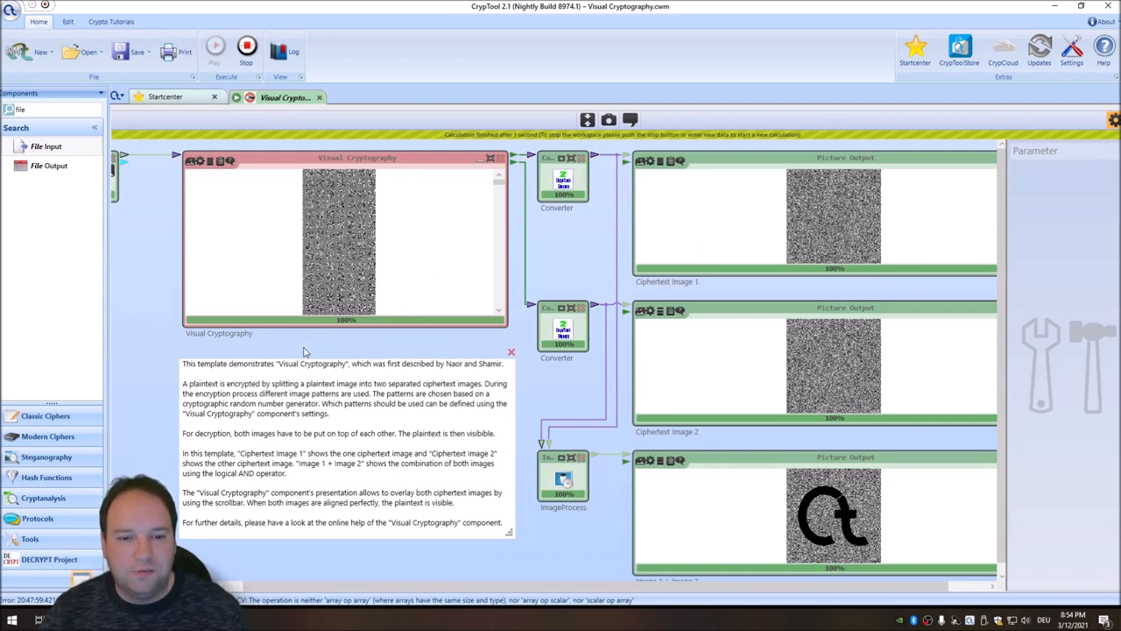
mouse_move(289, 347)
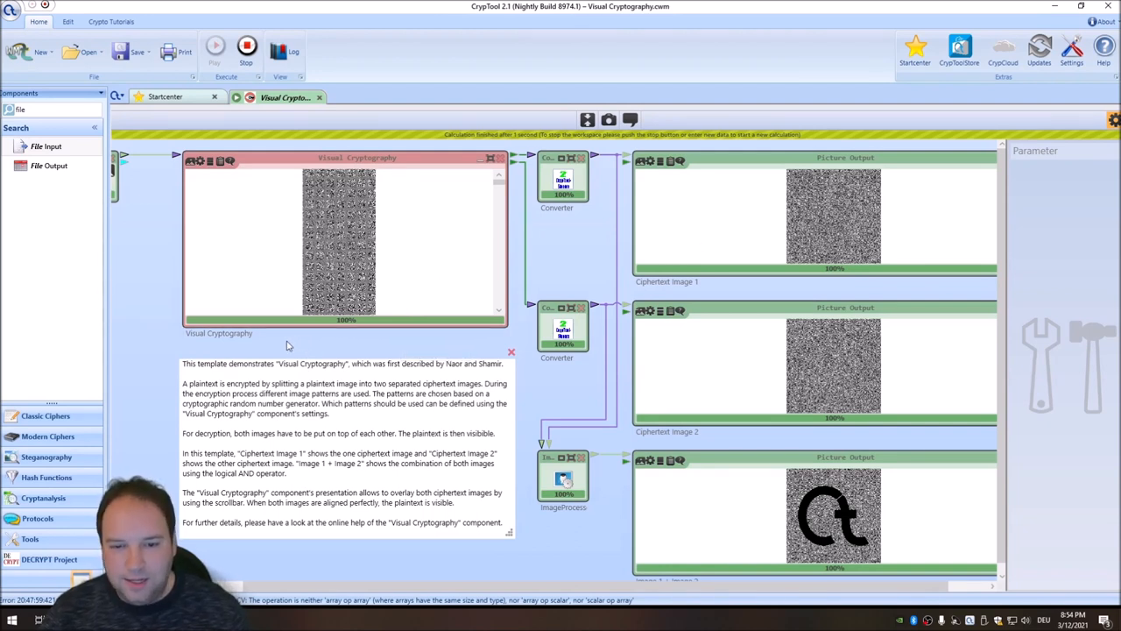